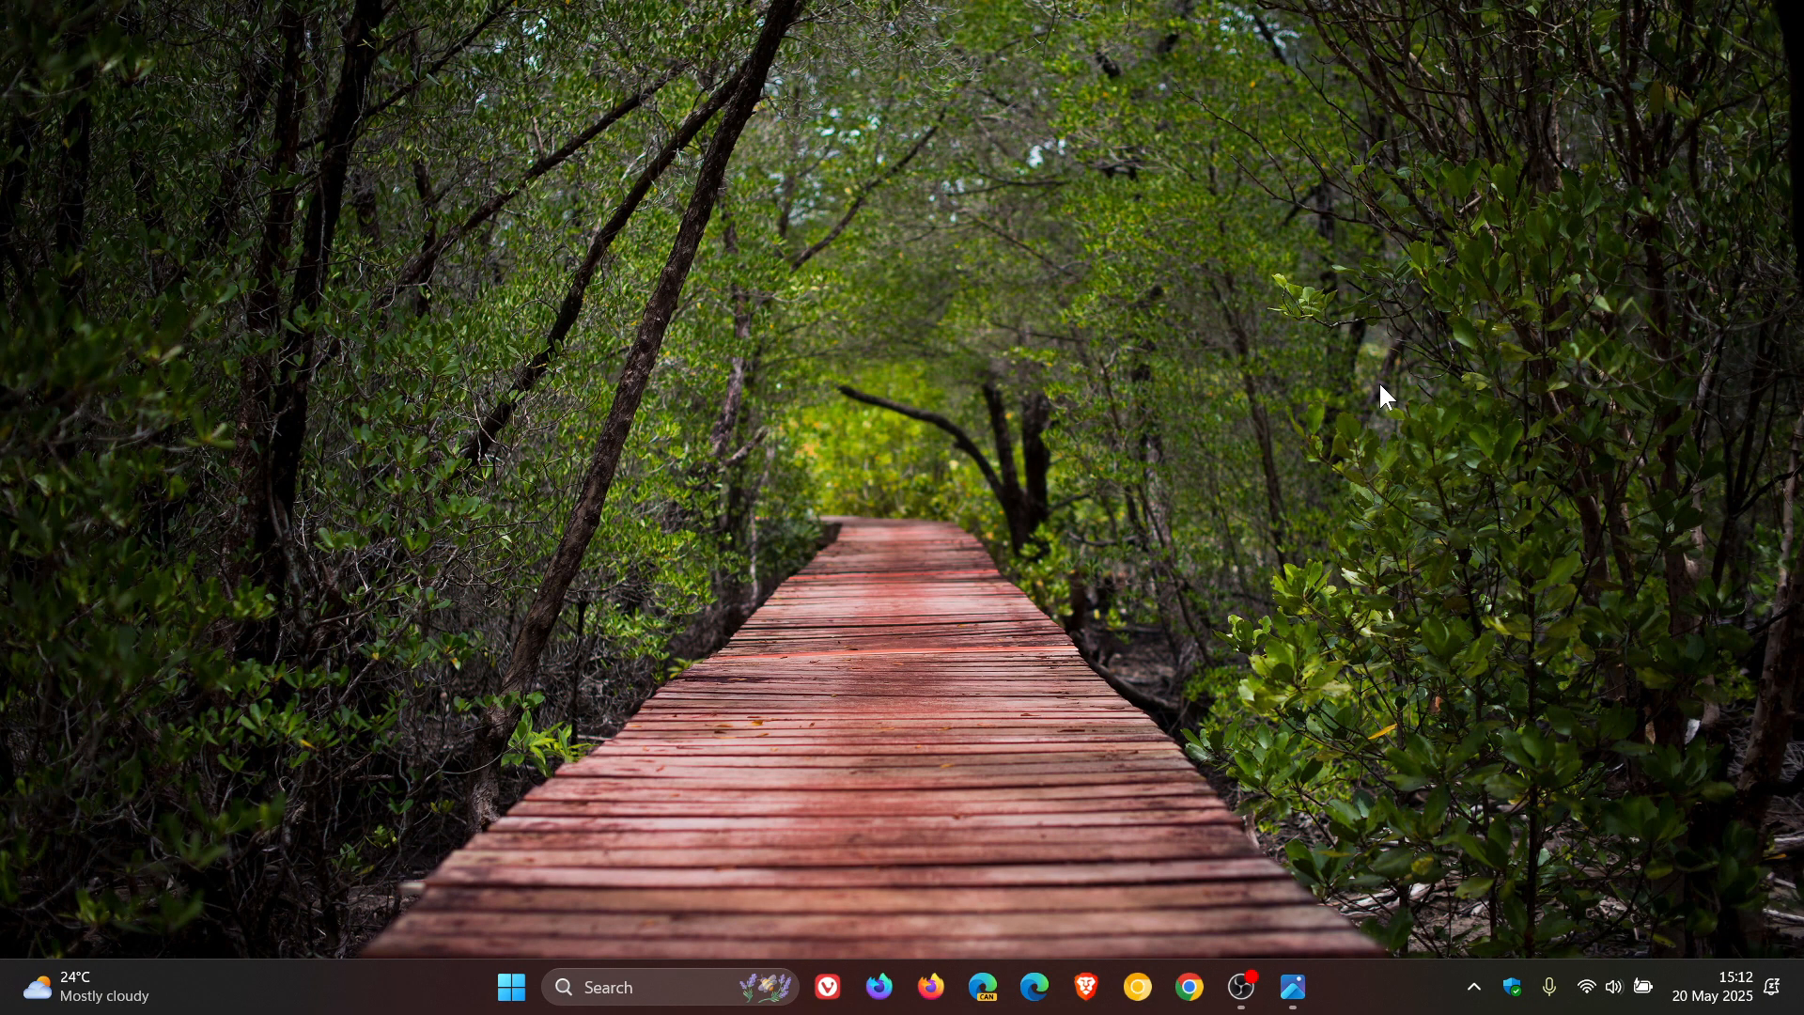
mouse_move(1543, 727)
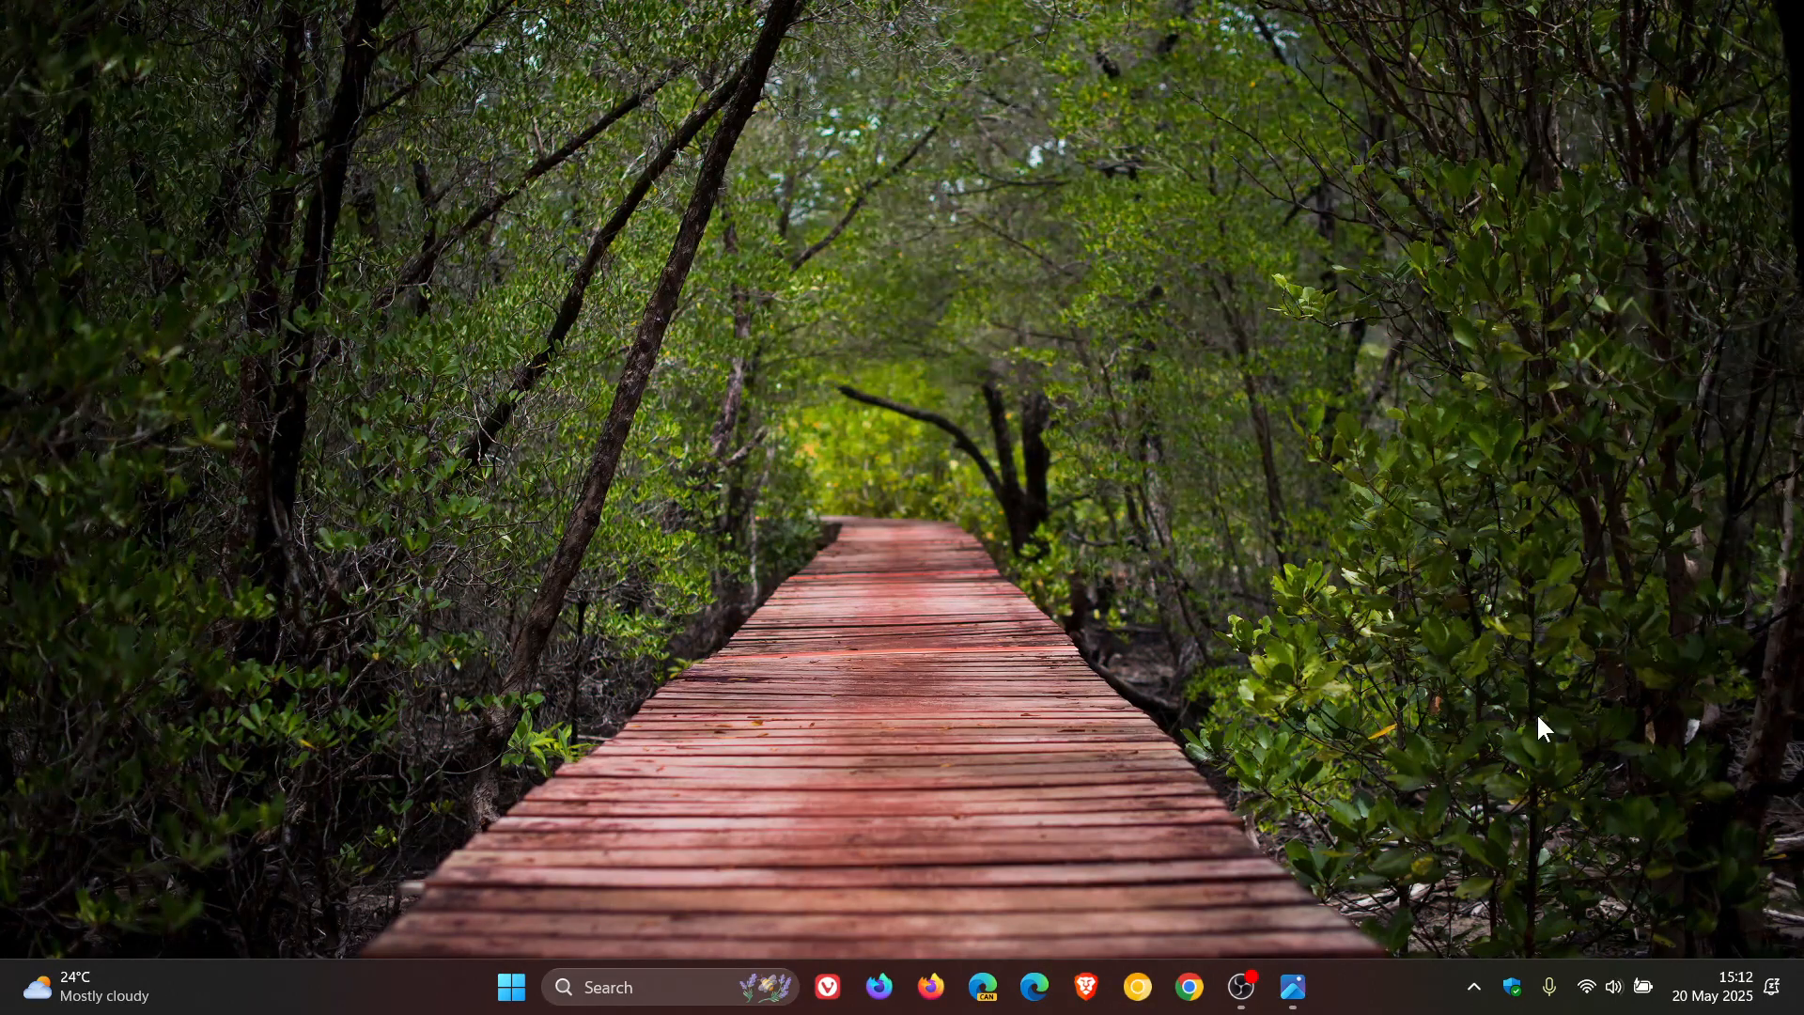
Show the notifications panel and the taskbar's background apps list, then dismiss it.
left_click(1714, 994)
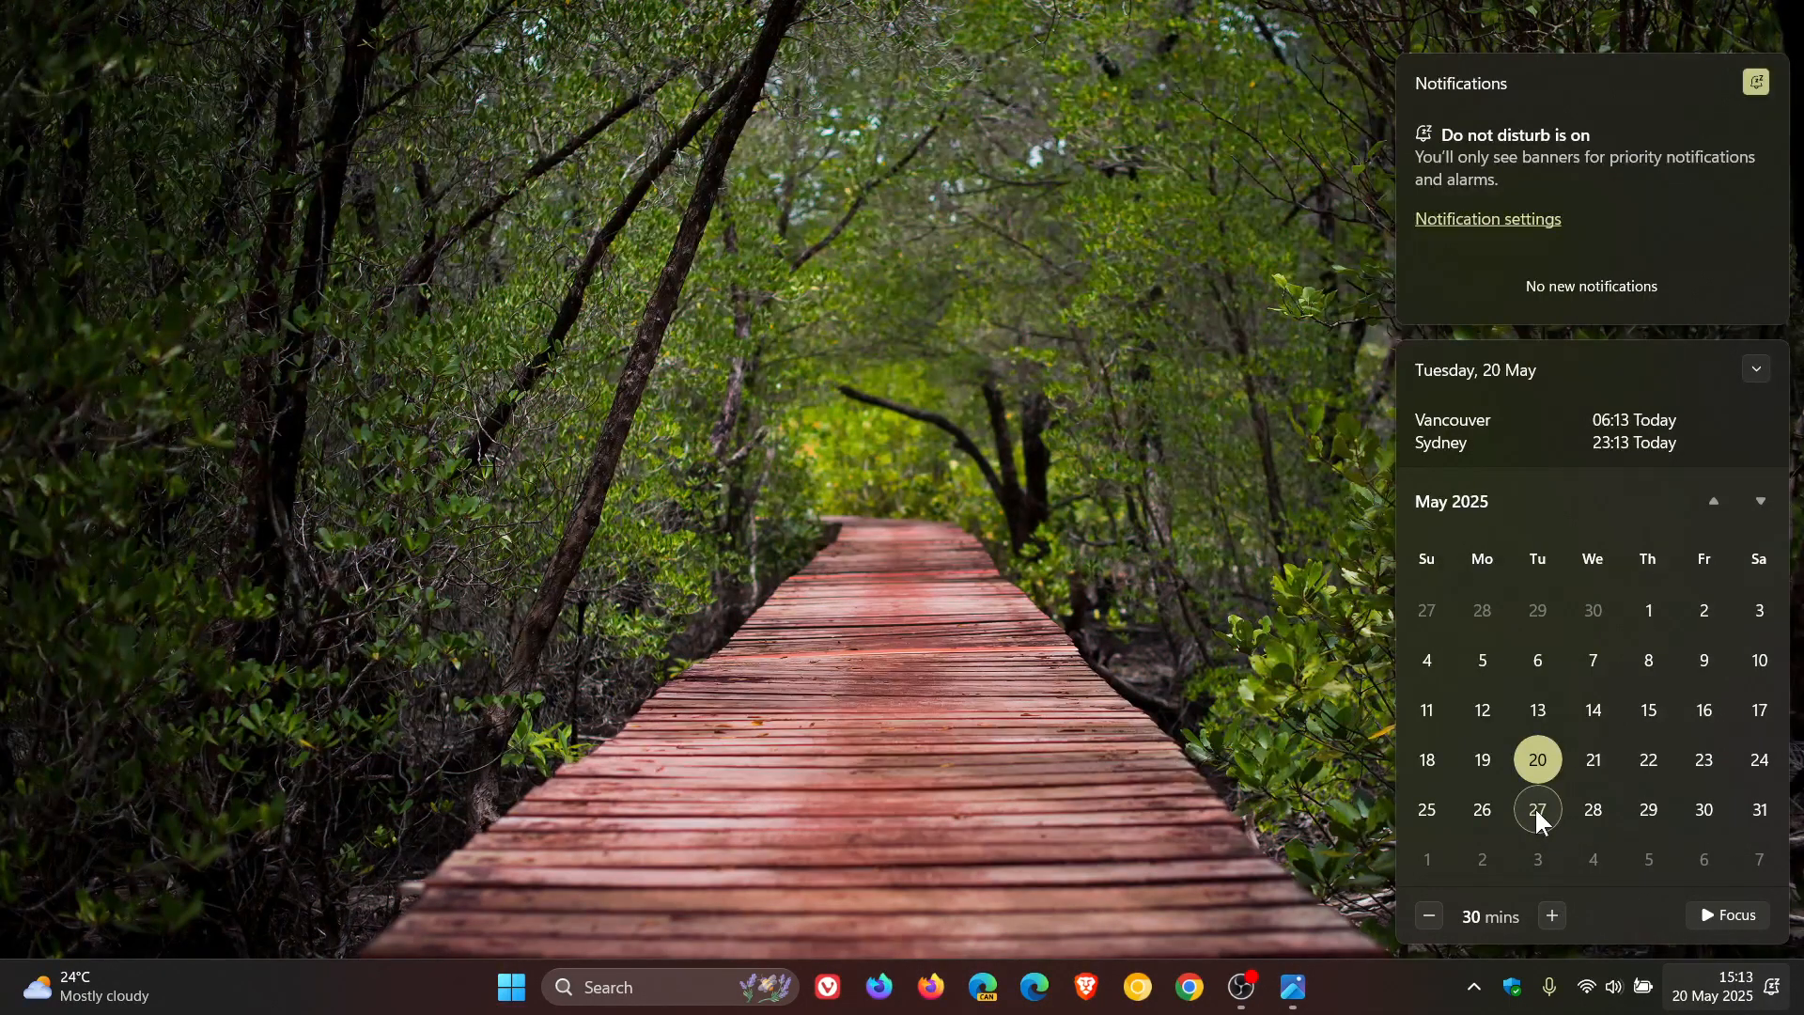
mouse_move(1758, 808)
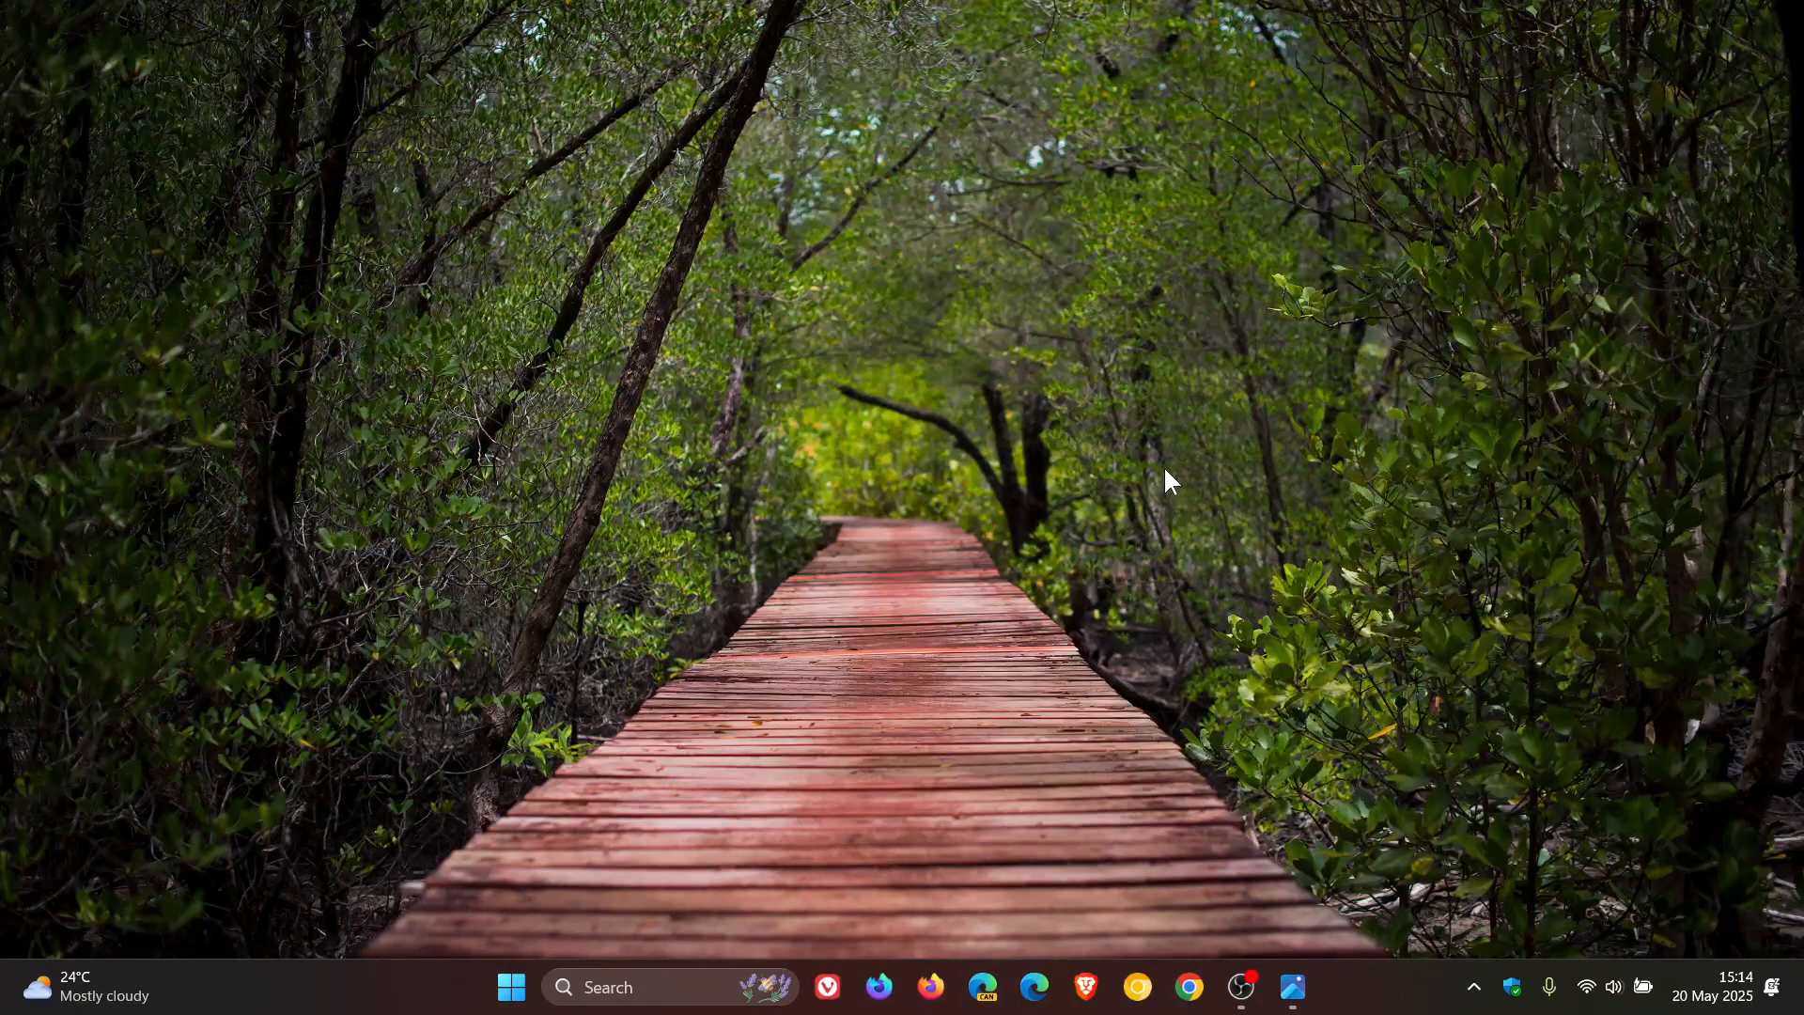
mouse_move(1124, 592)
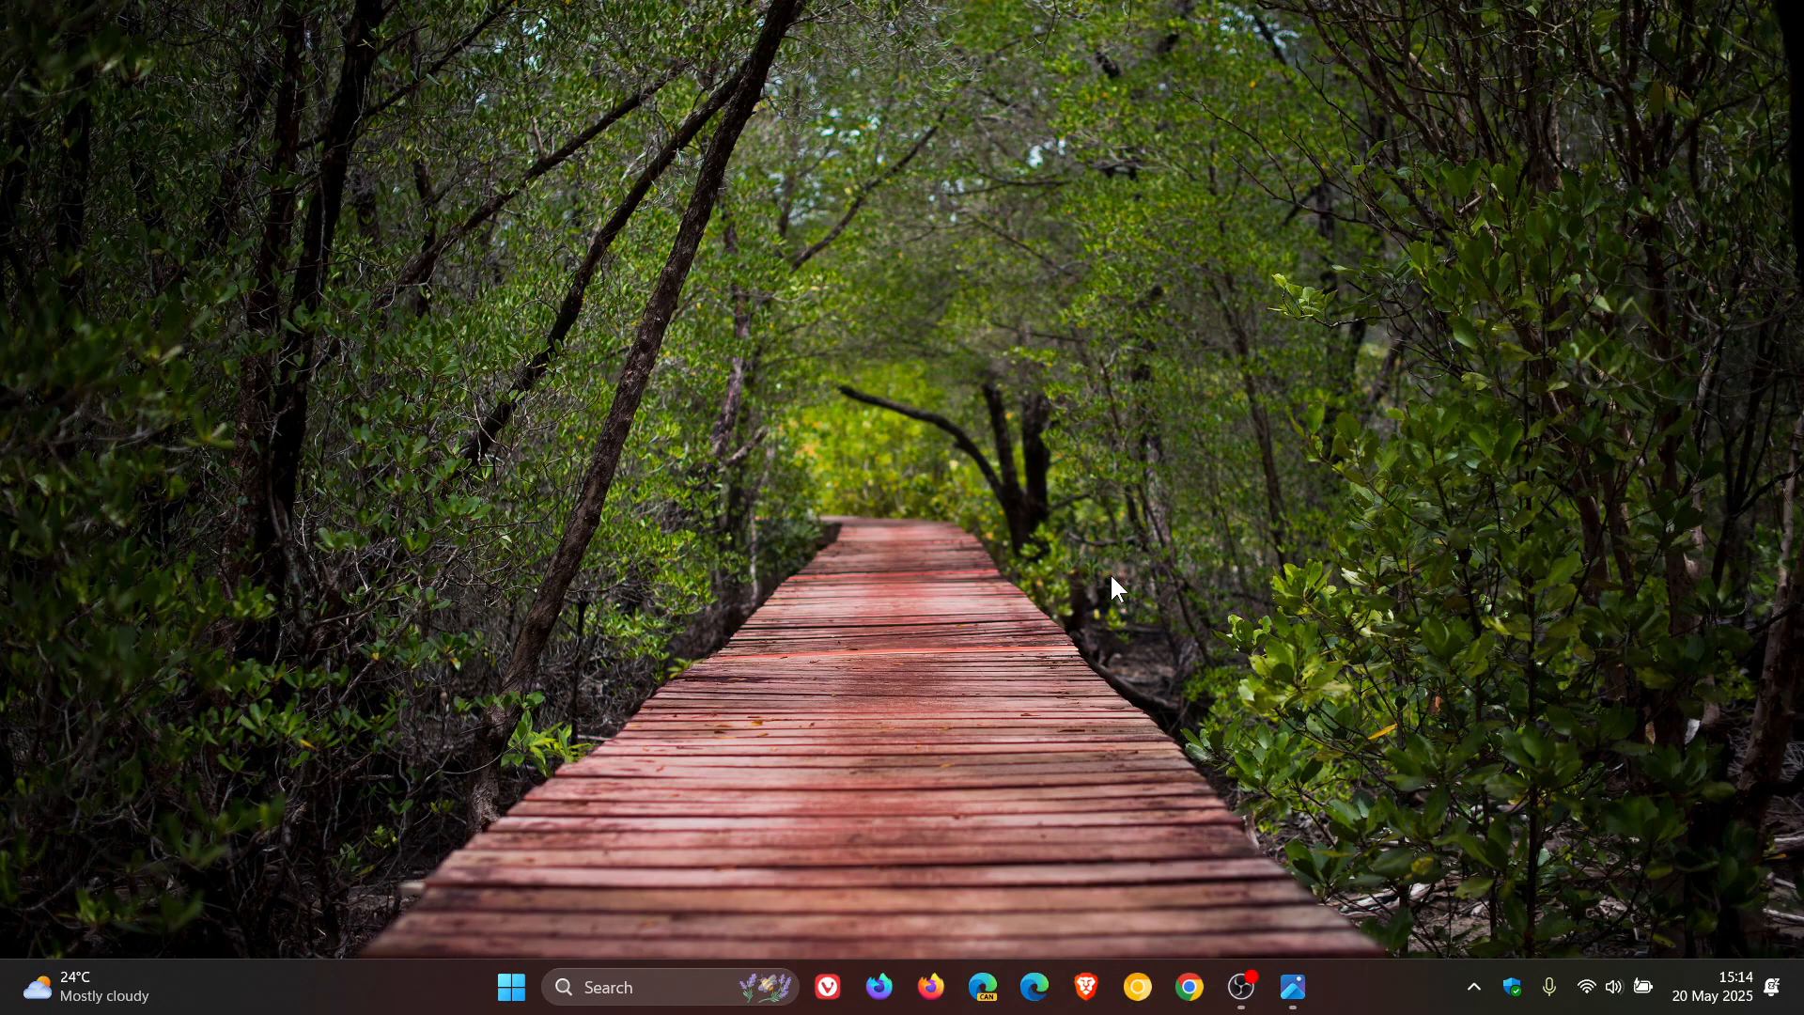
mouse_move(1291, 986)
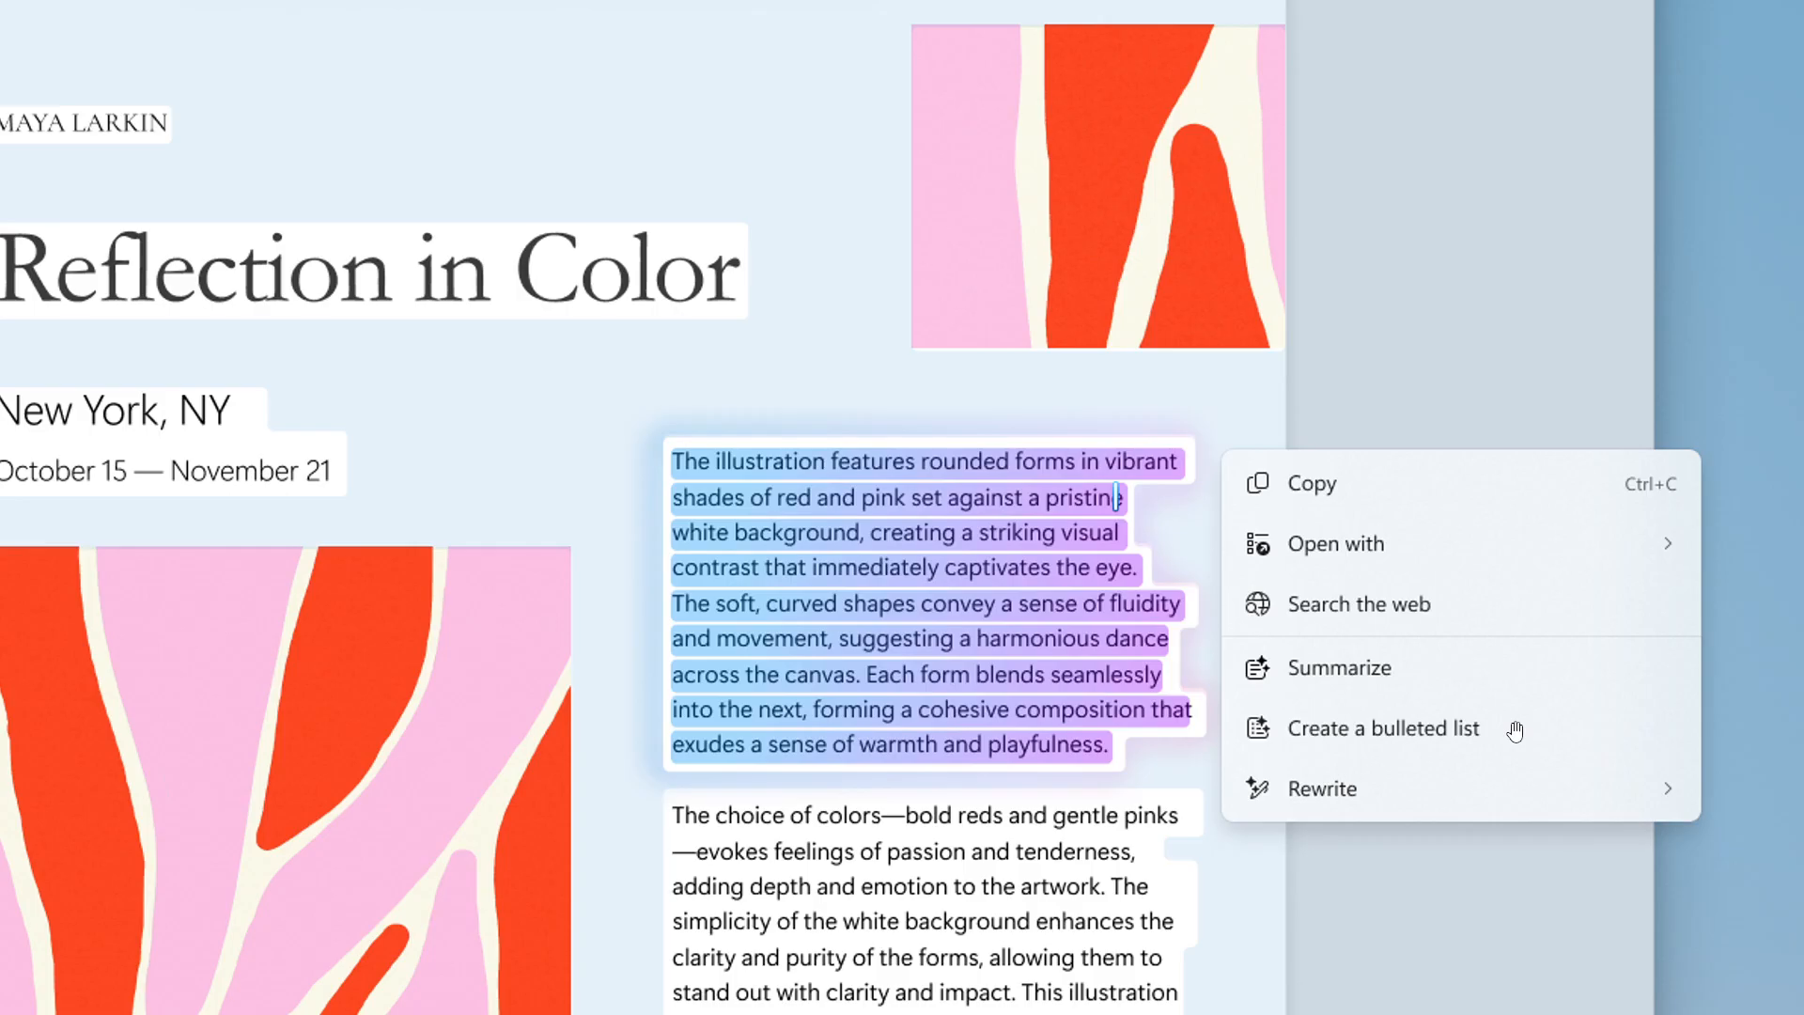
mouse_move(1434, 791)
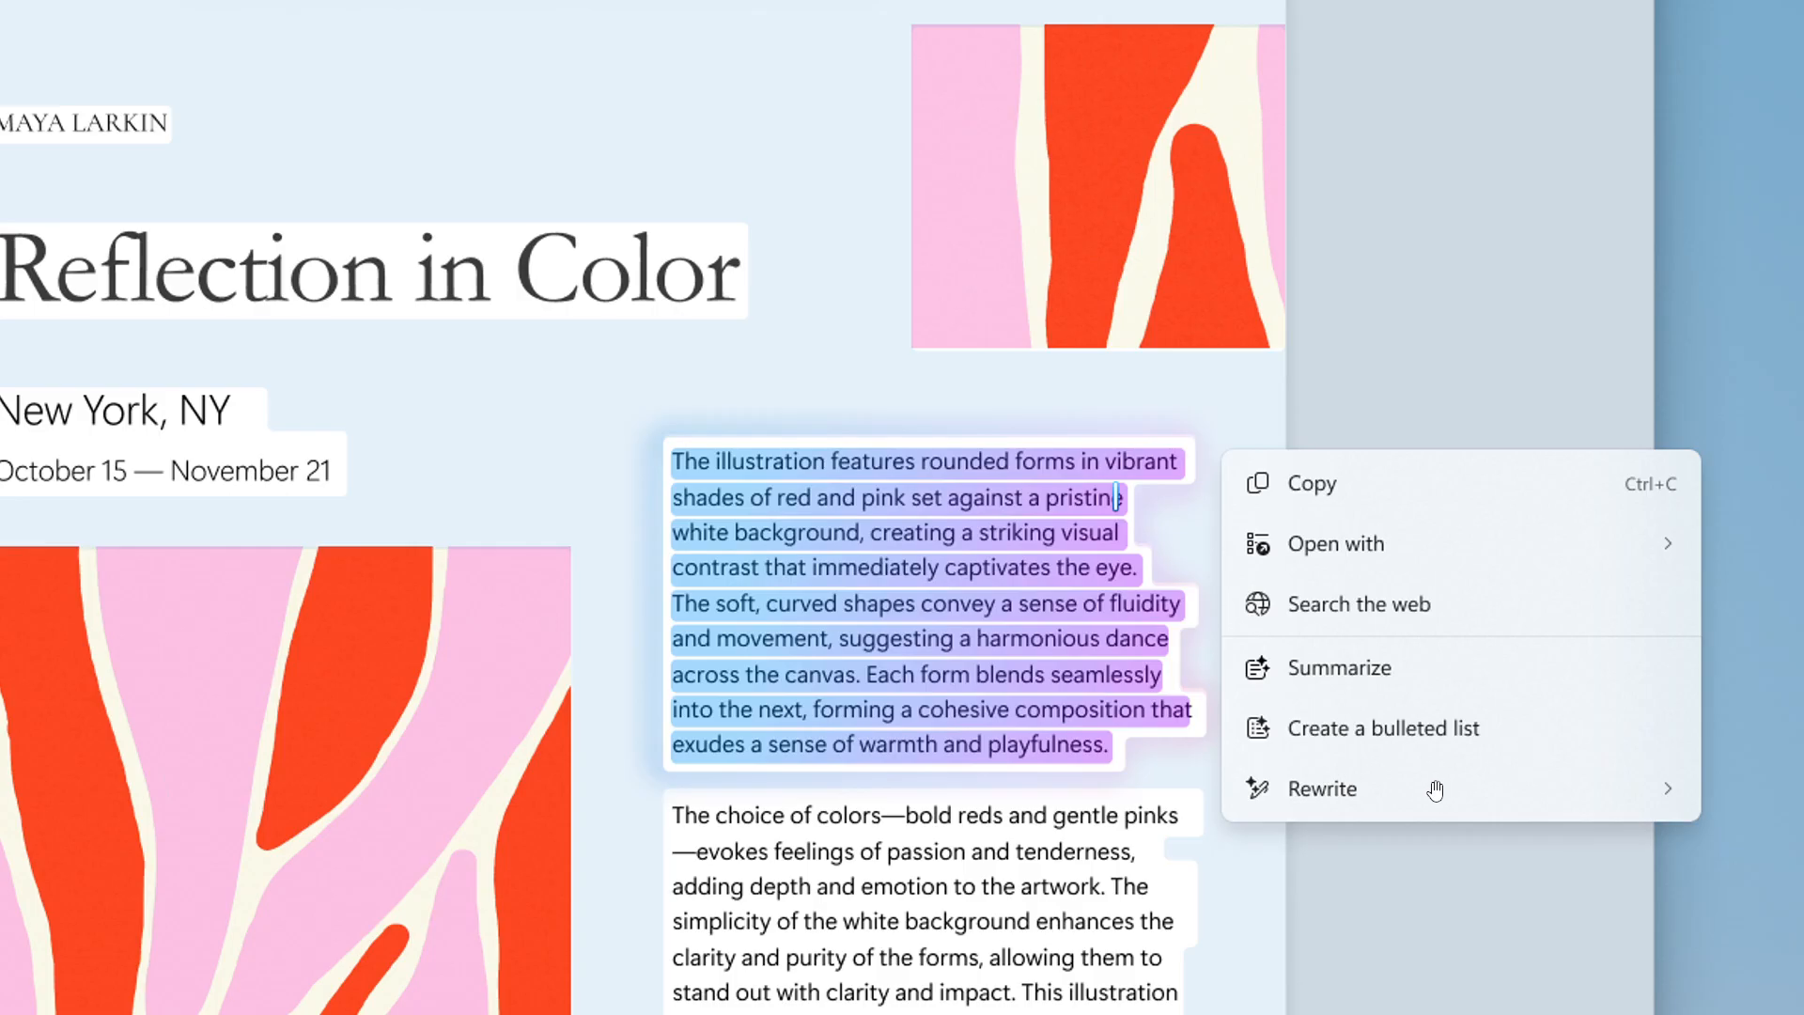
mouse_move(1489, 622)
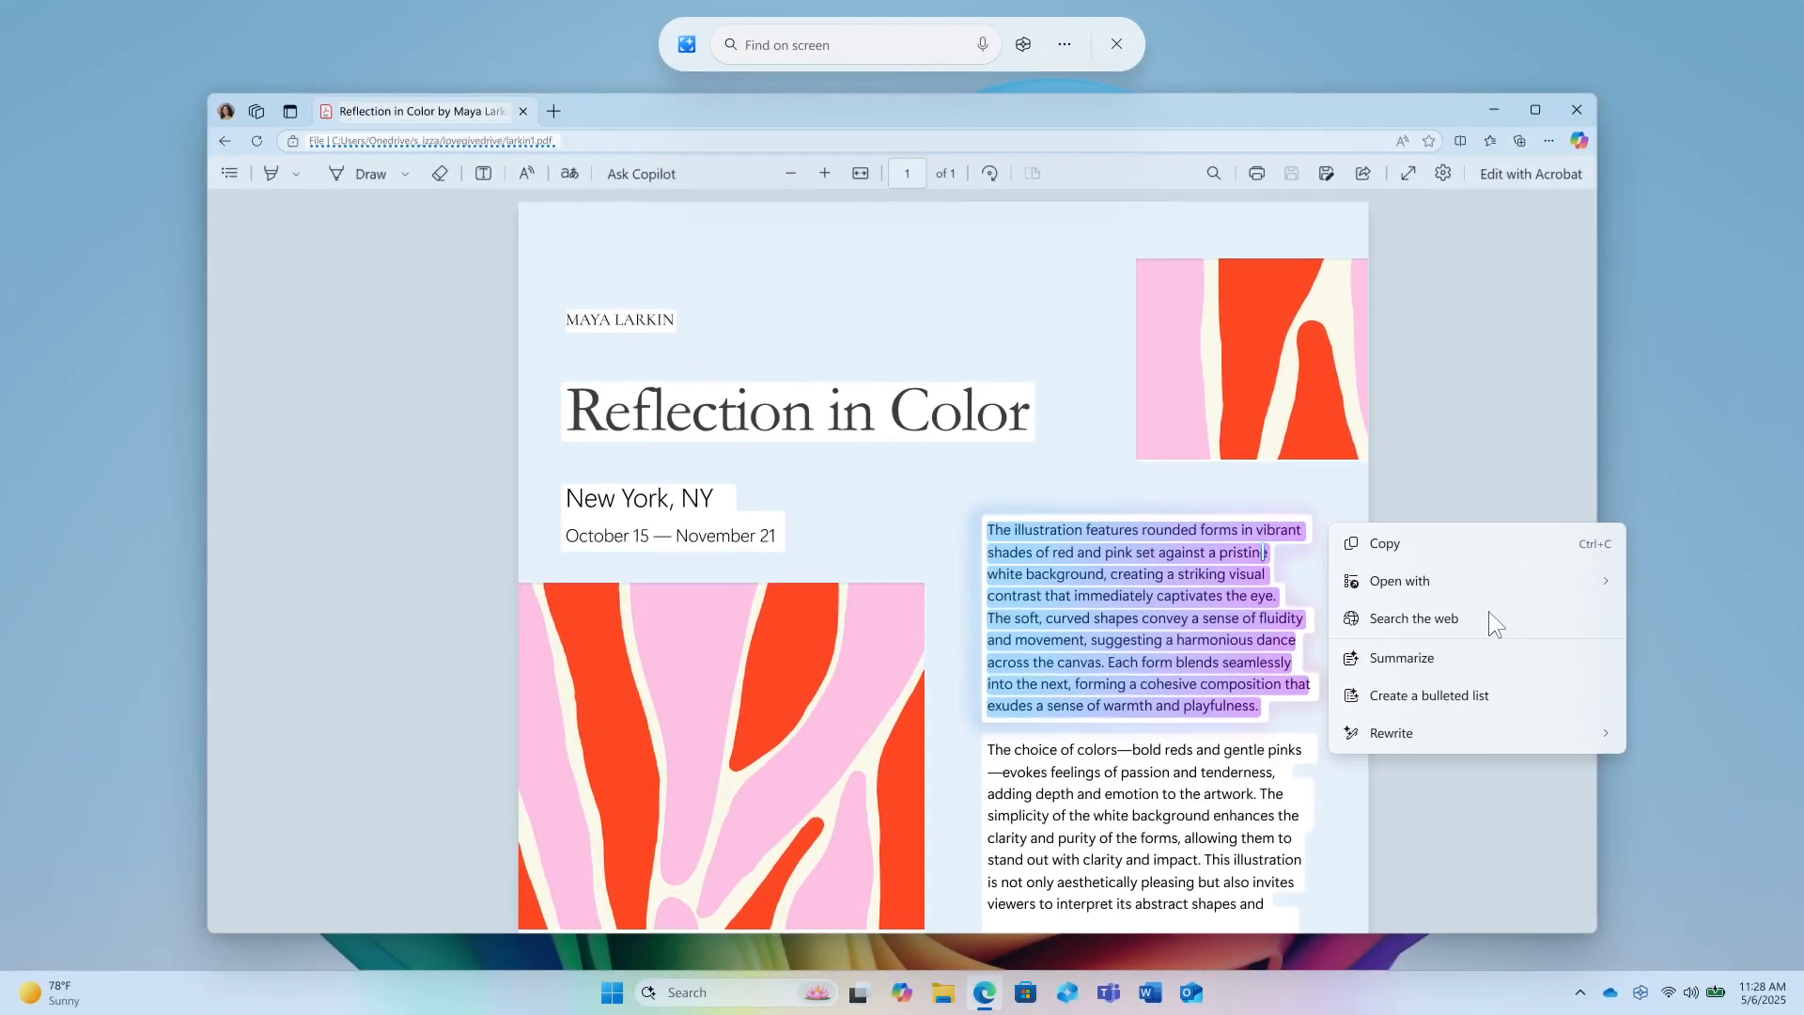
mouse_move(1525, 380)
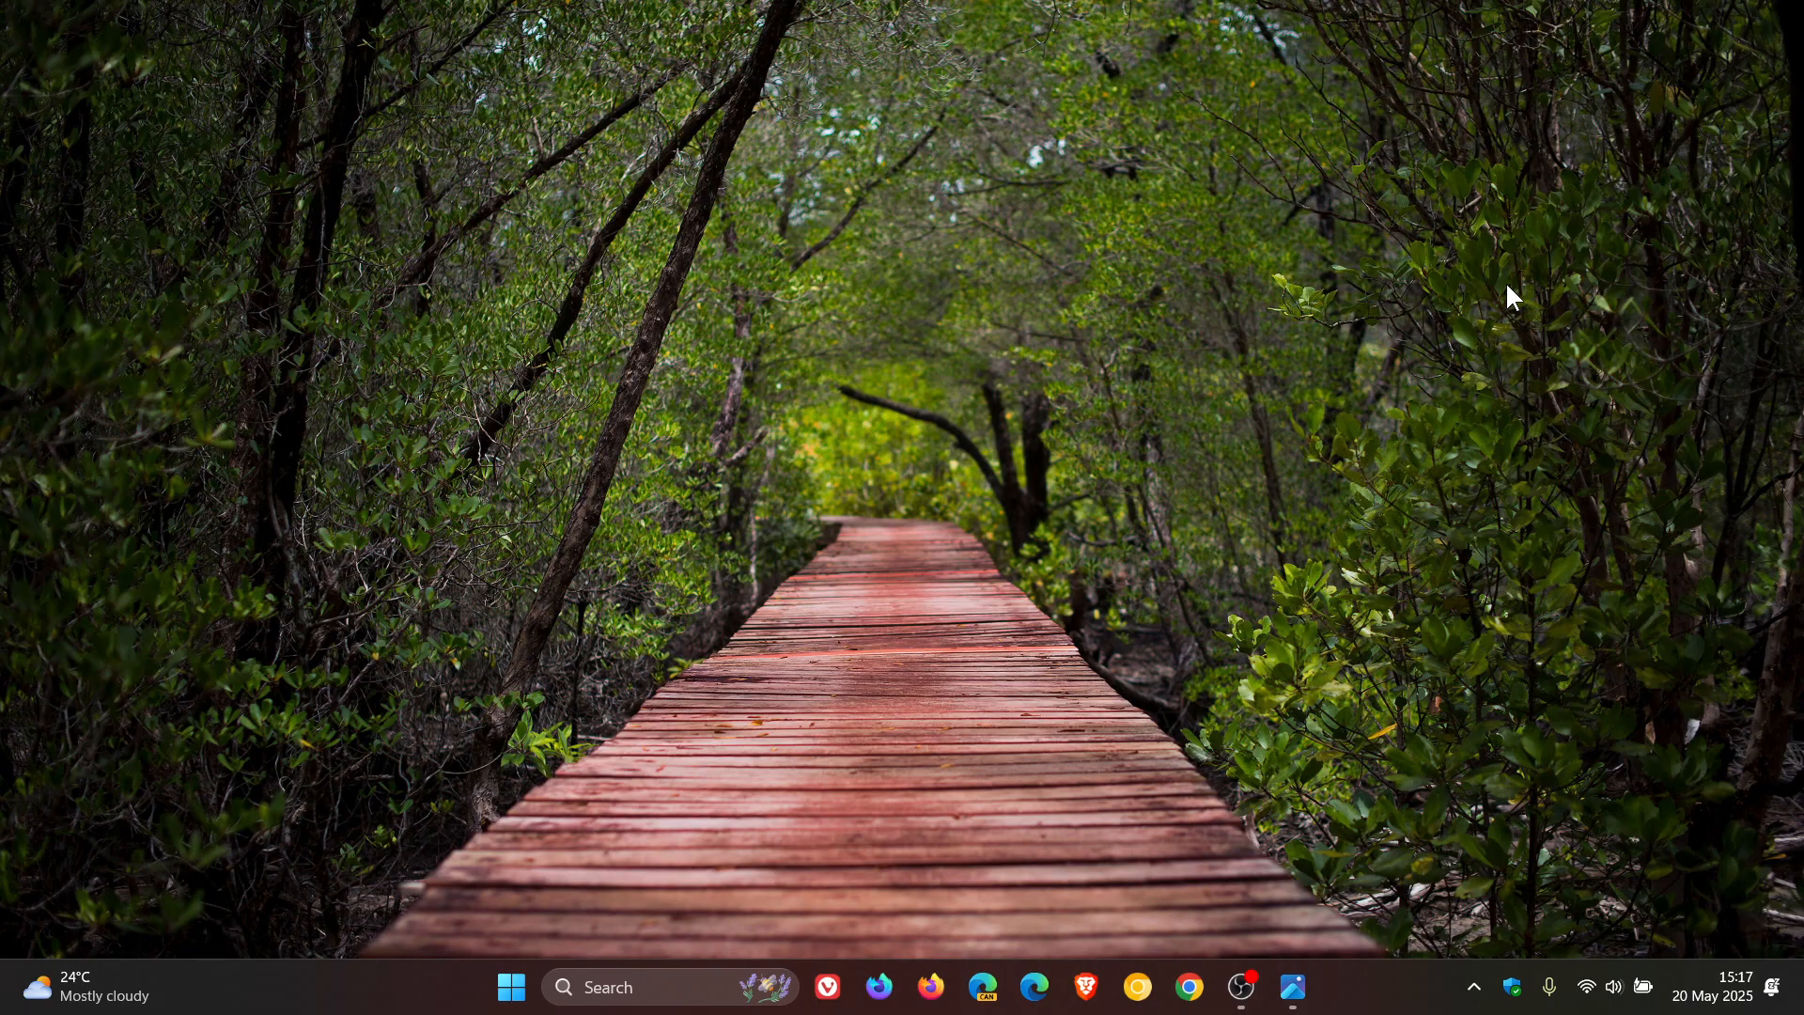
mouse_move(1163, 503)
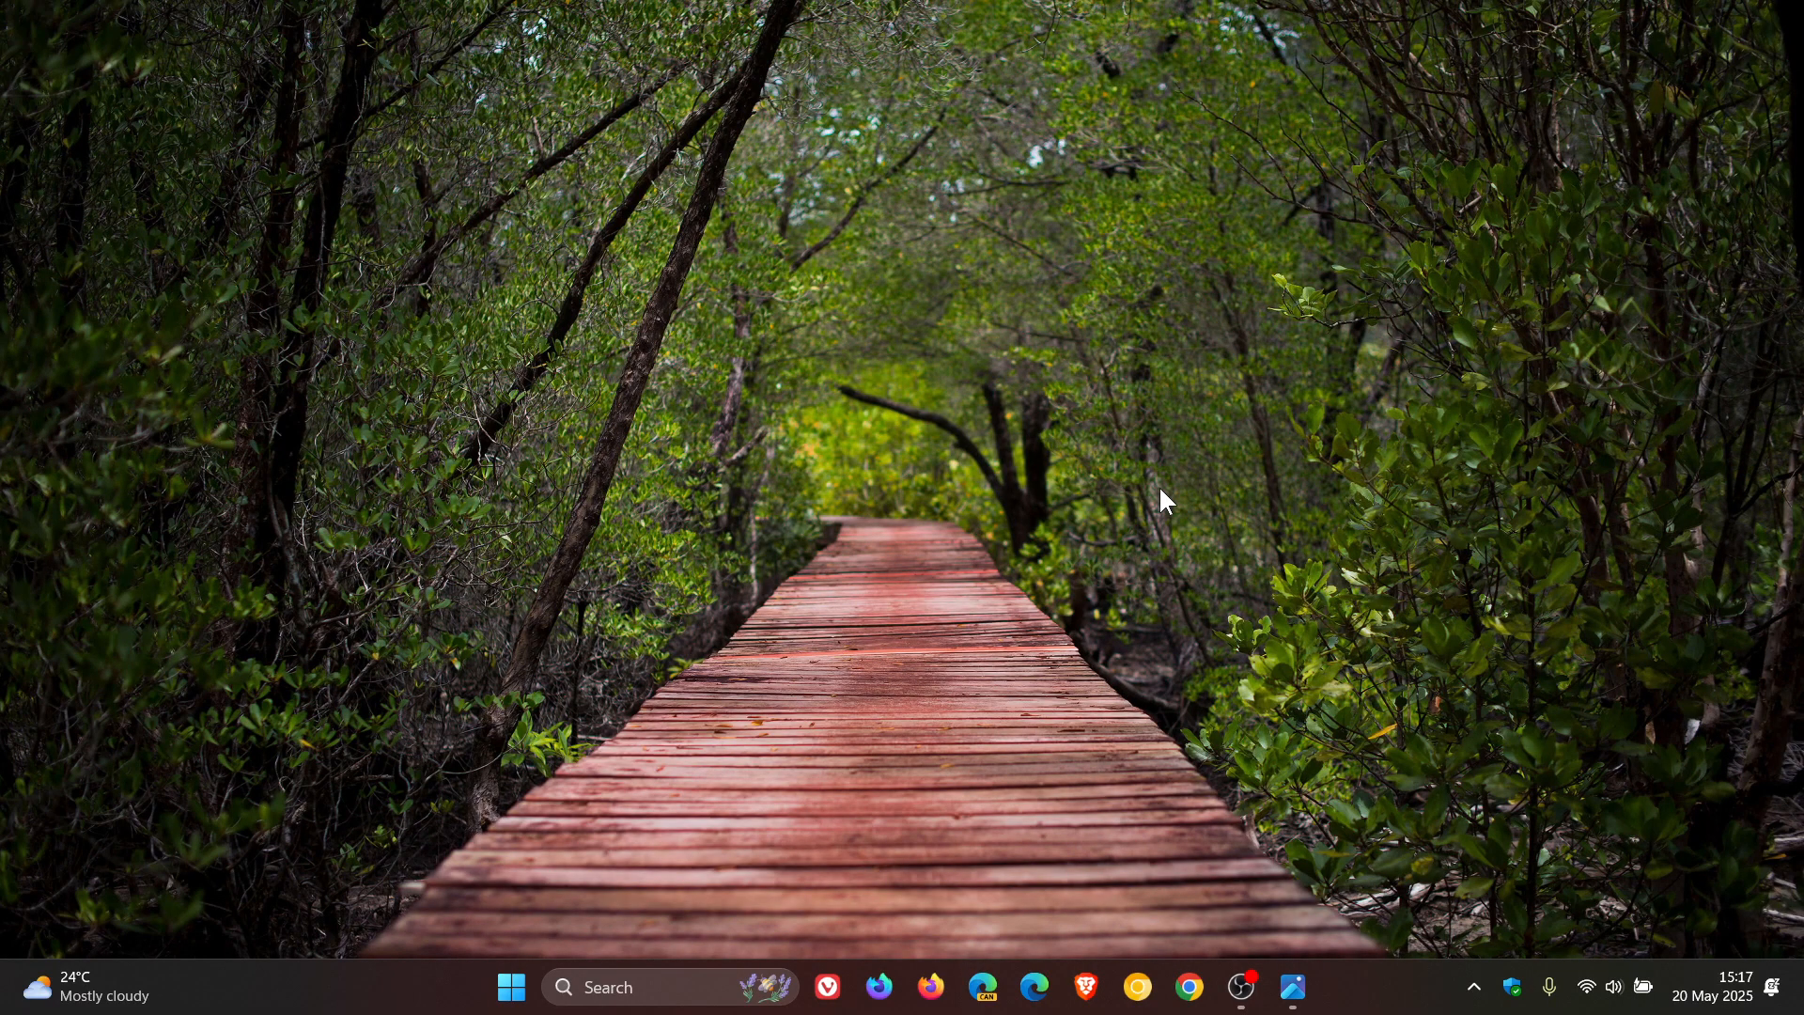
left_click(1473, 987)
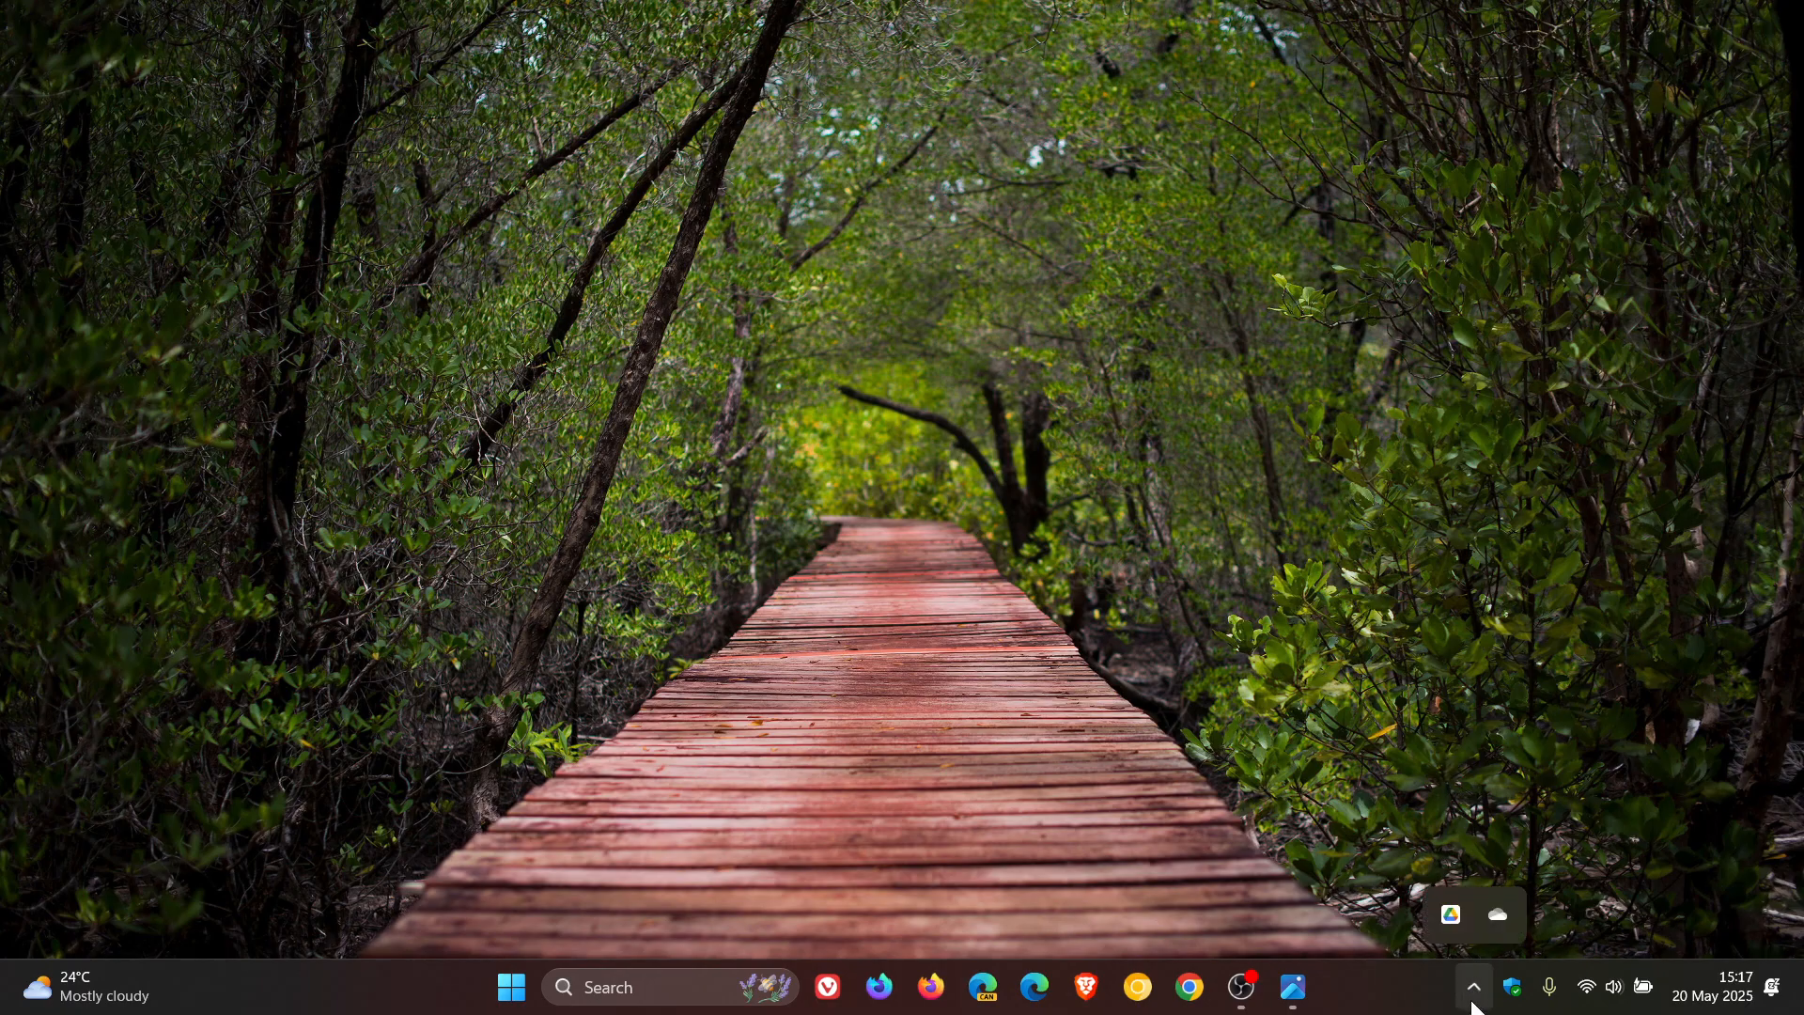
left_click(1498, 915)
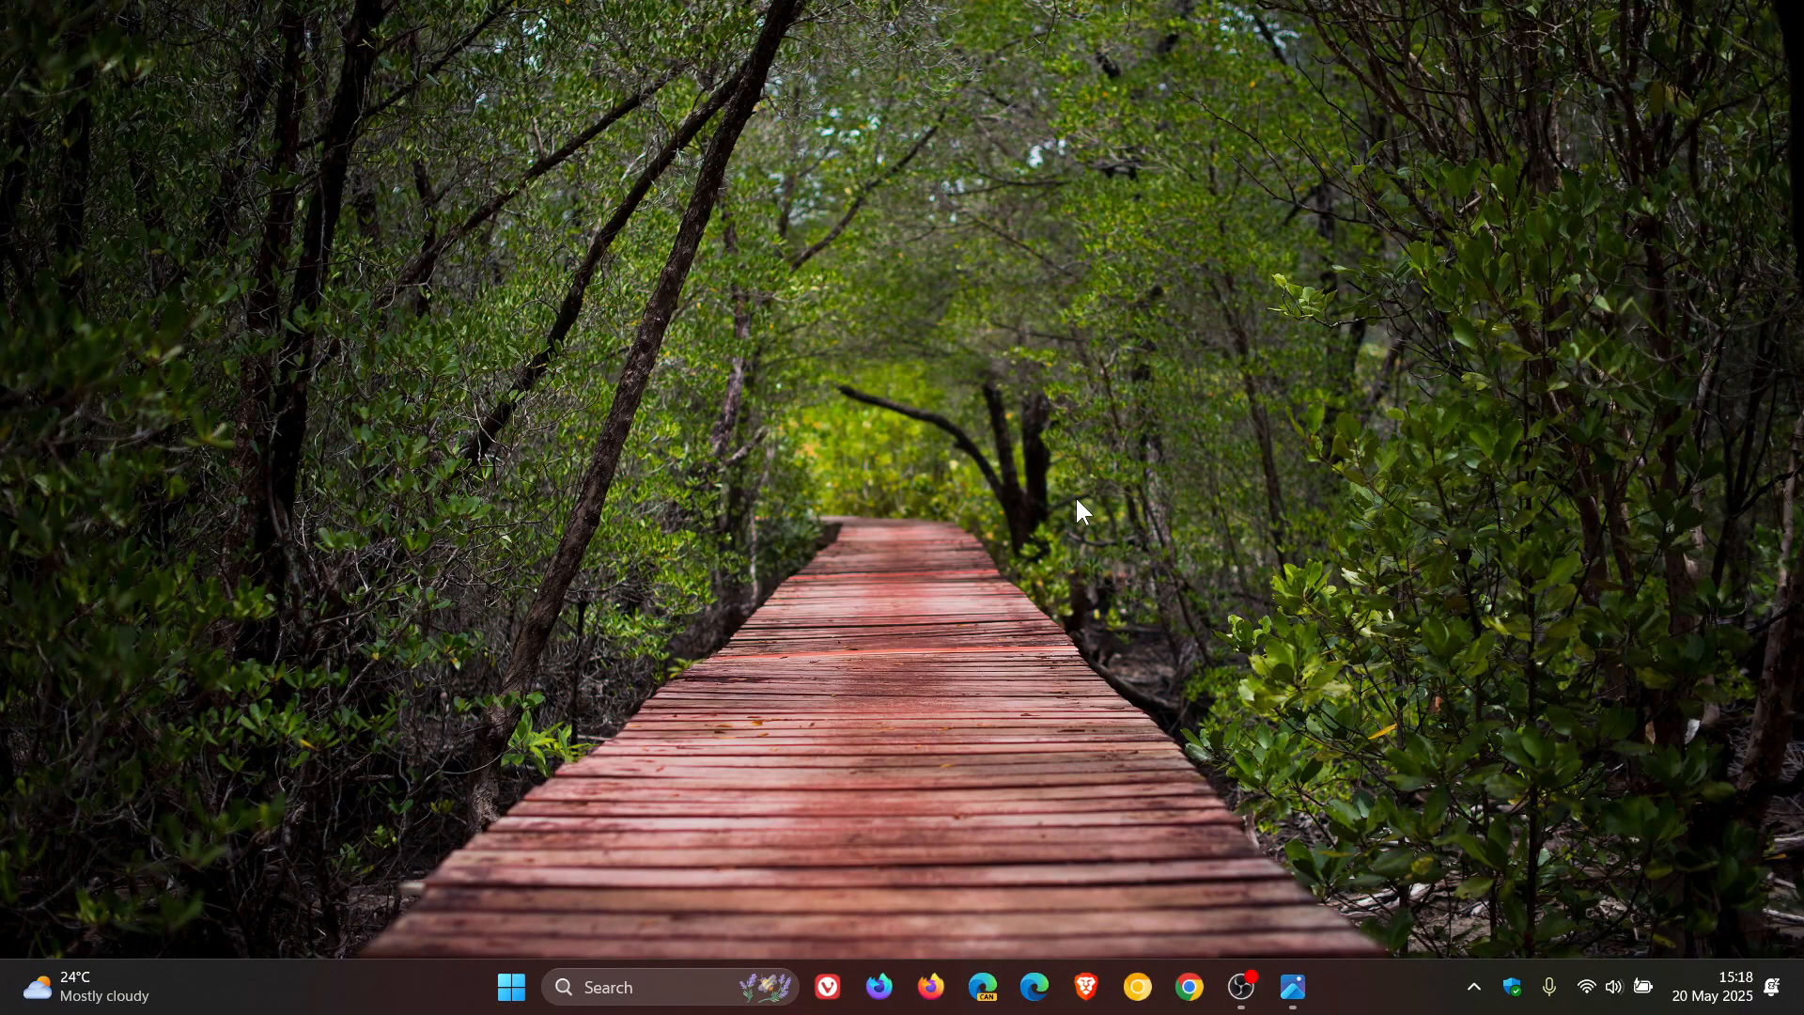
Launch Settings from Start and reach the HDR page under System > Display.
left_click(511, 986)
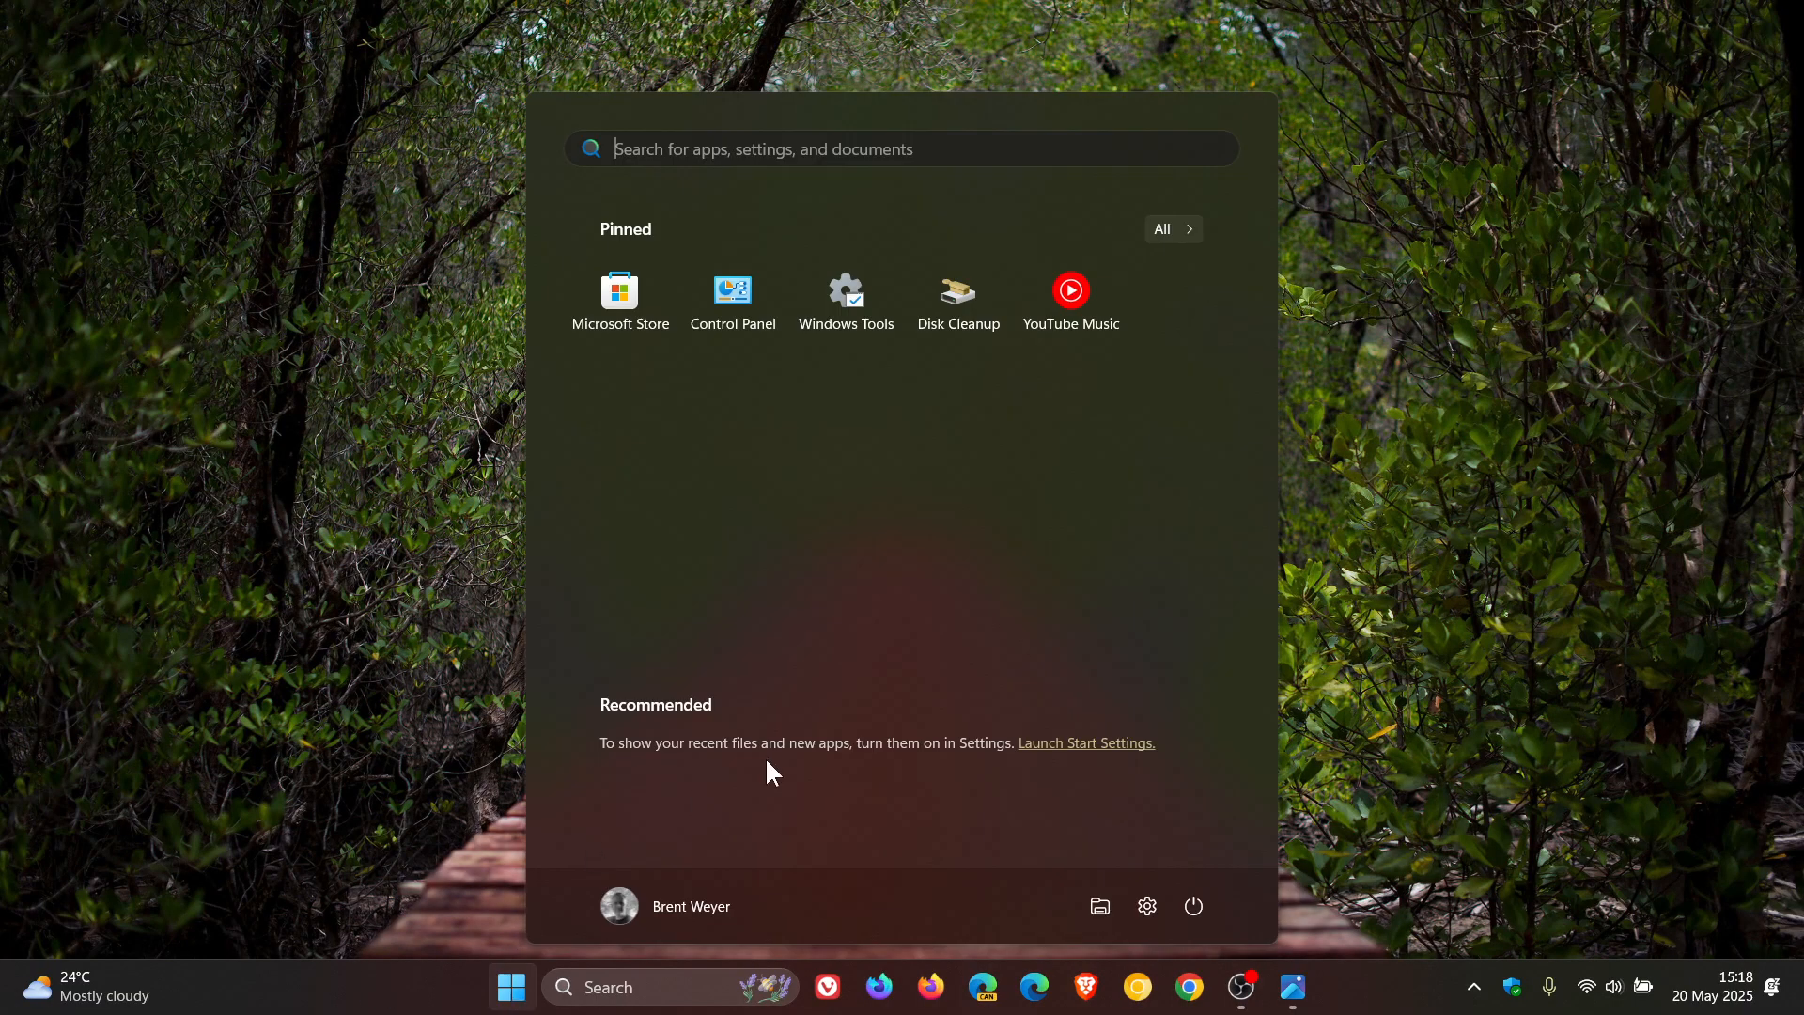
left_click(1146, 905)
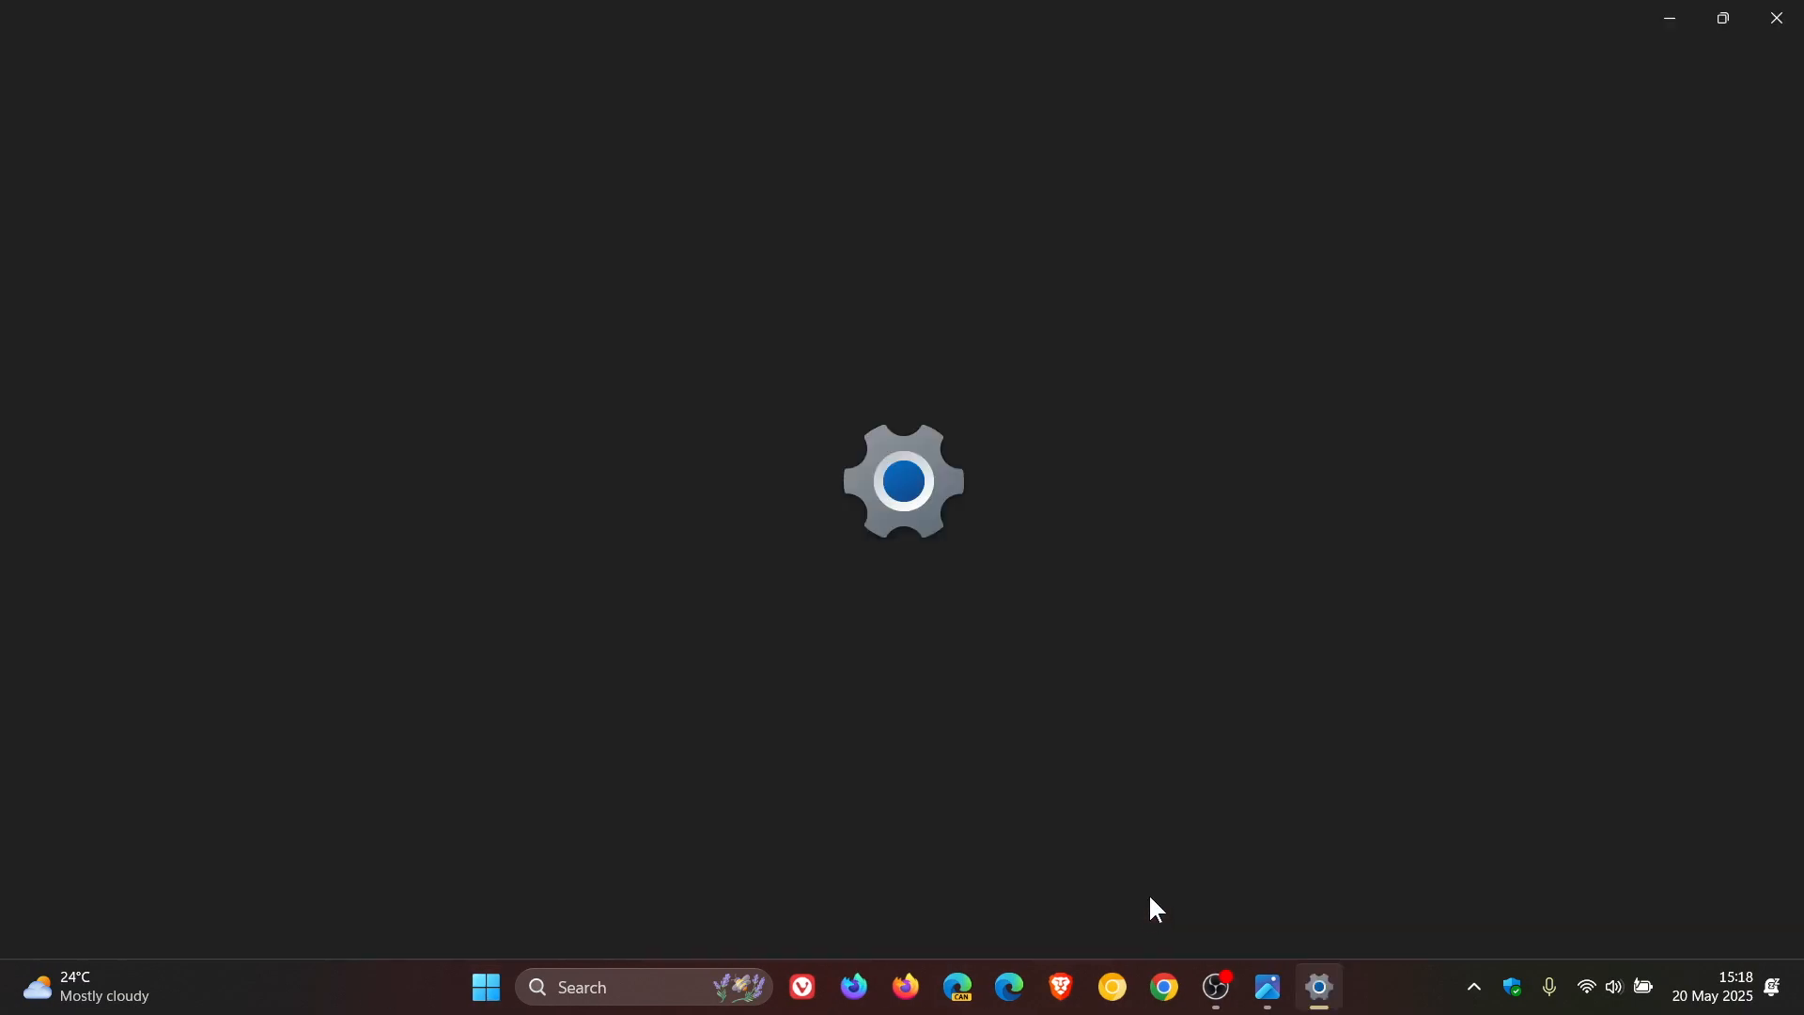
left_click(1315, 987)
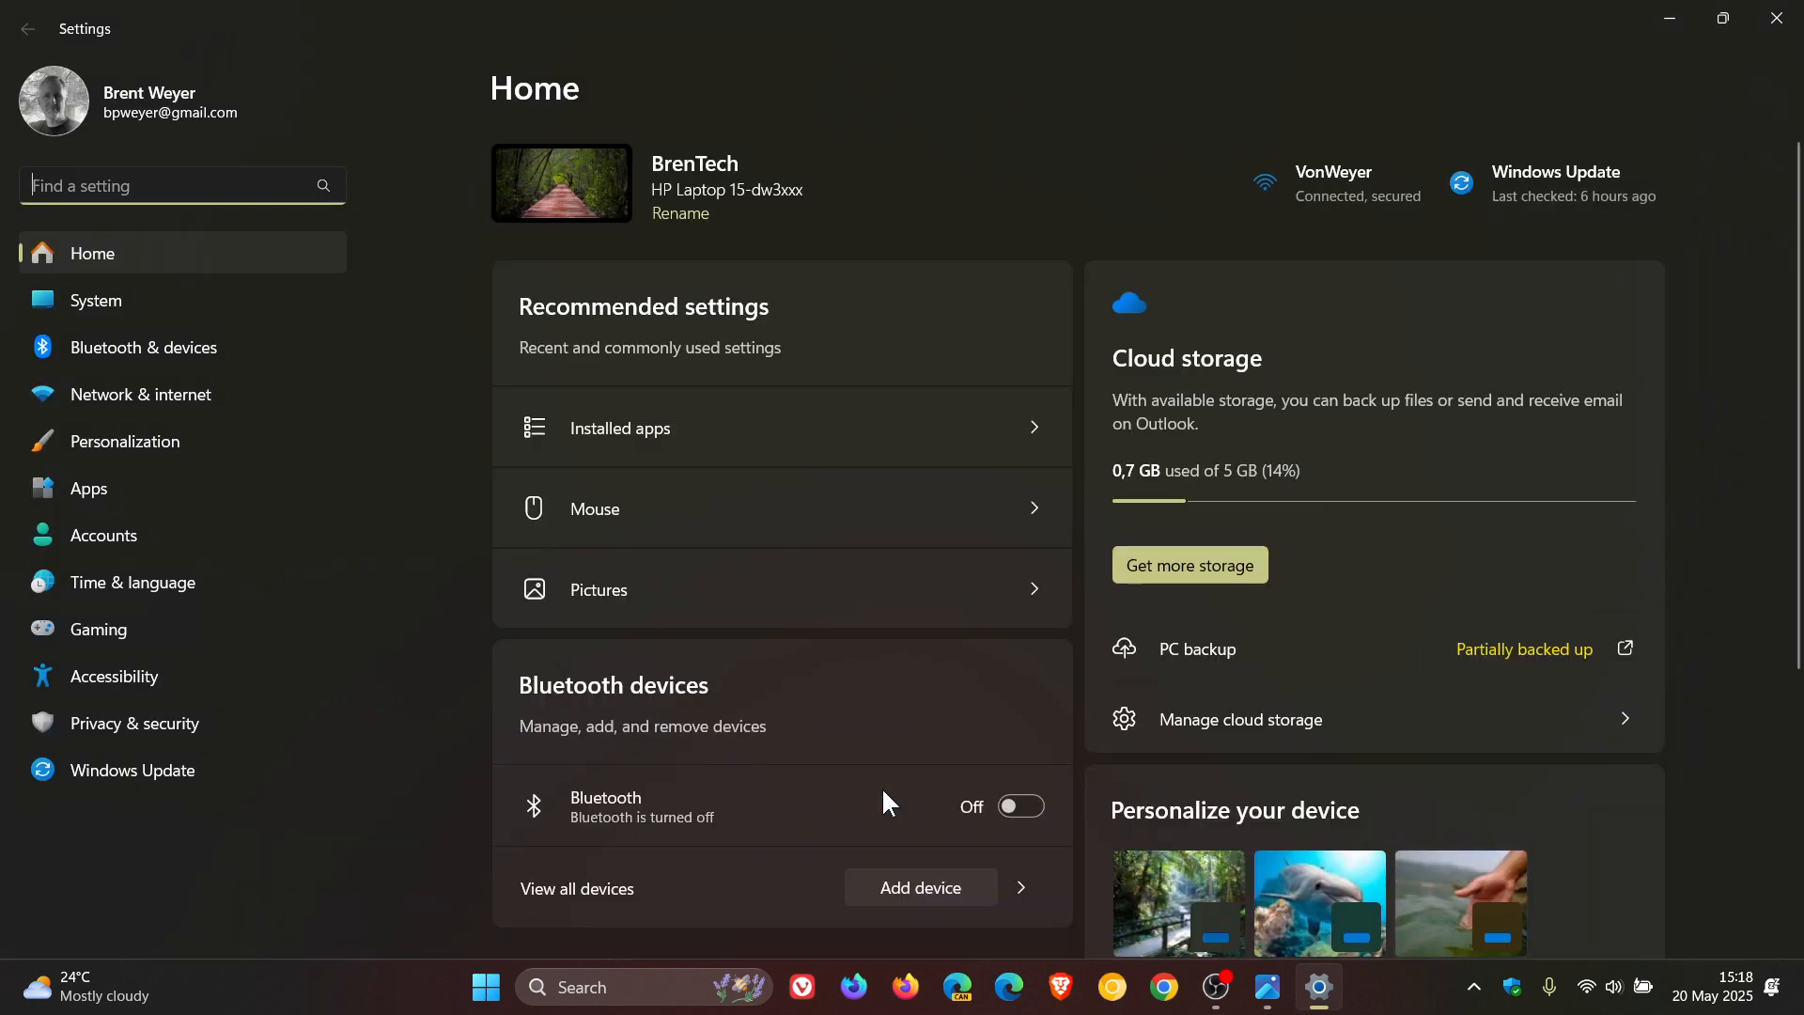
left_click(96, 301)
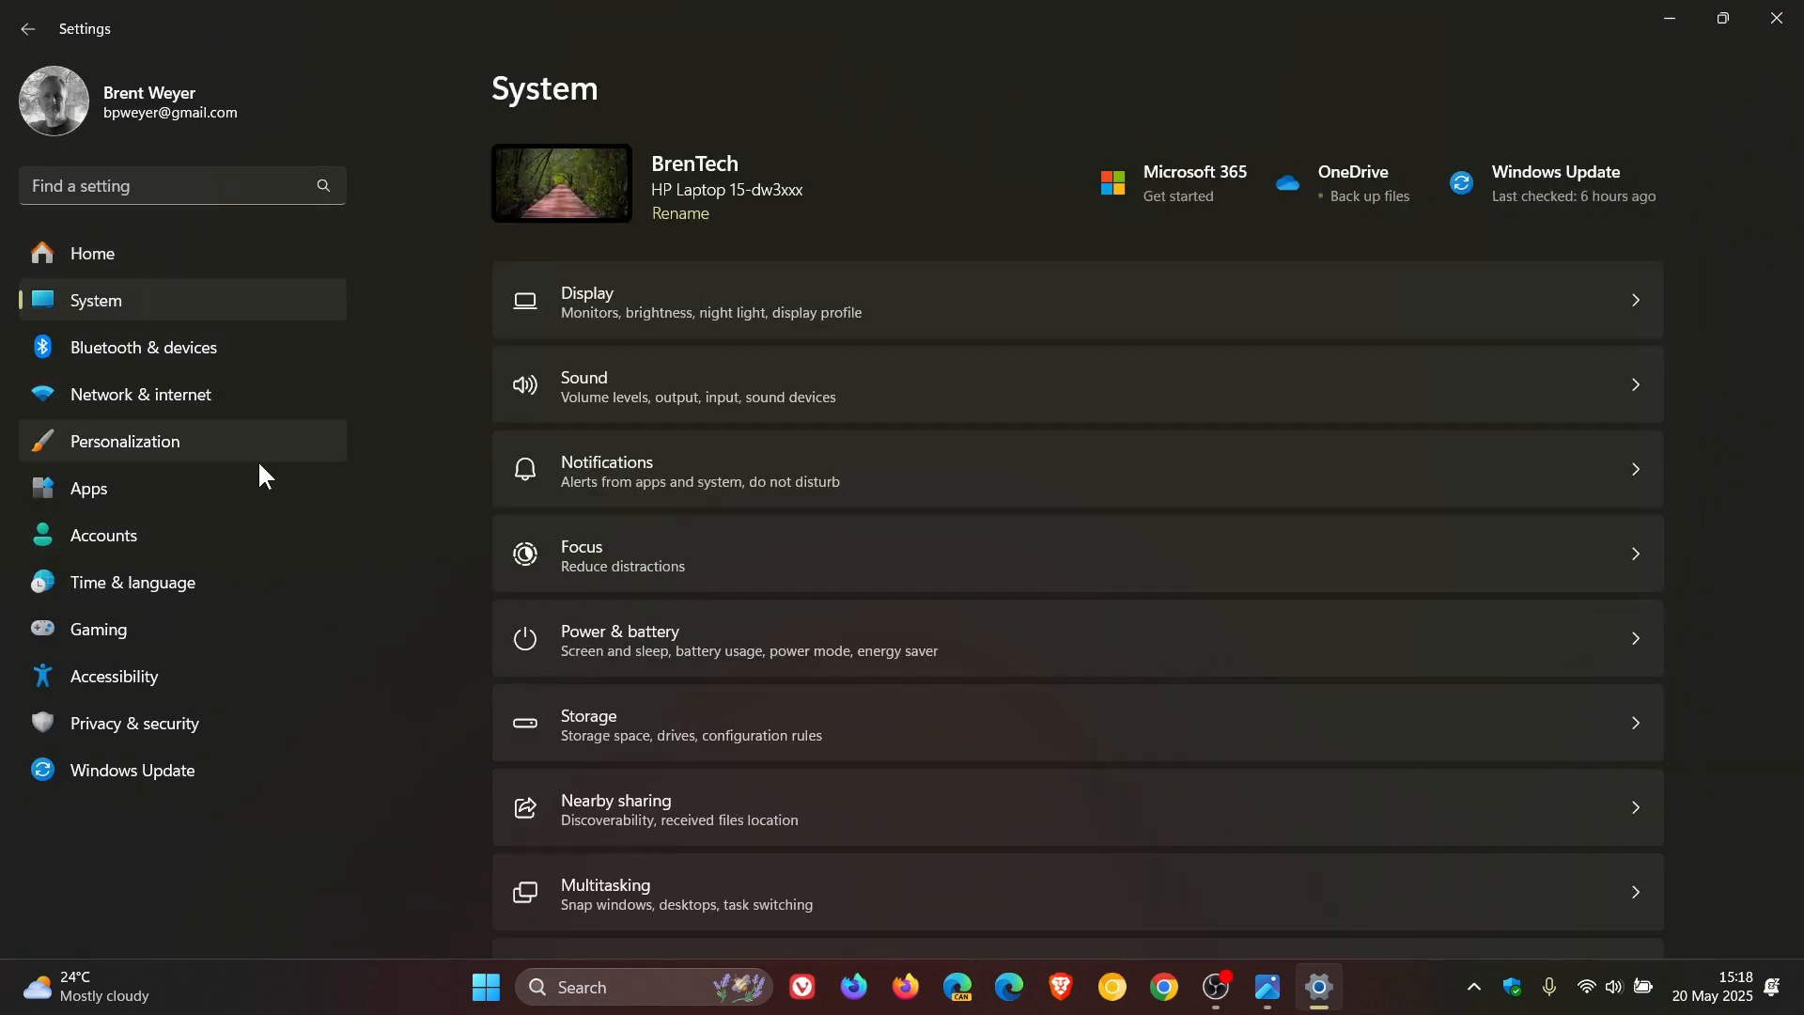
left_click(586, 301)
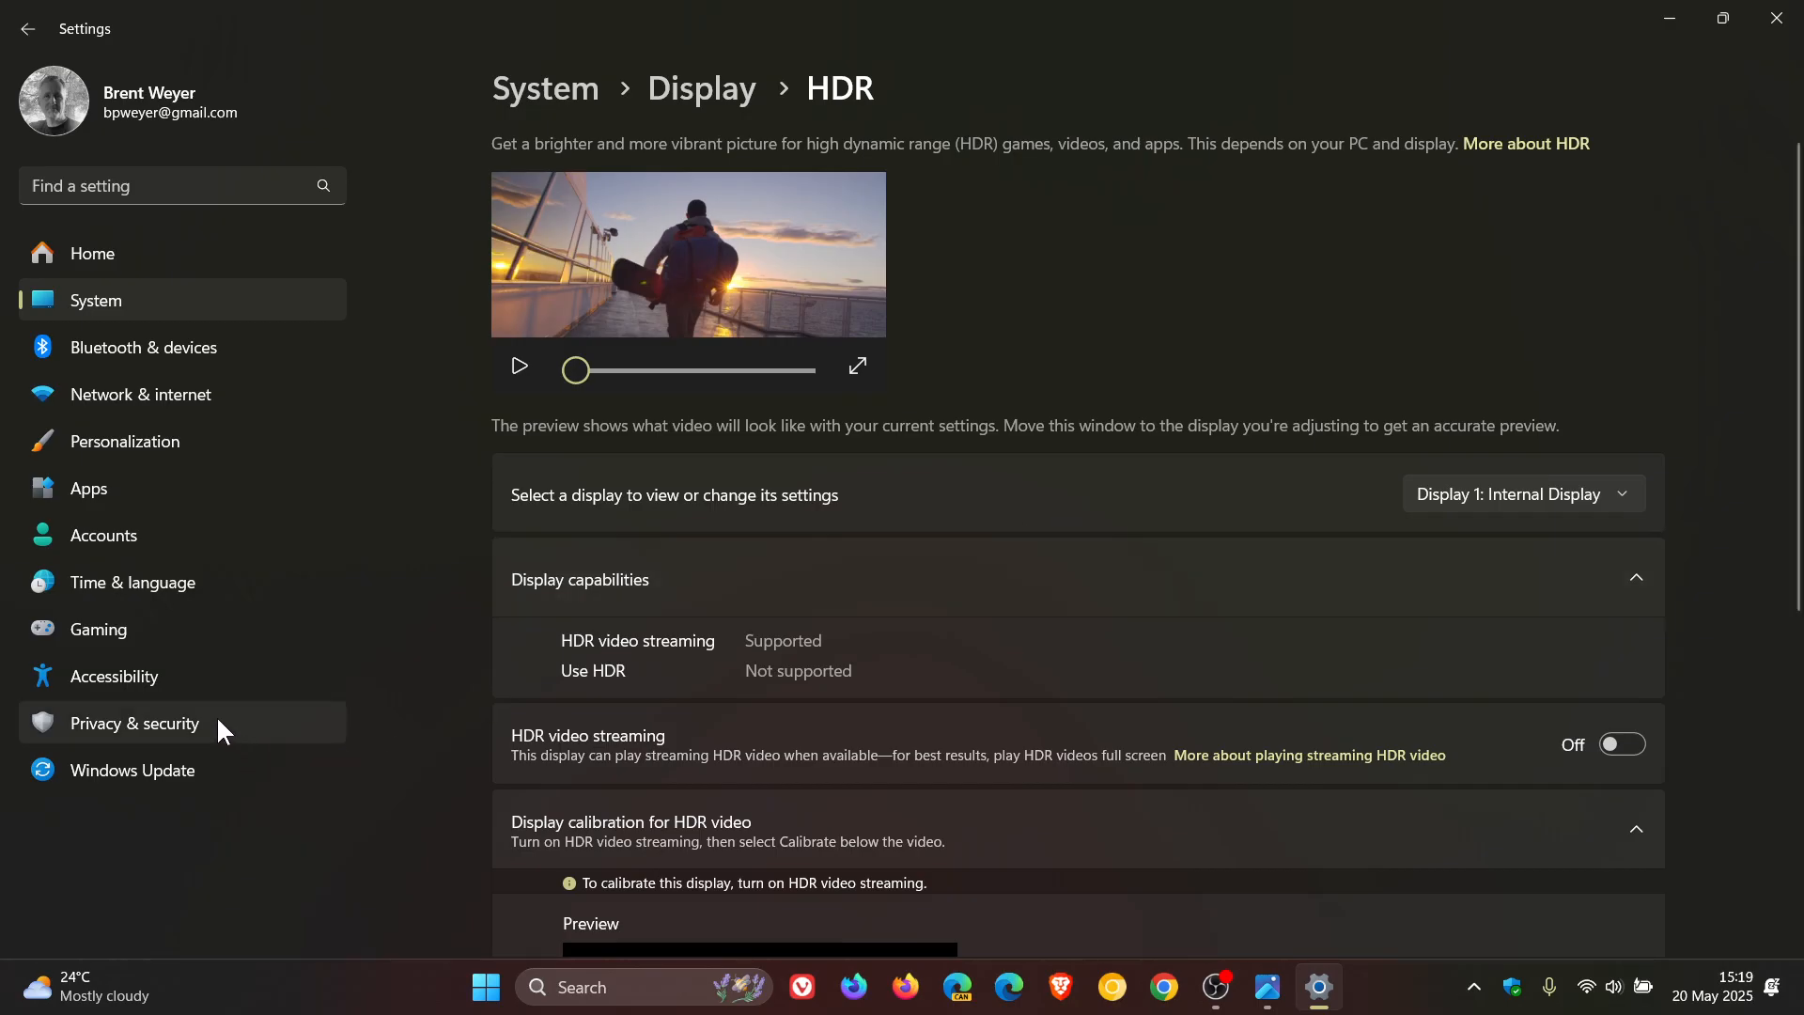
Reach the Narrator page under Accessibility in Settings.
left_click(113, 674)
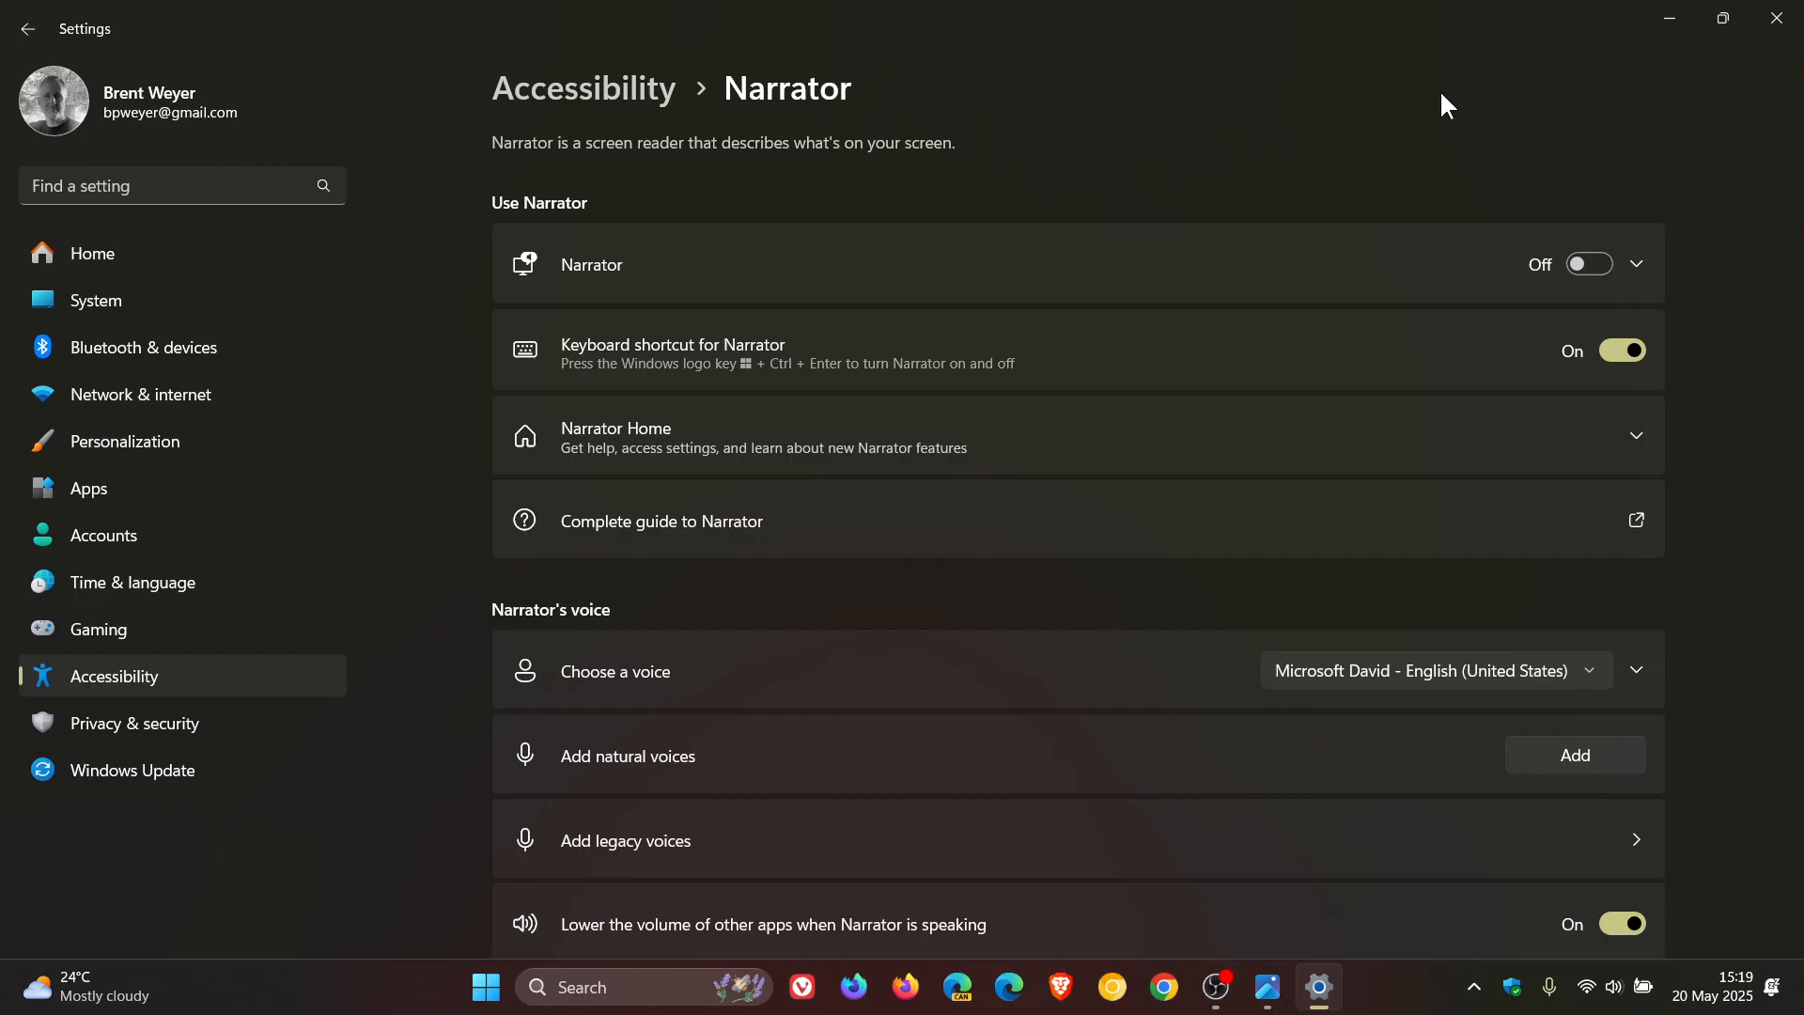
mouse_move(1541, 73)
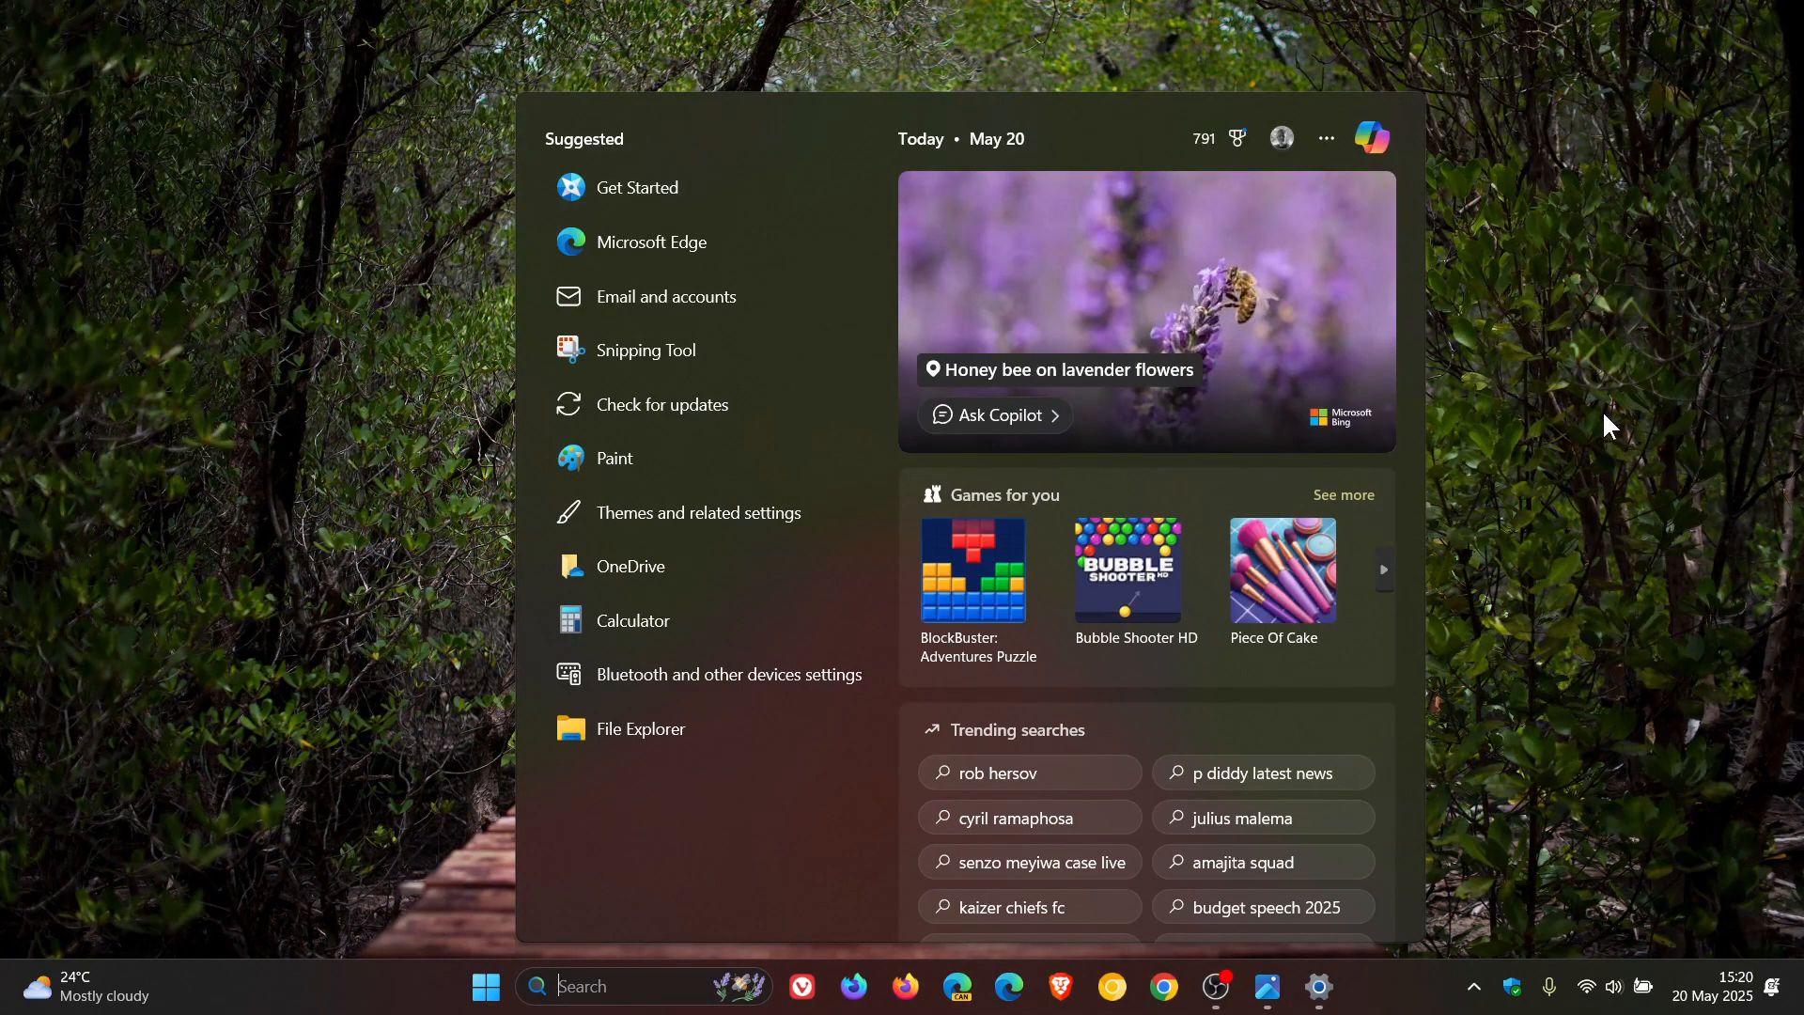
Bring up the taskbar Search panel with suggested apps and trending searches.
left_click(485, 986)
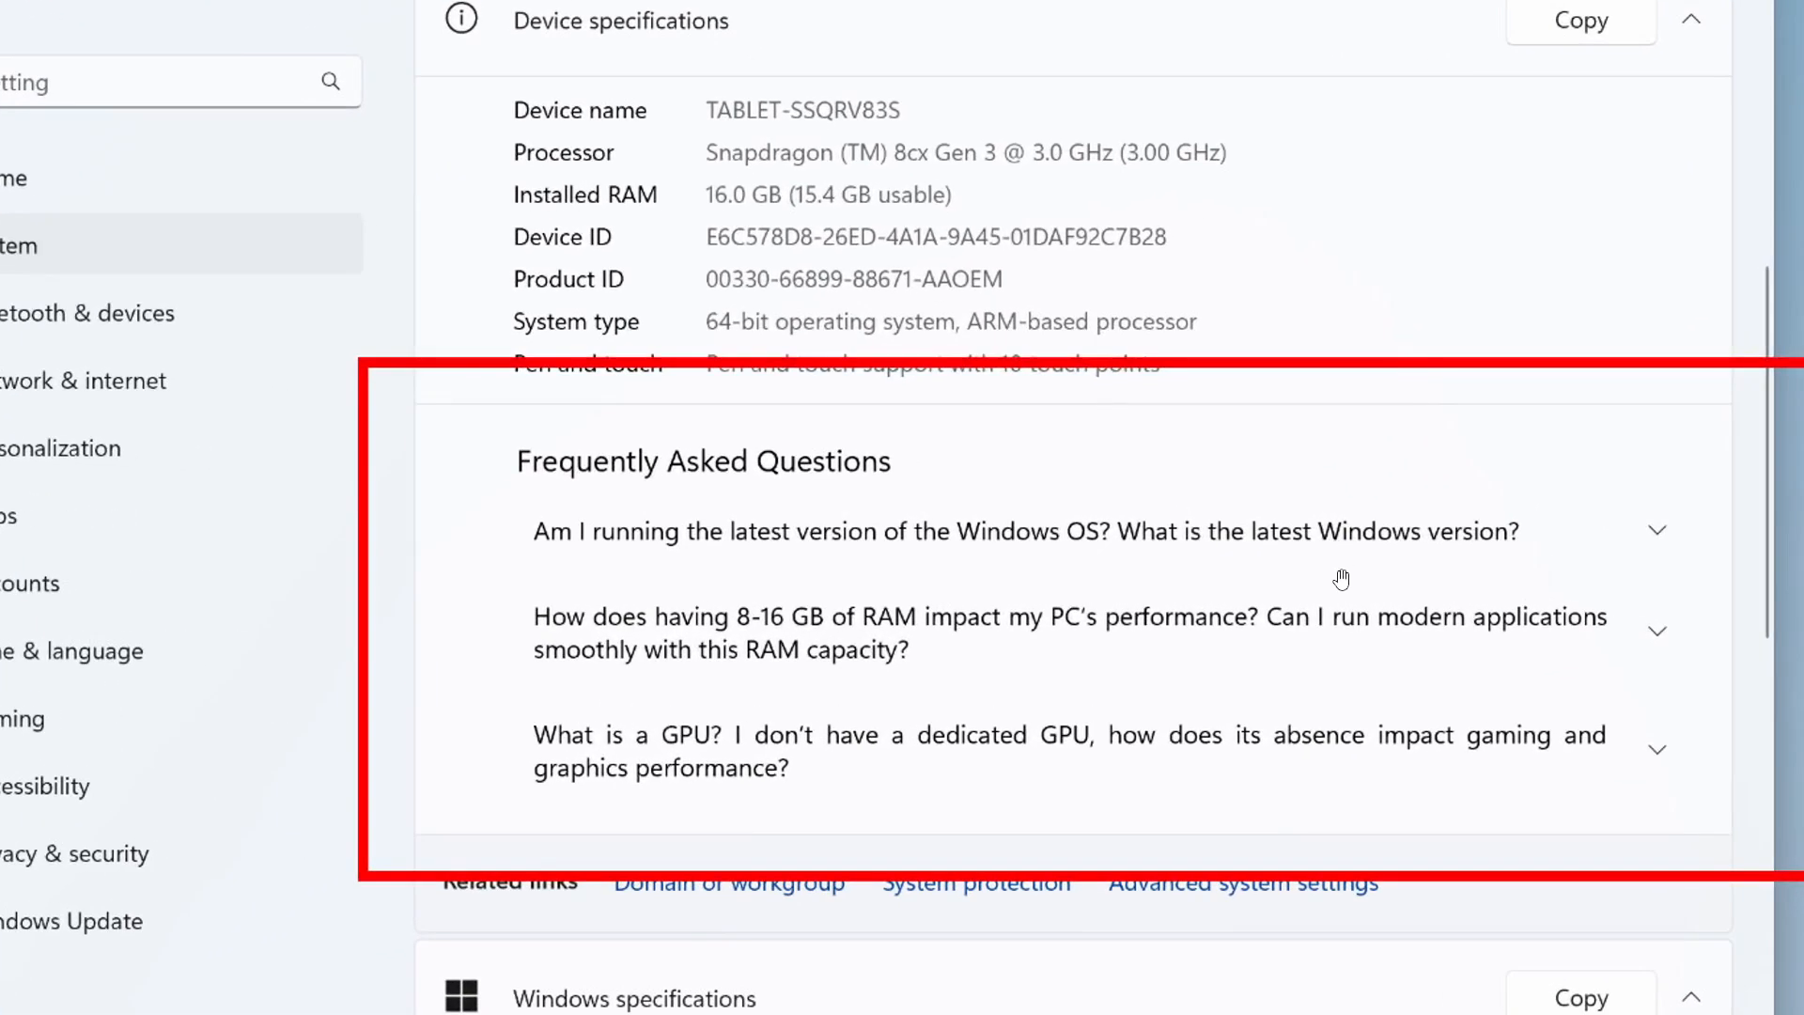
mouse_move(1137, 532)
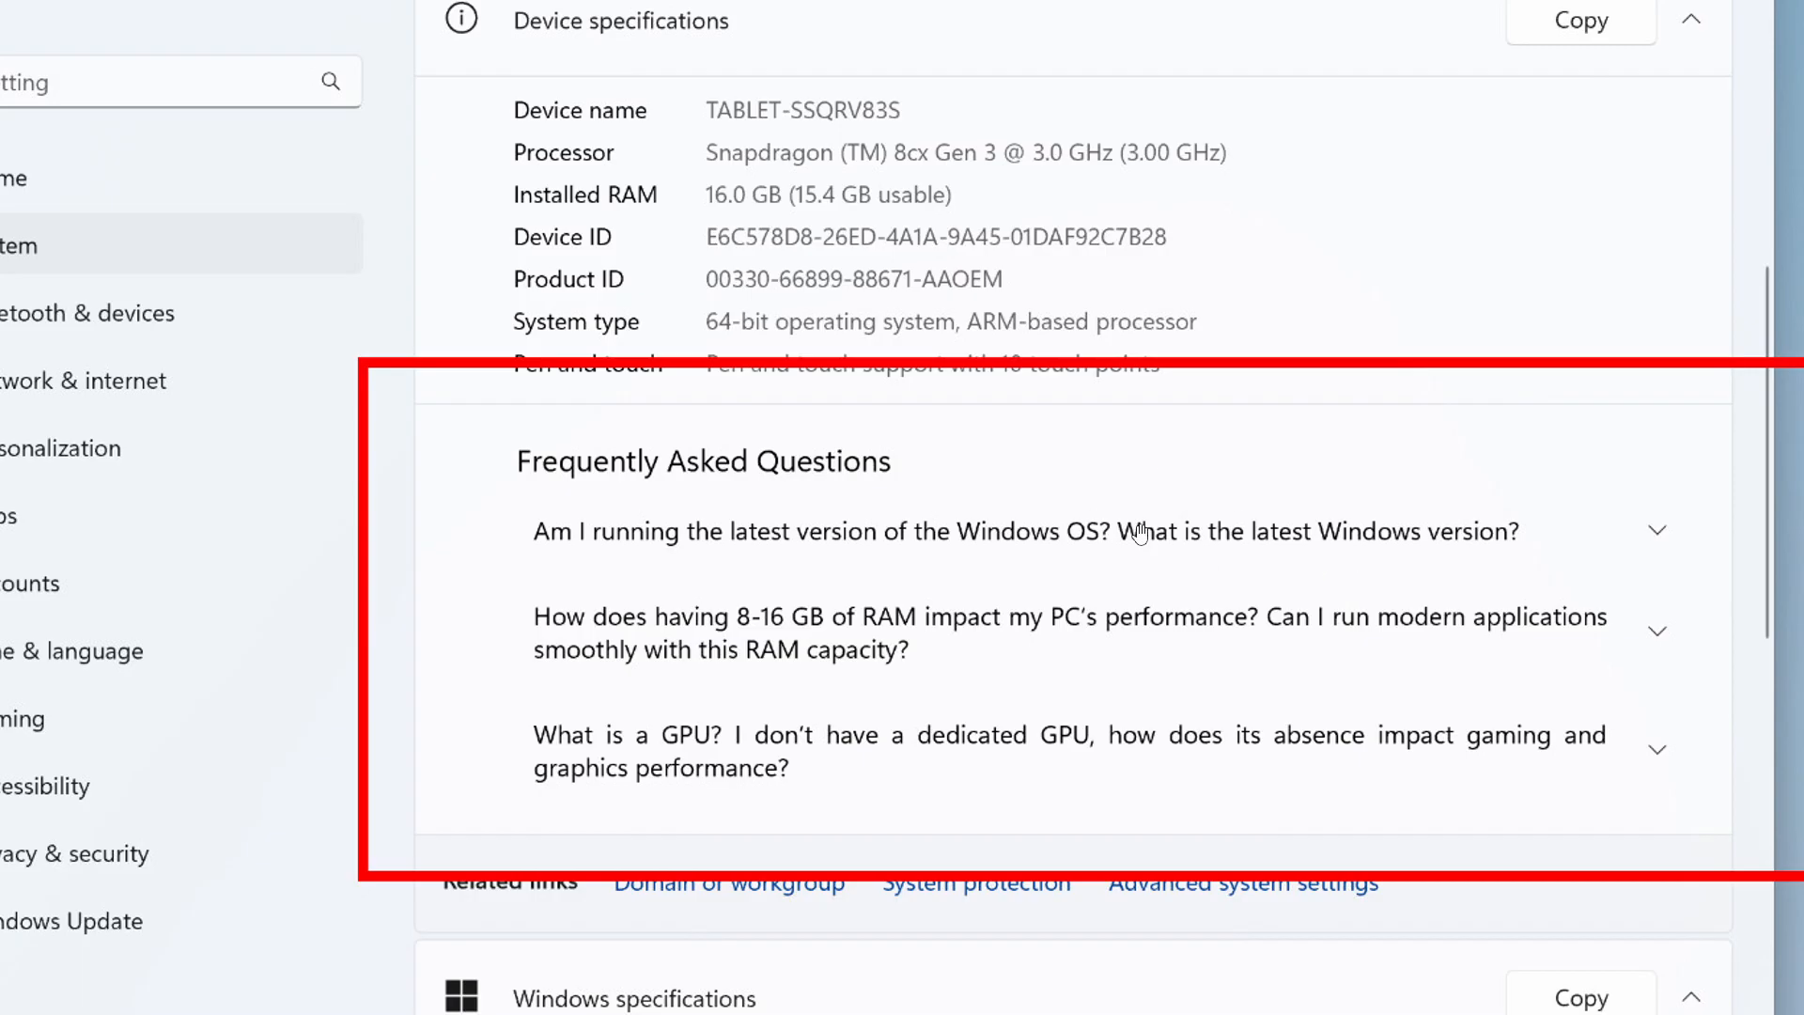
mouse_move(1253, 491)
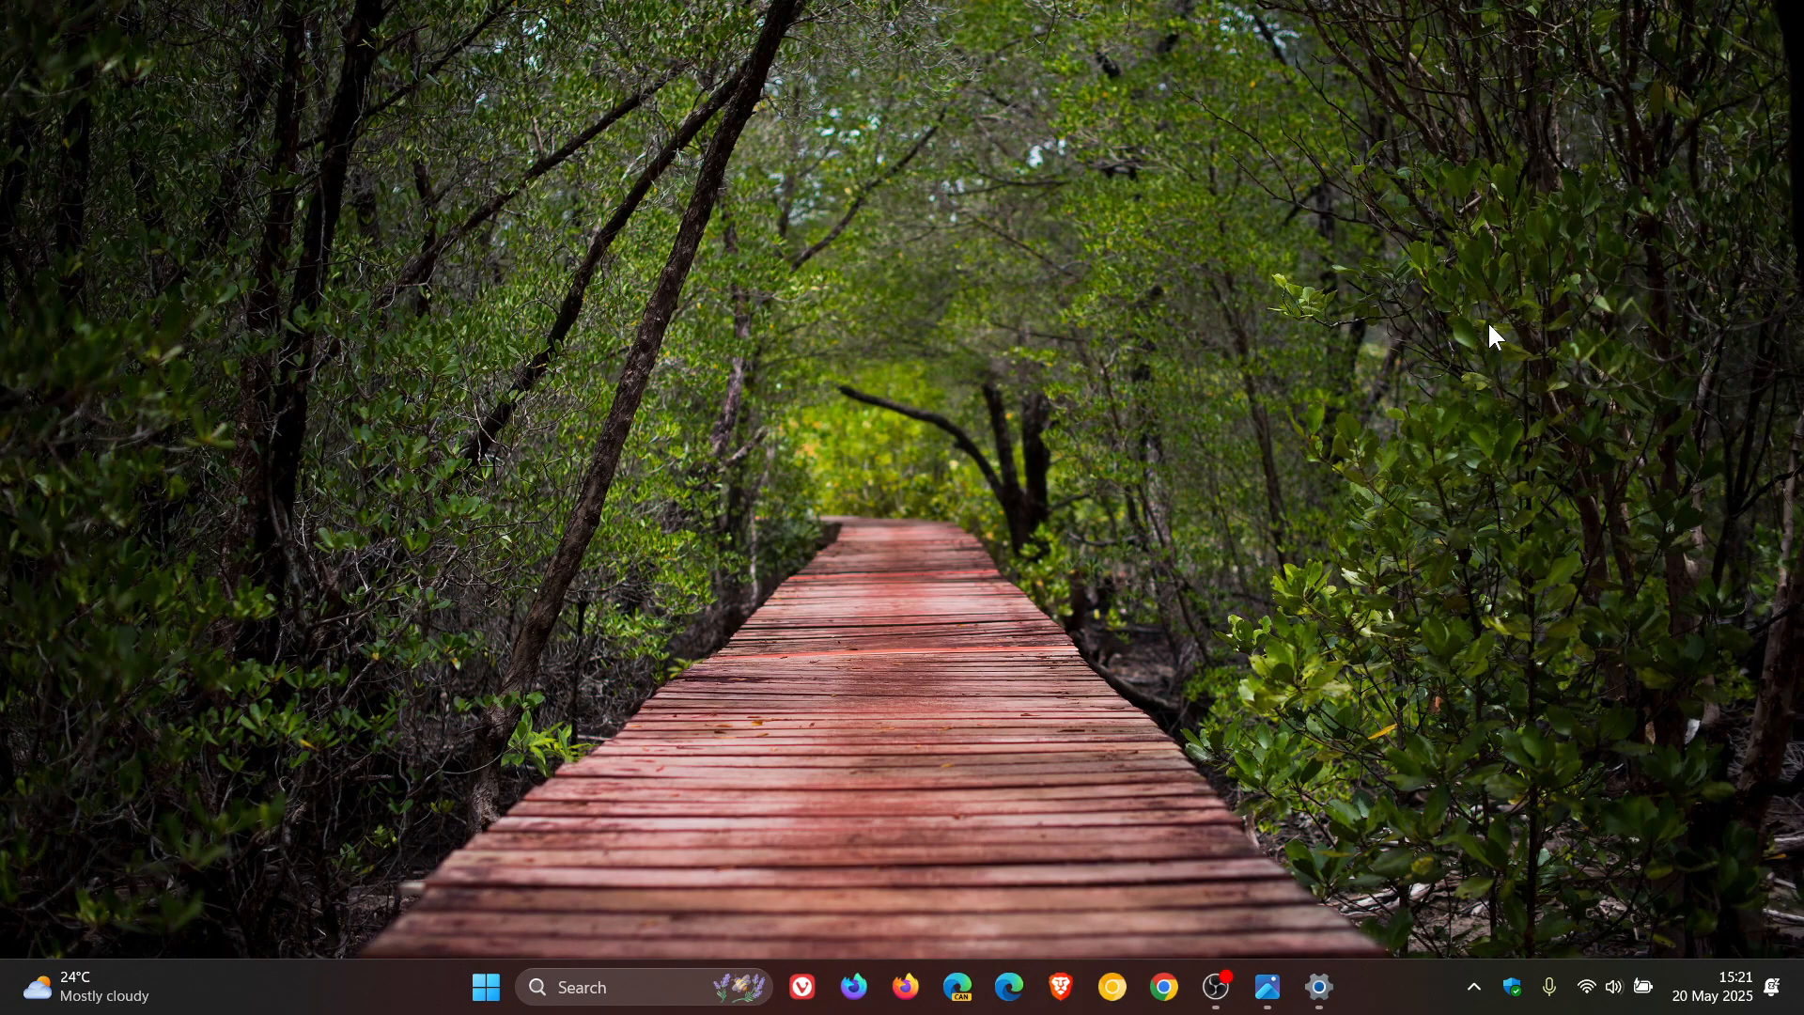
mouse_move(1321, 710)
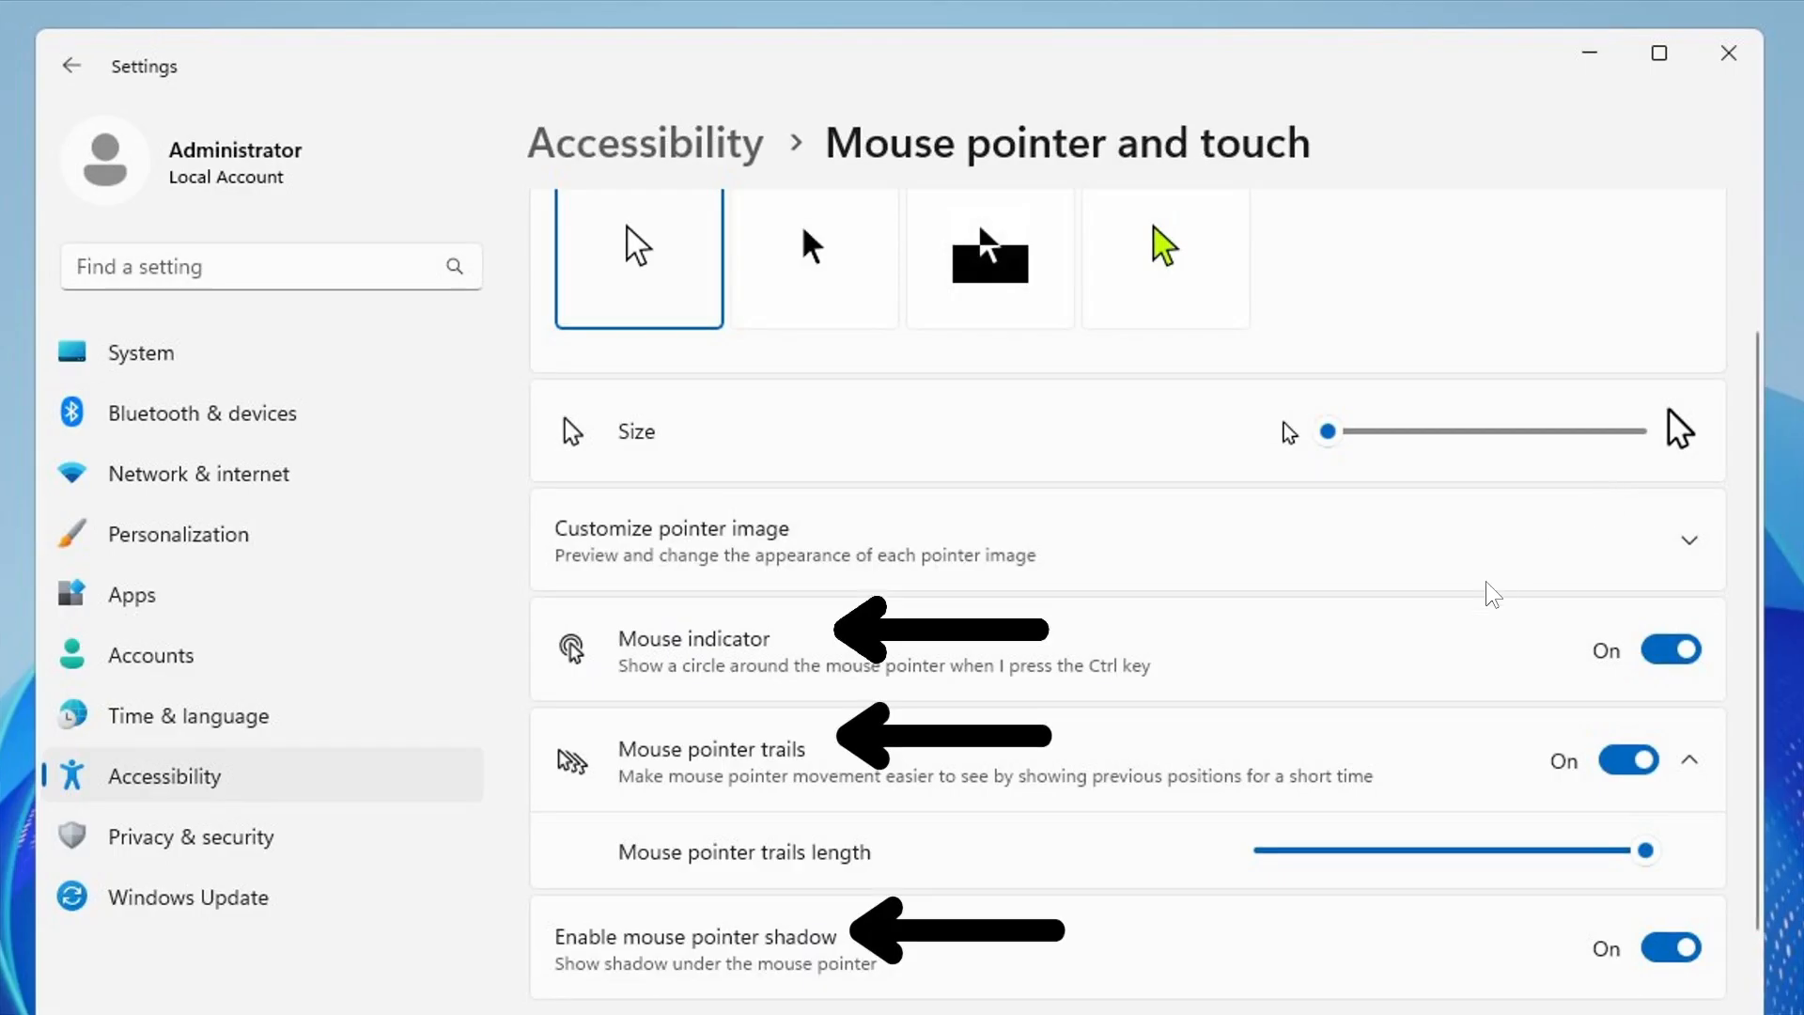
mouse_move(1490, 590)
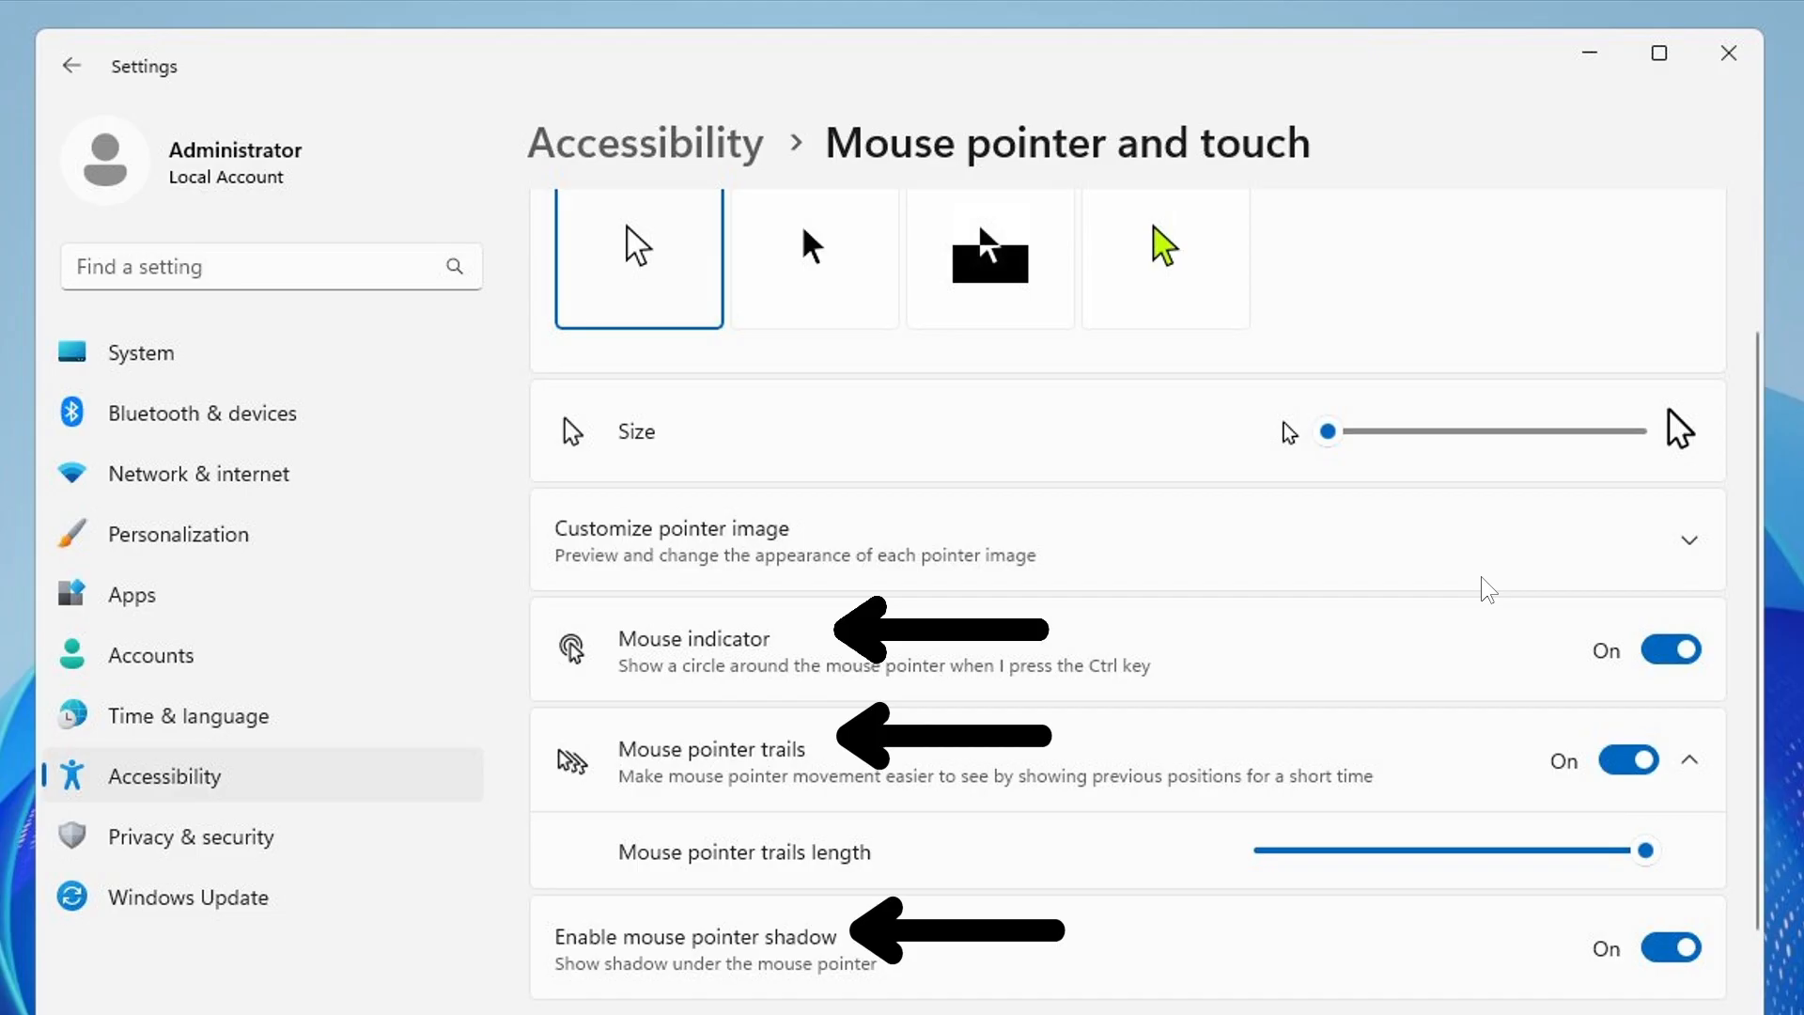
mouse_move(1420, 197)
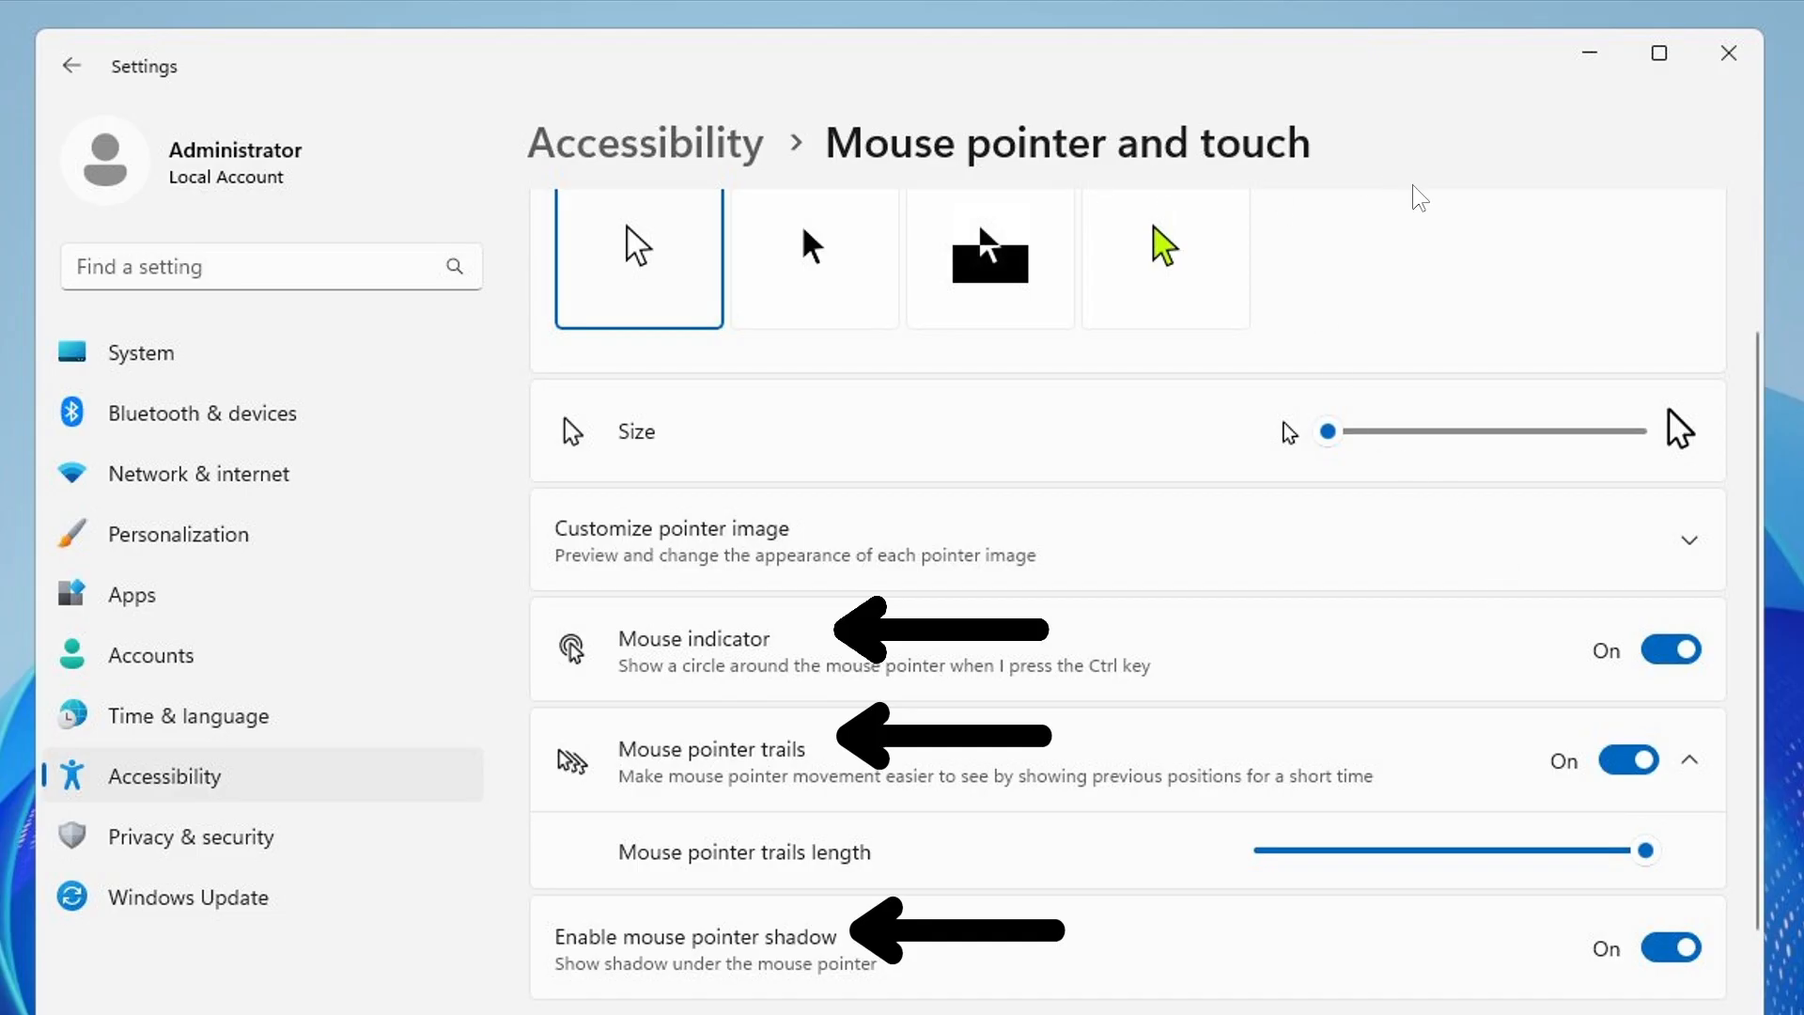
mouse_move(1462, 402)
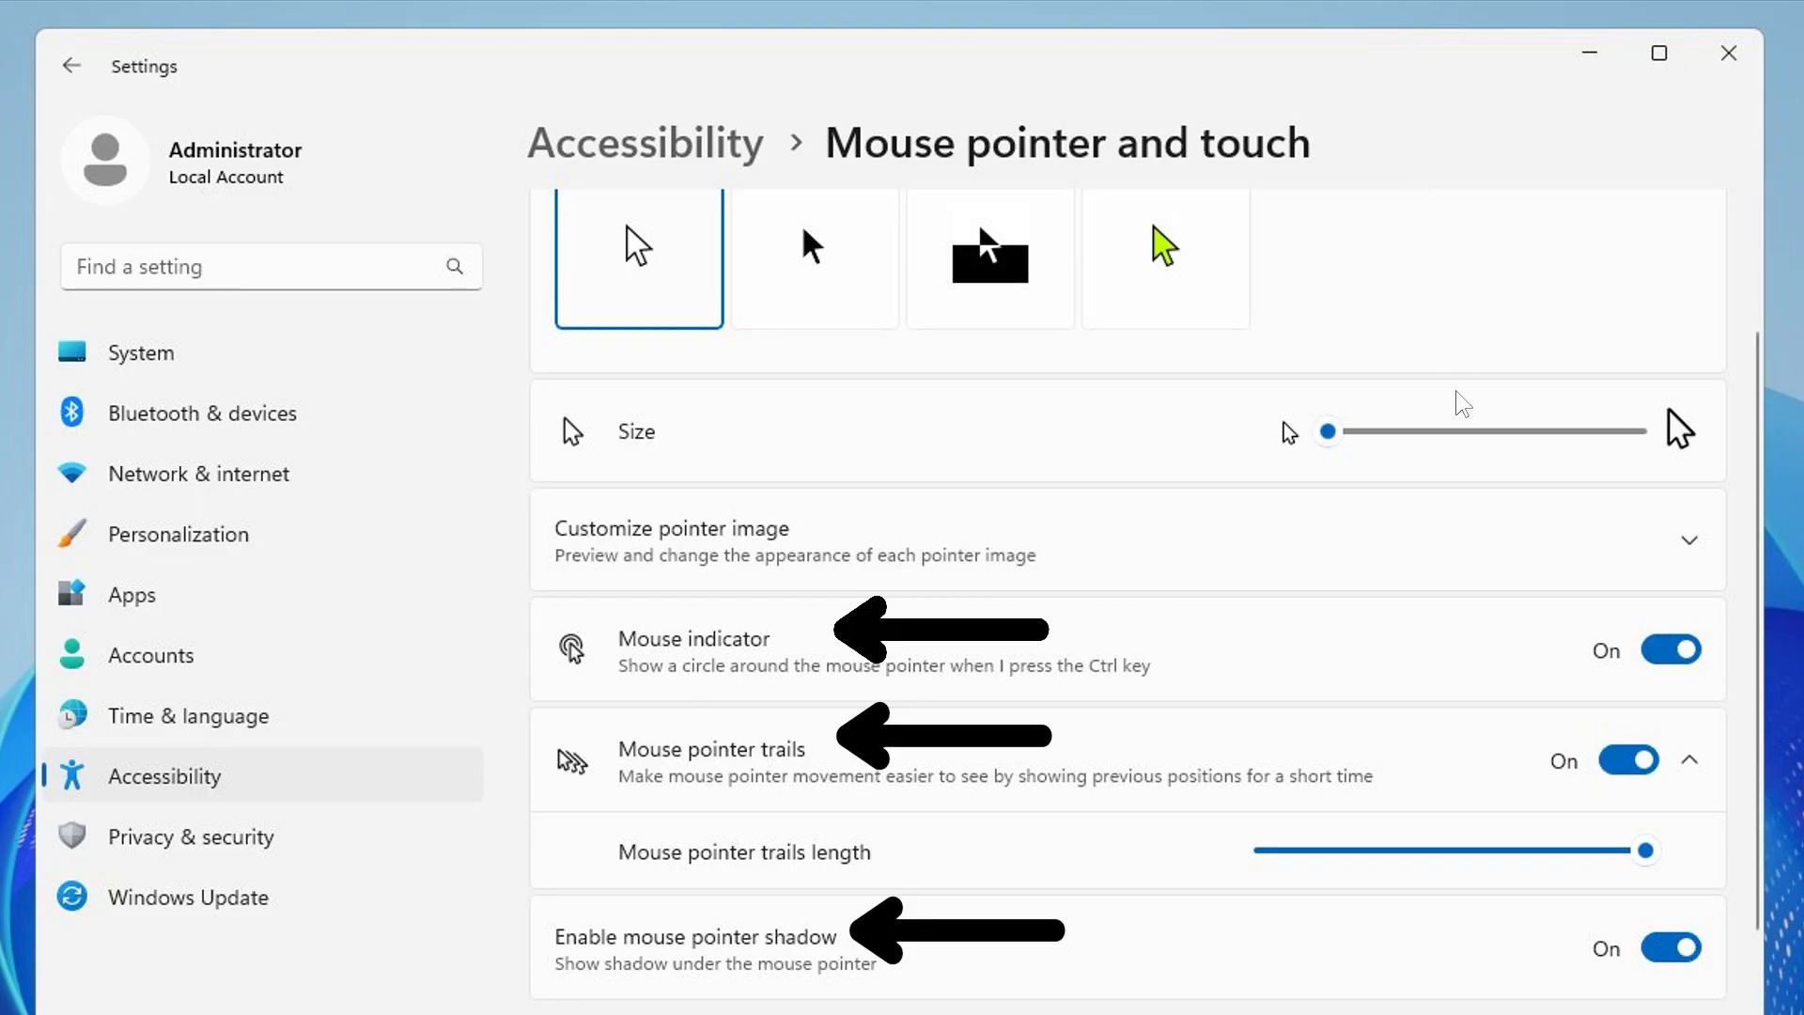
mouse_move(1445, 532)
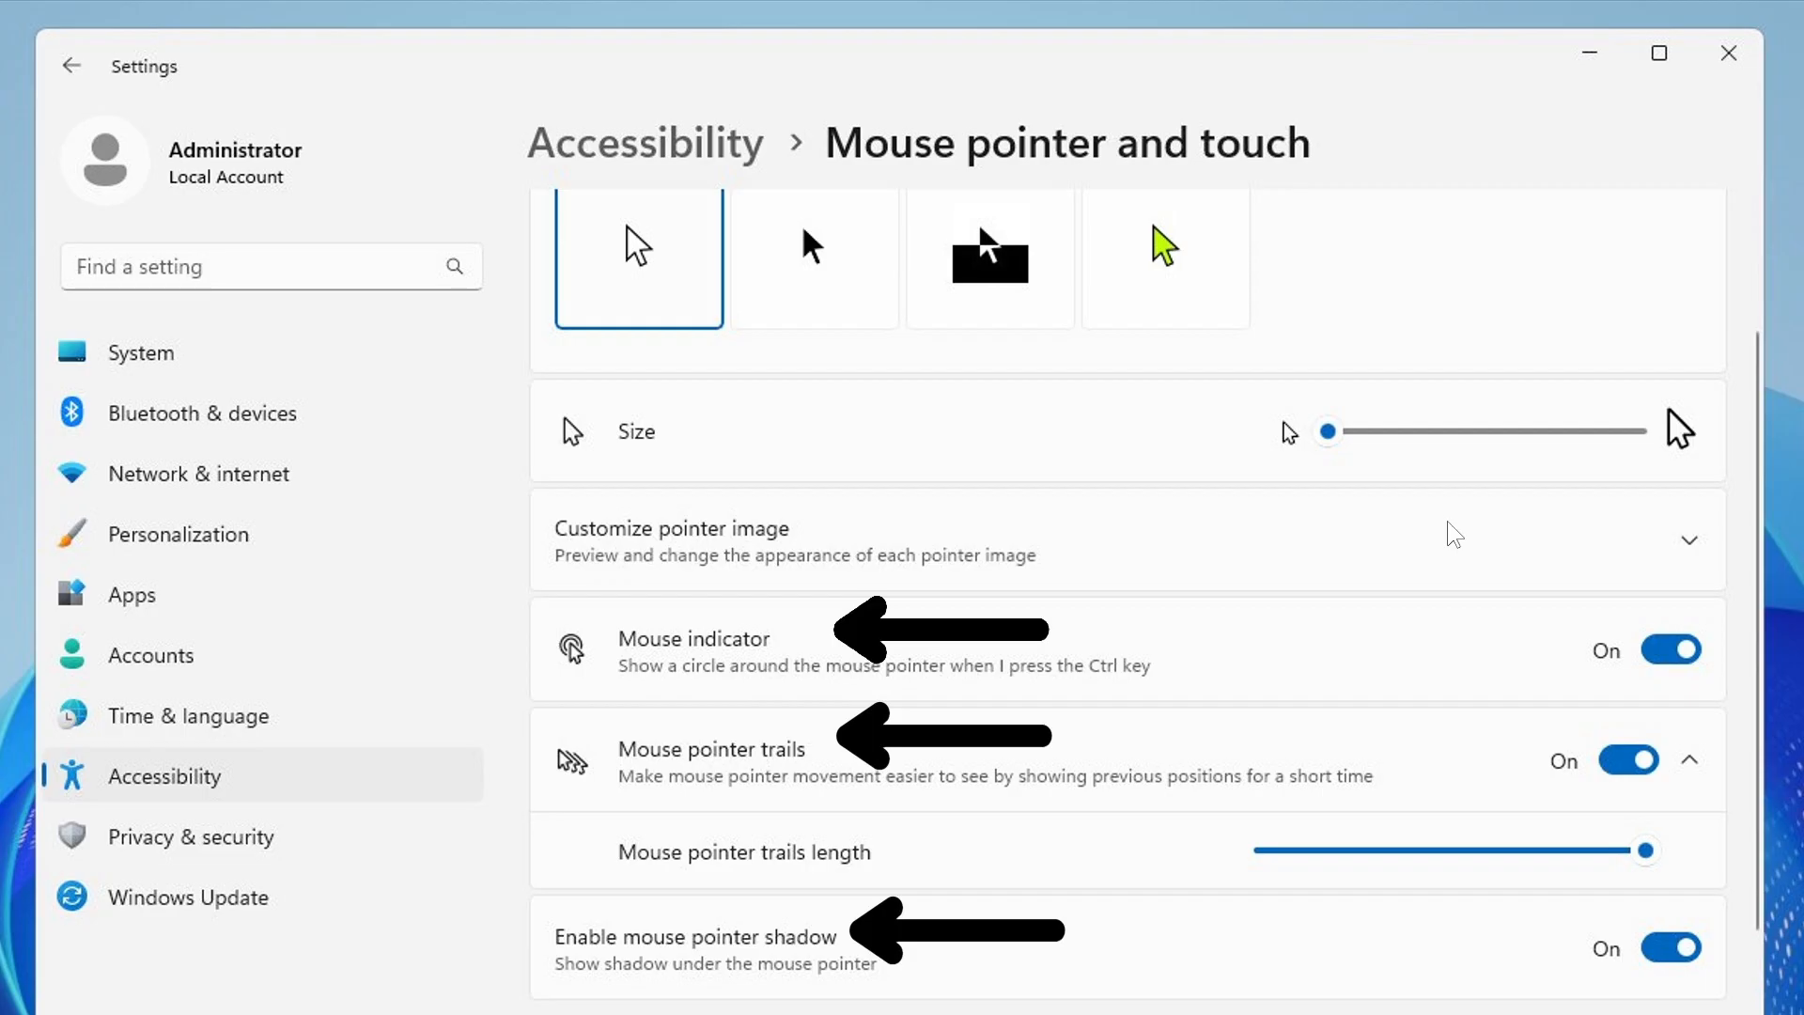
mouse_move(1437, 560)
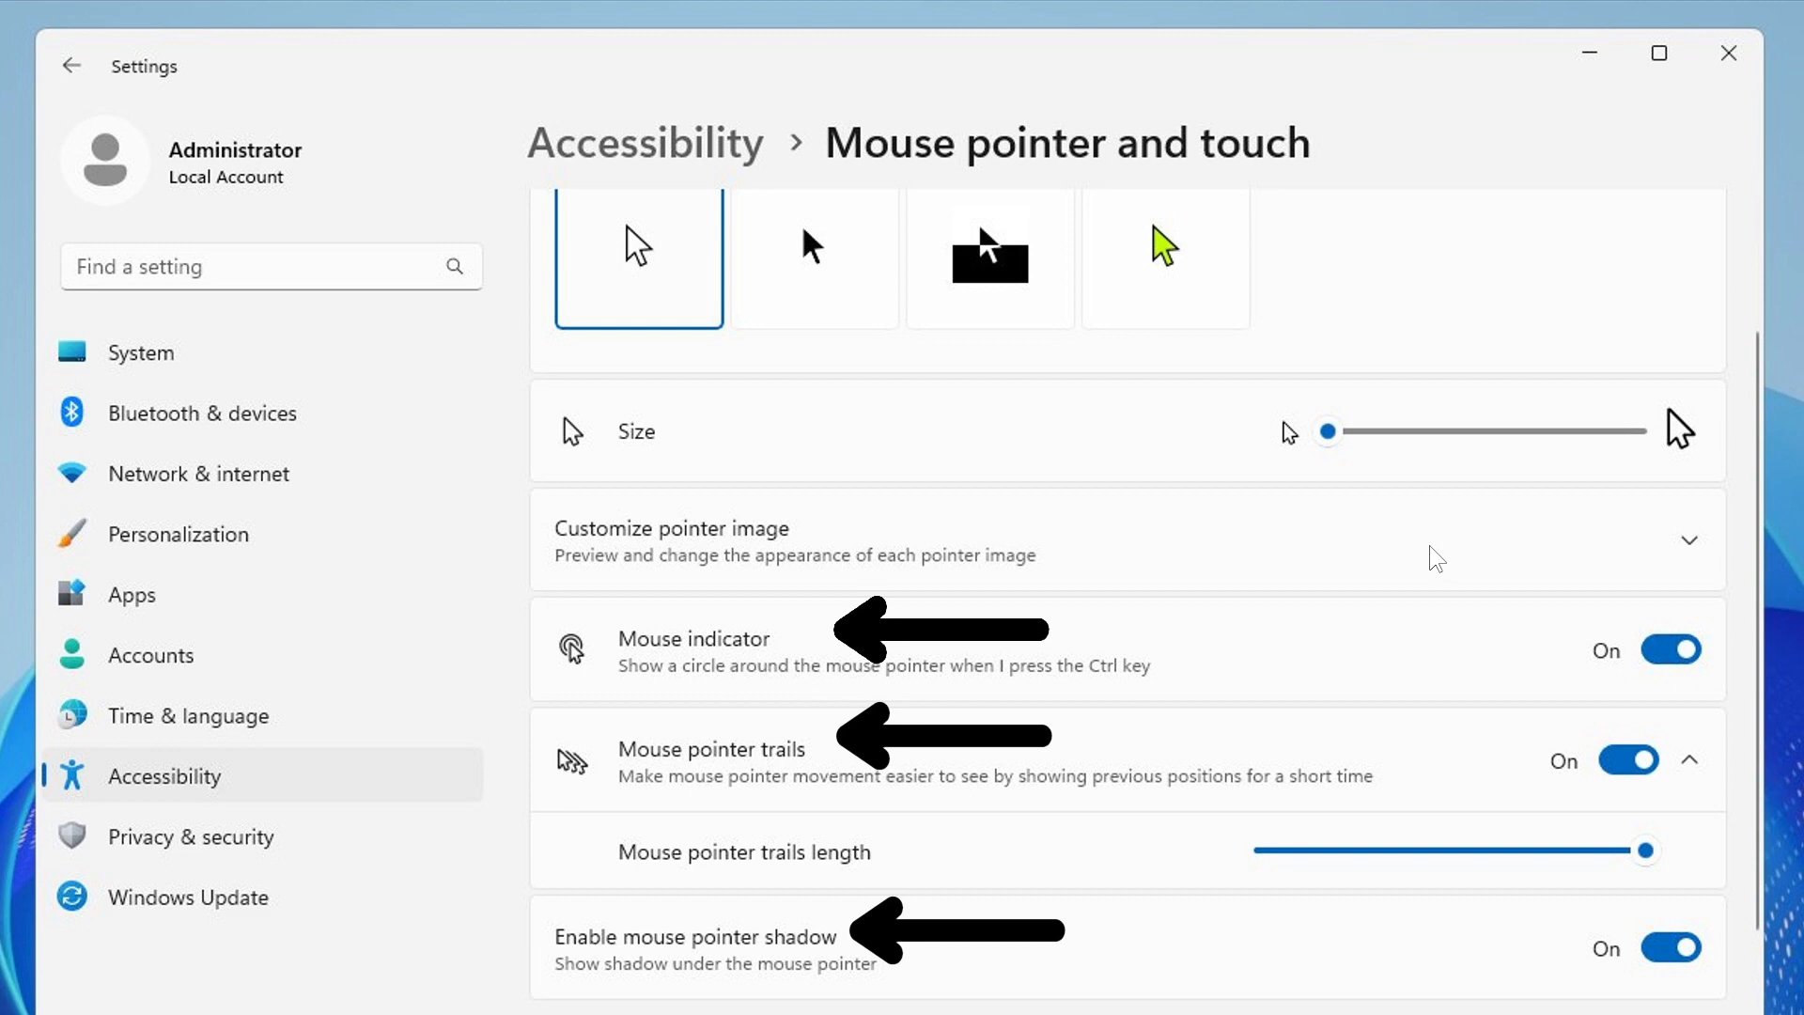
mouse_move(1427, 556)
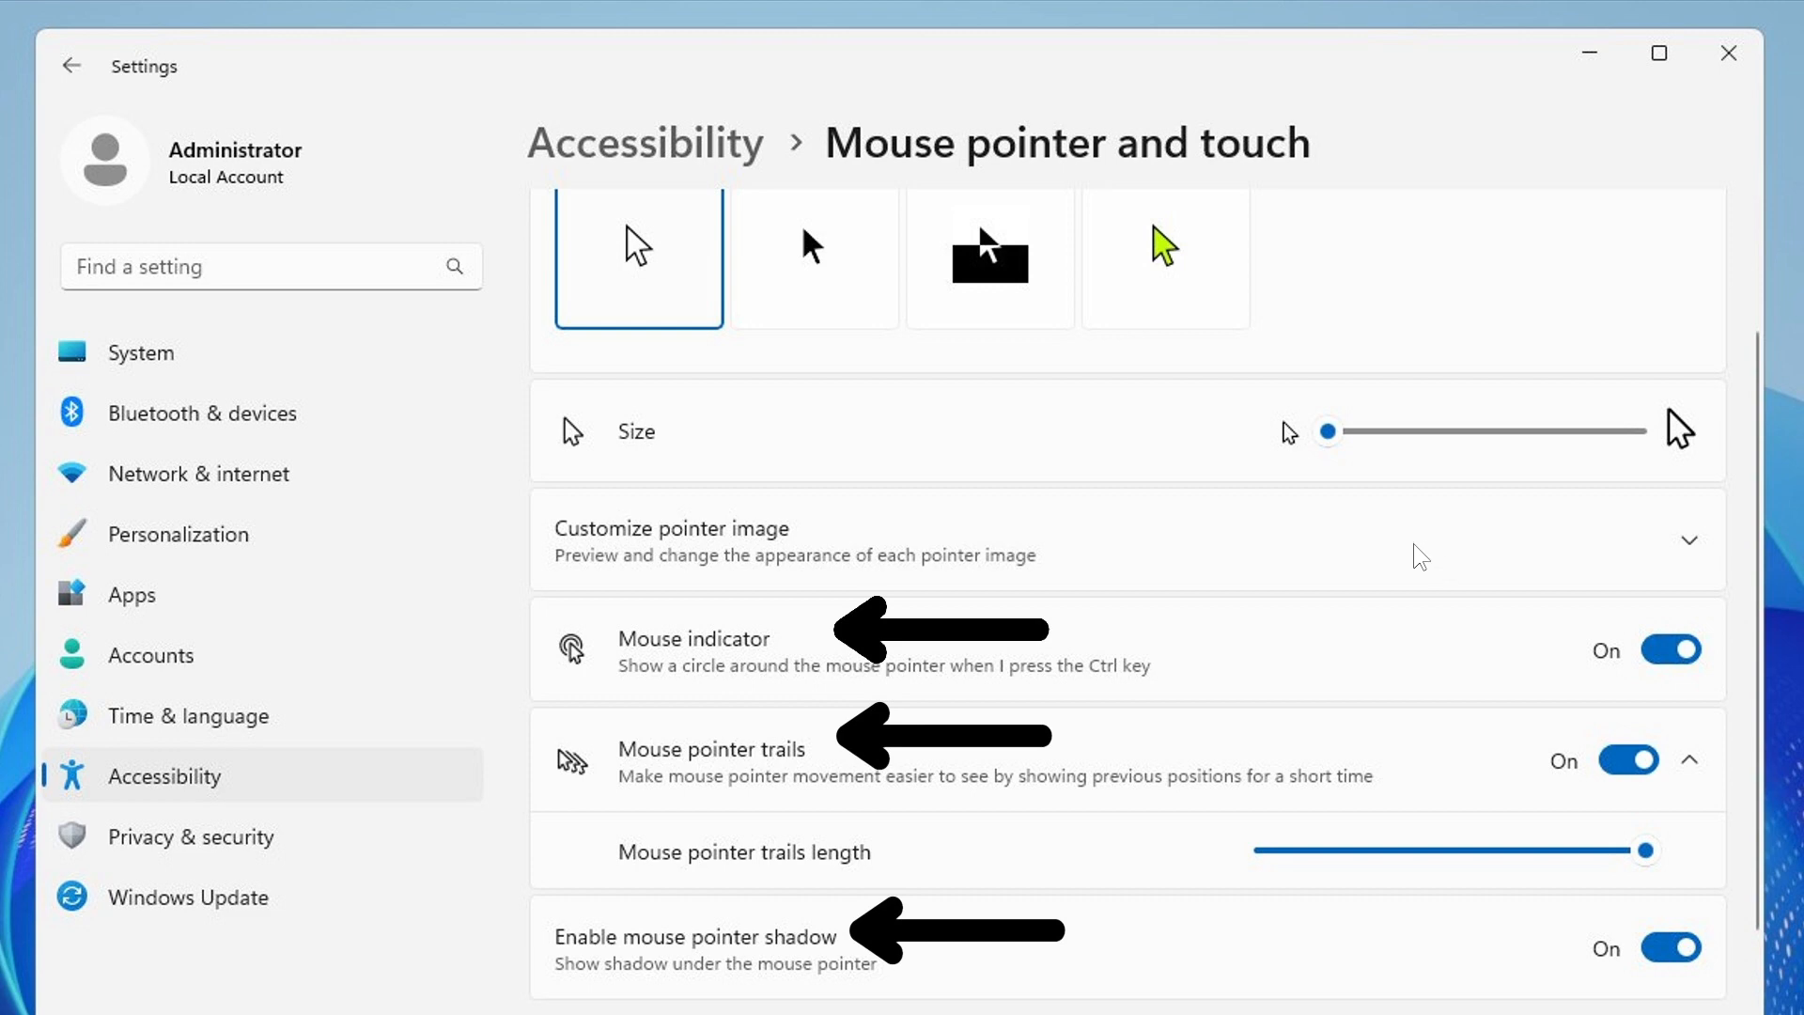
mouse_move(1388, 566)
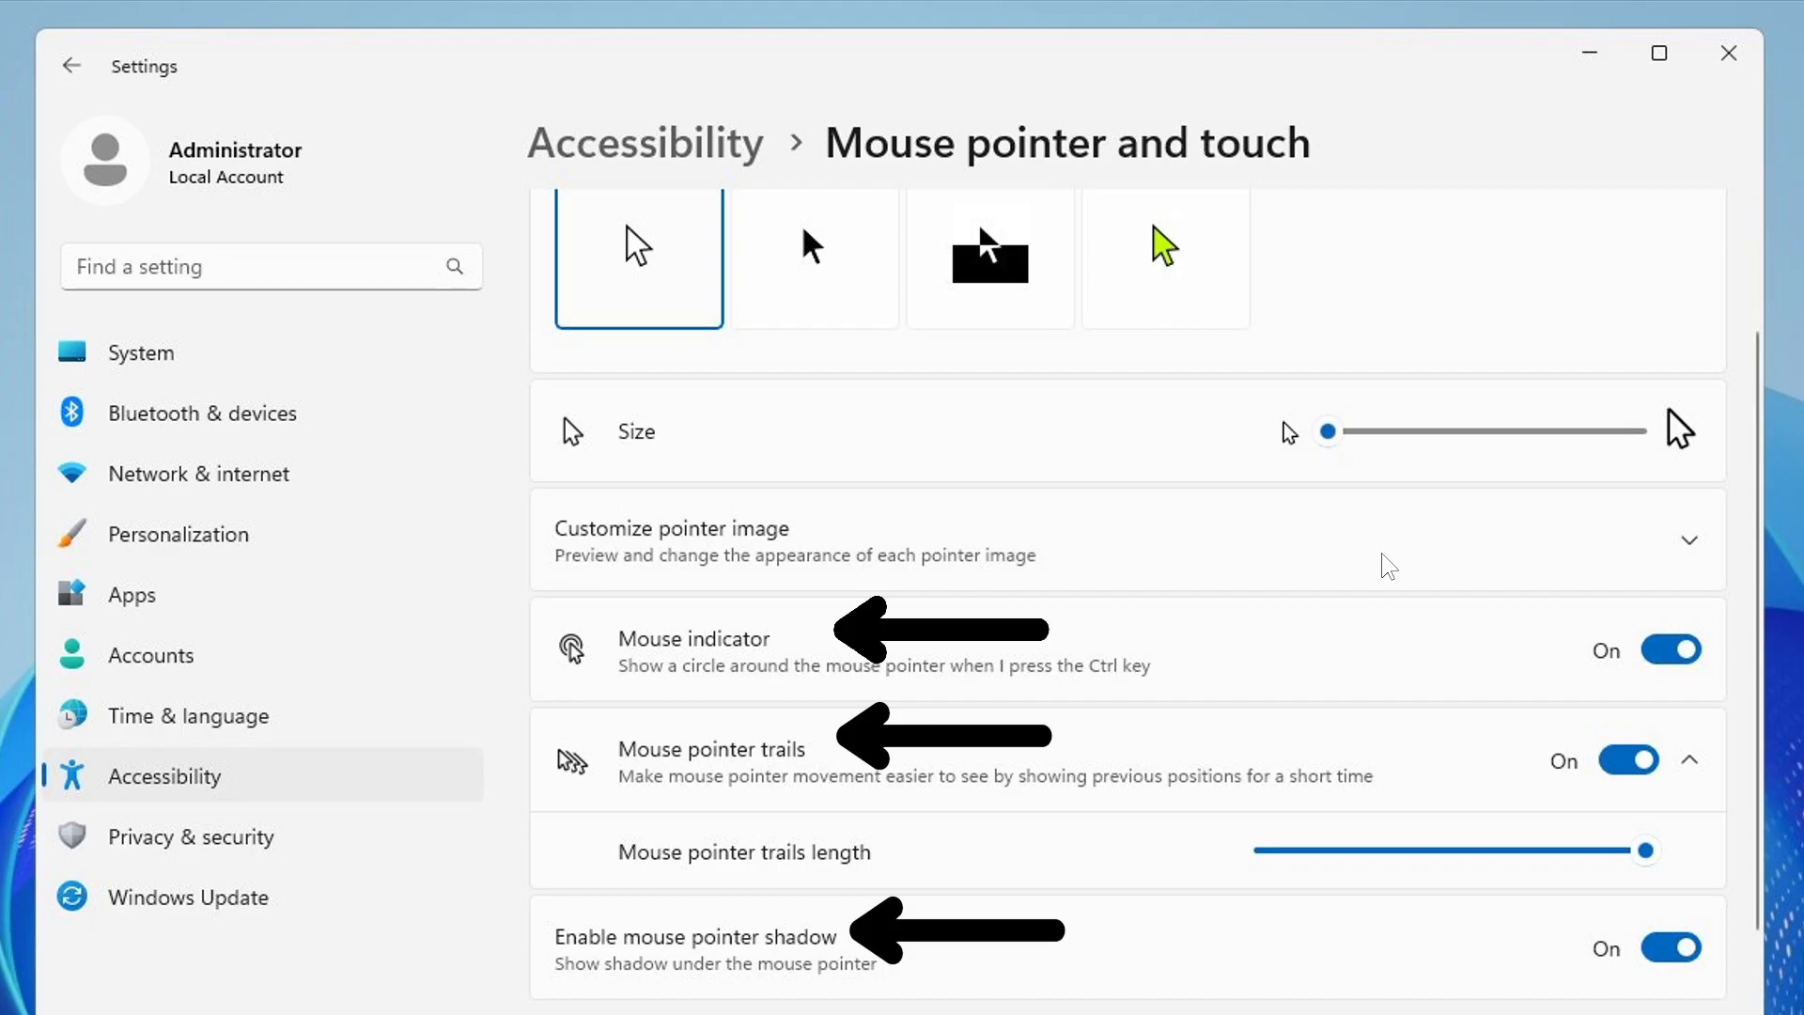
mouse_move(1286, 580)
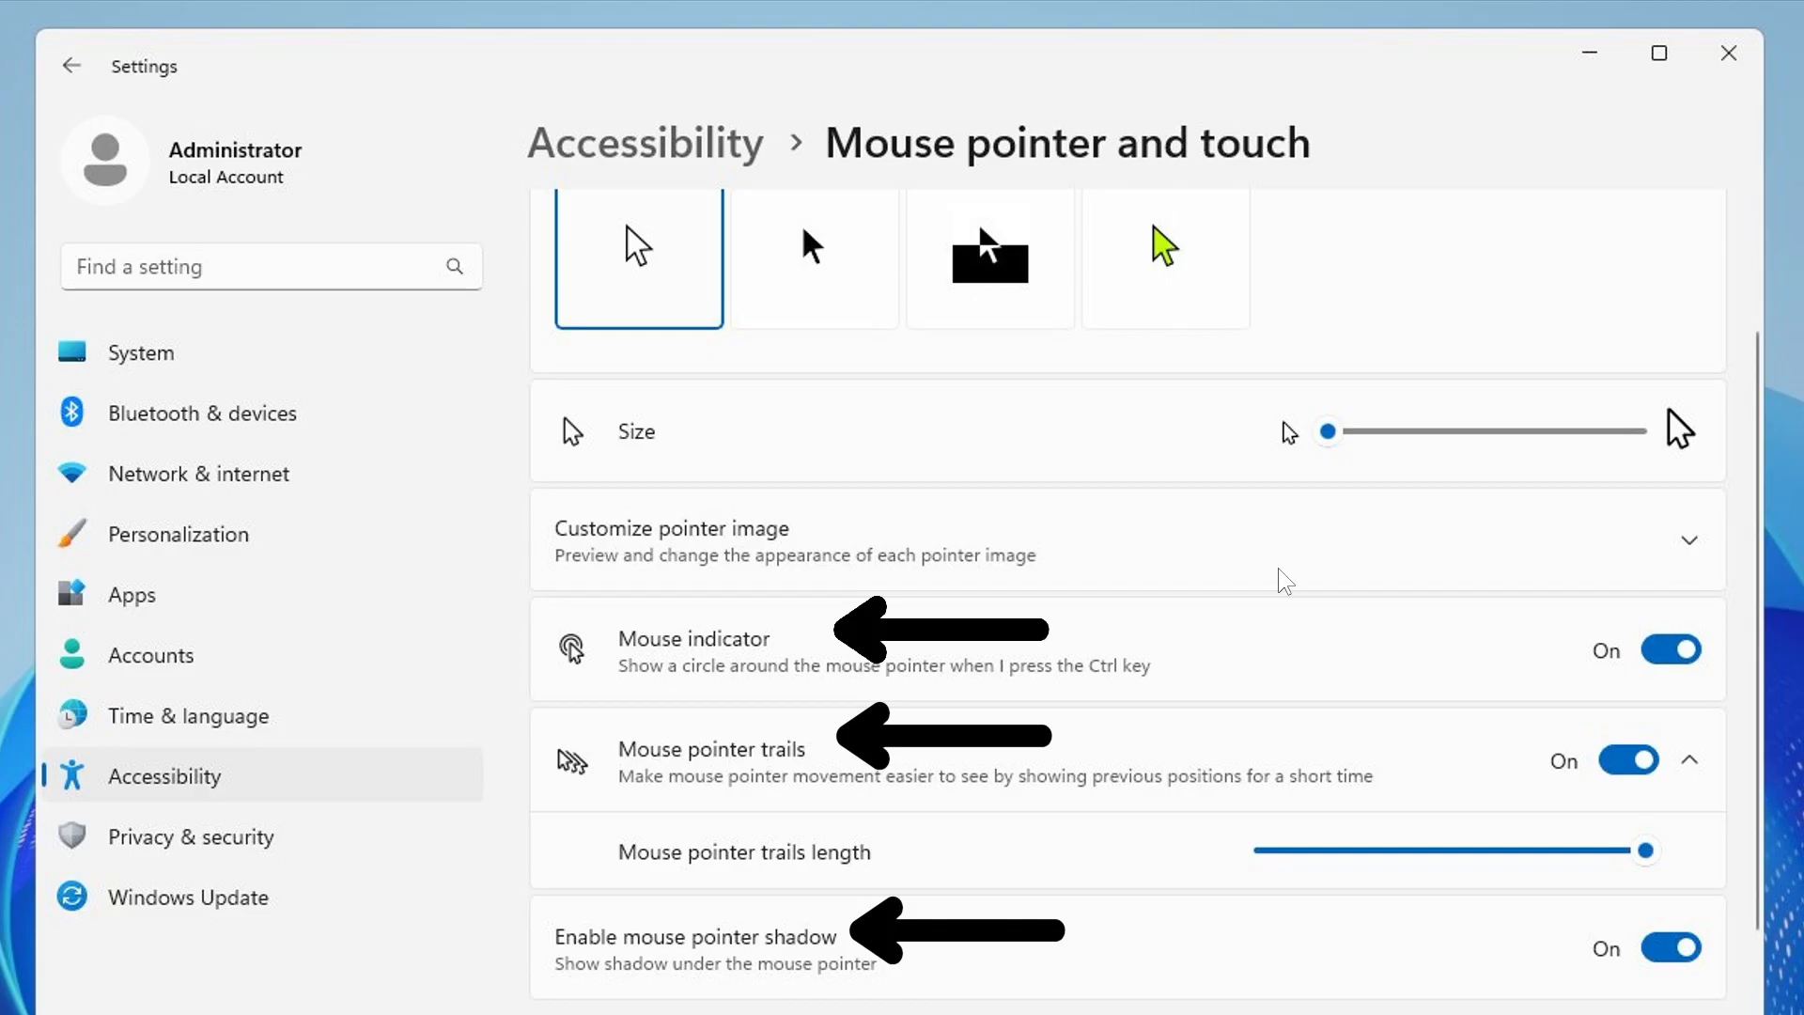
mouse_move(1067, 661)
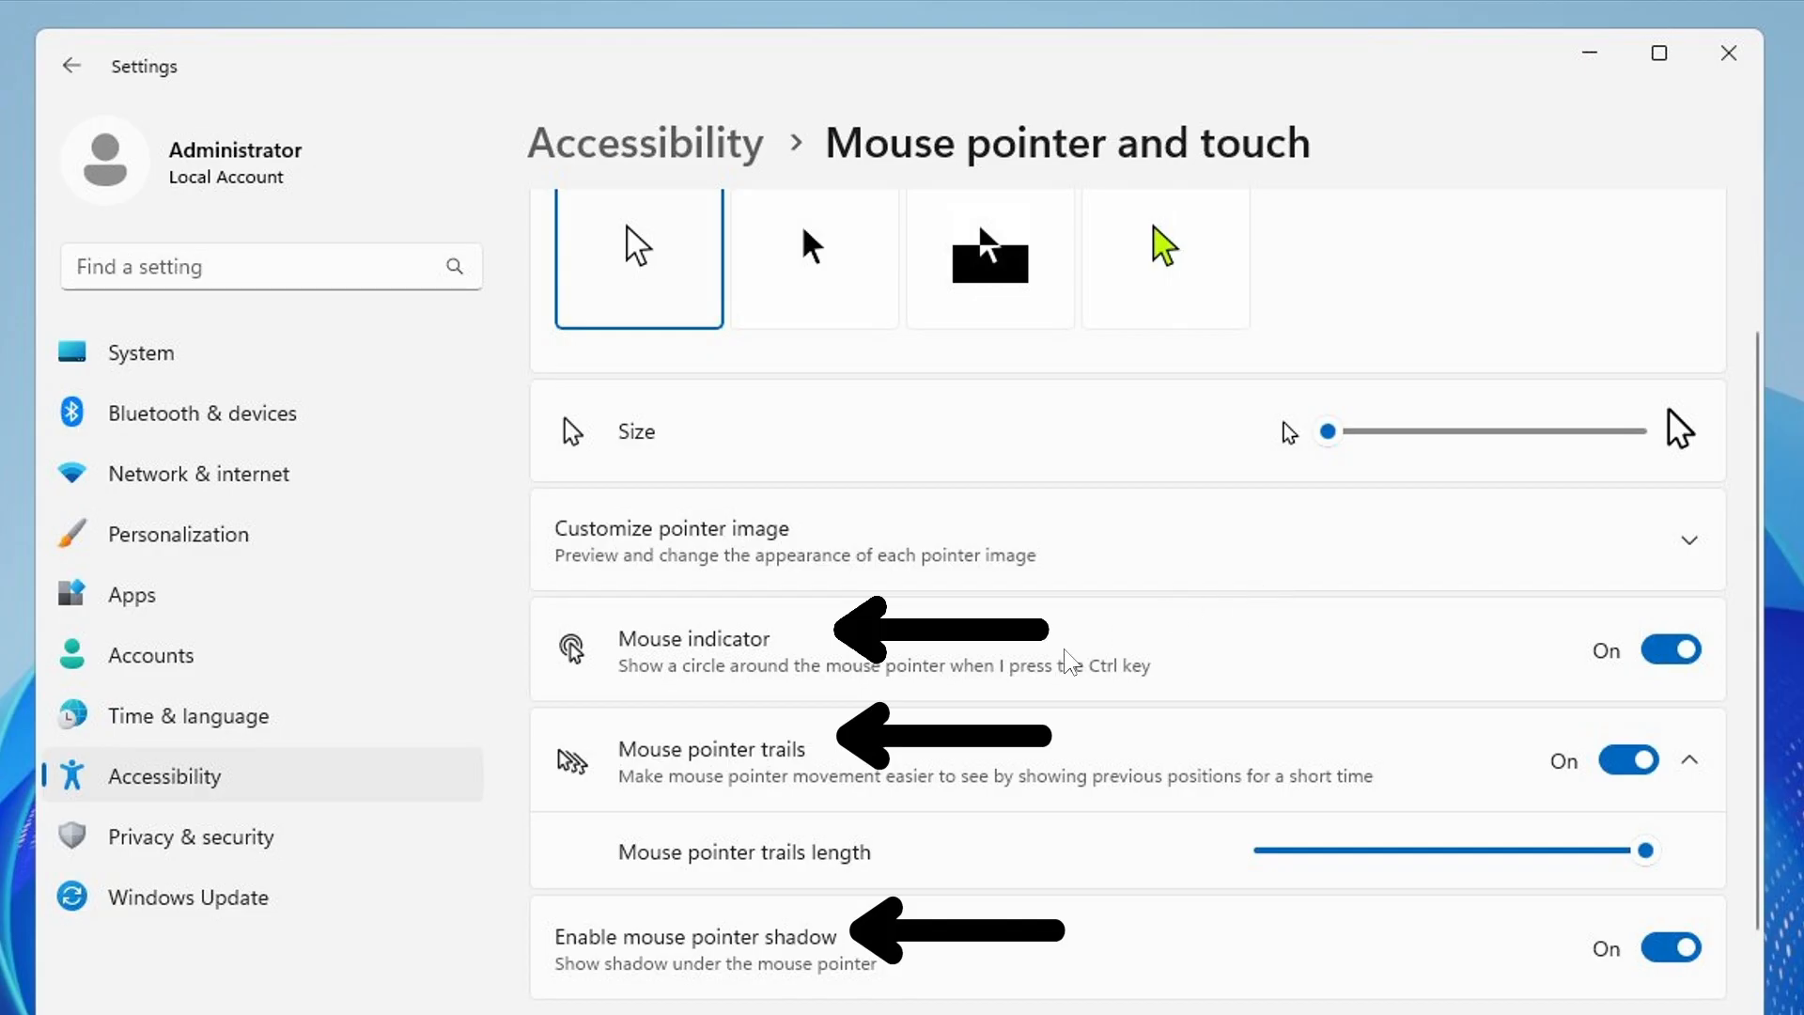
mouse_move(1024, 793)
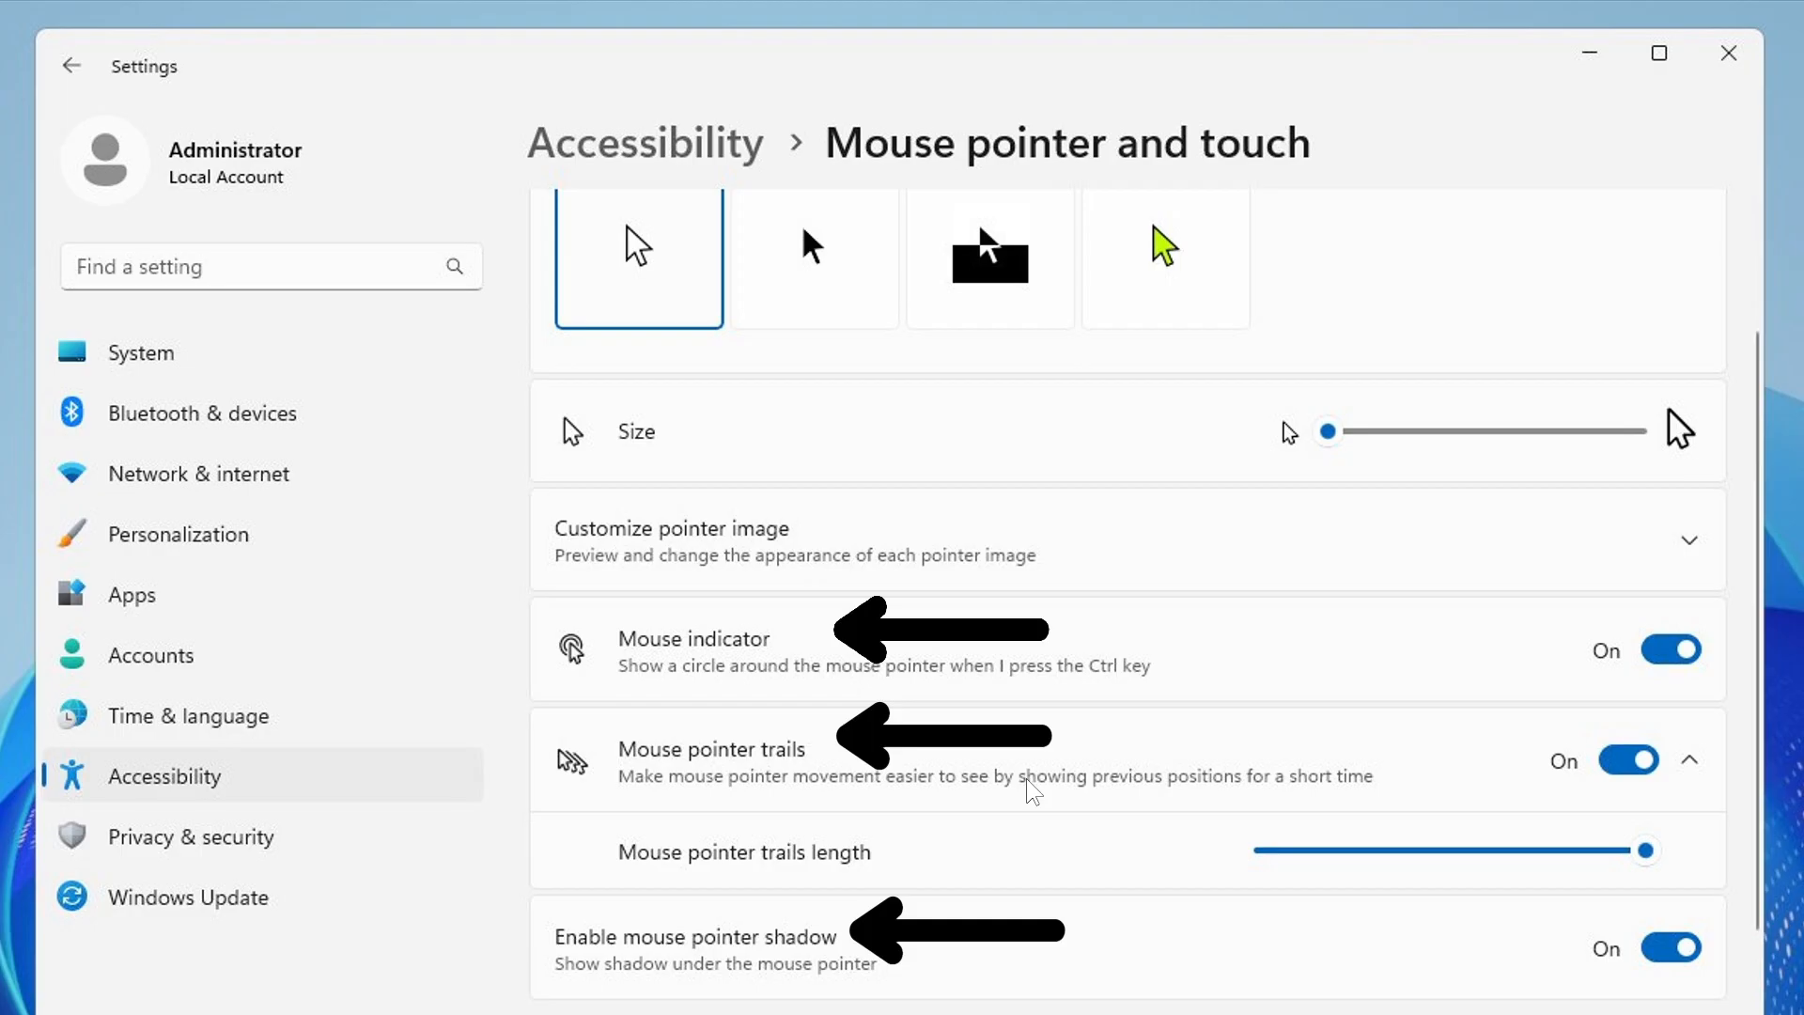
mouse_move(1672, 184)
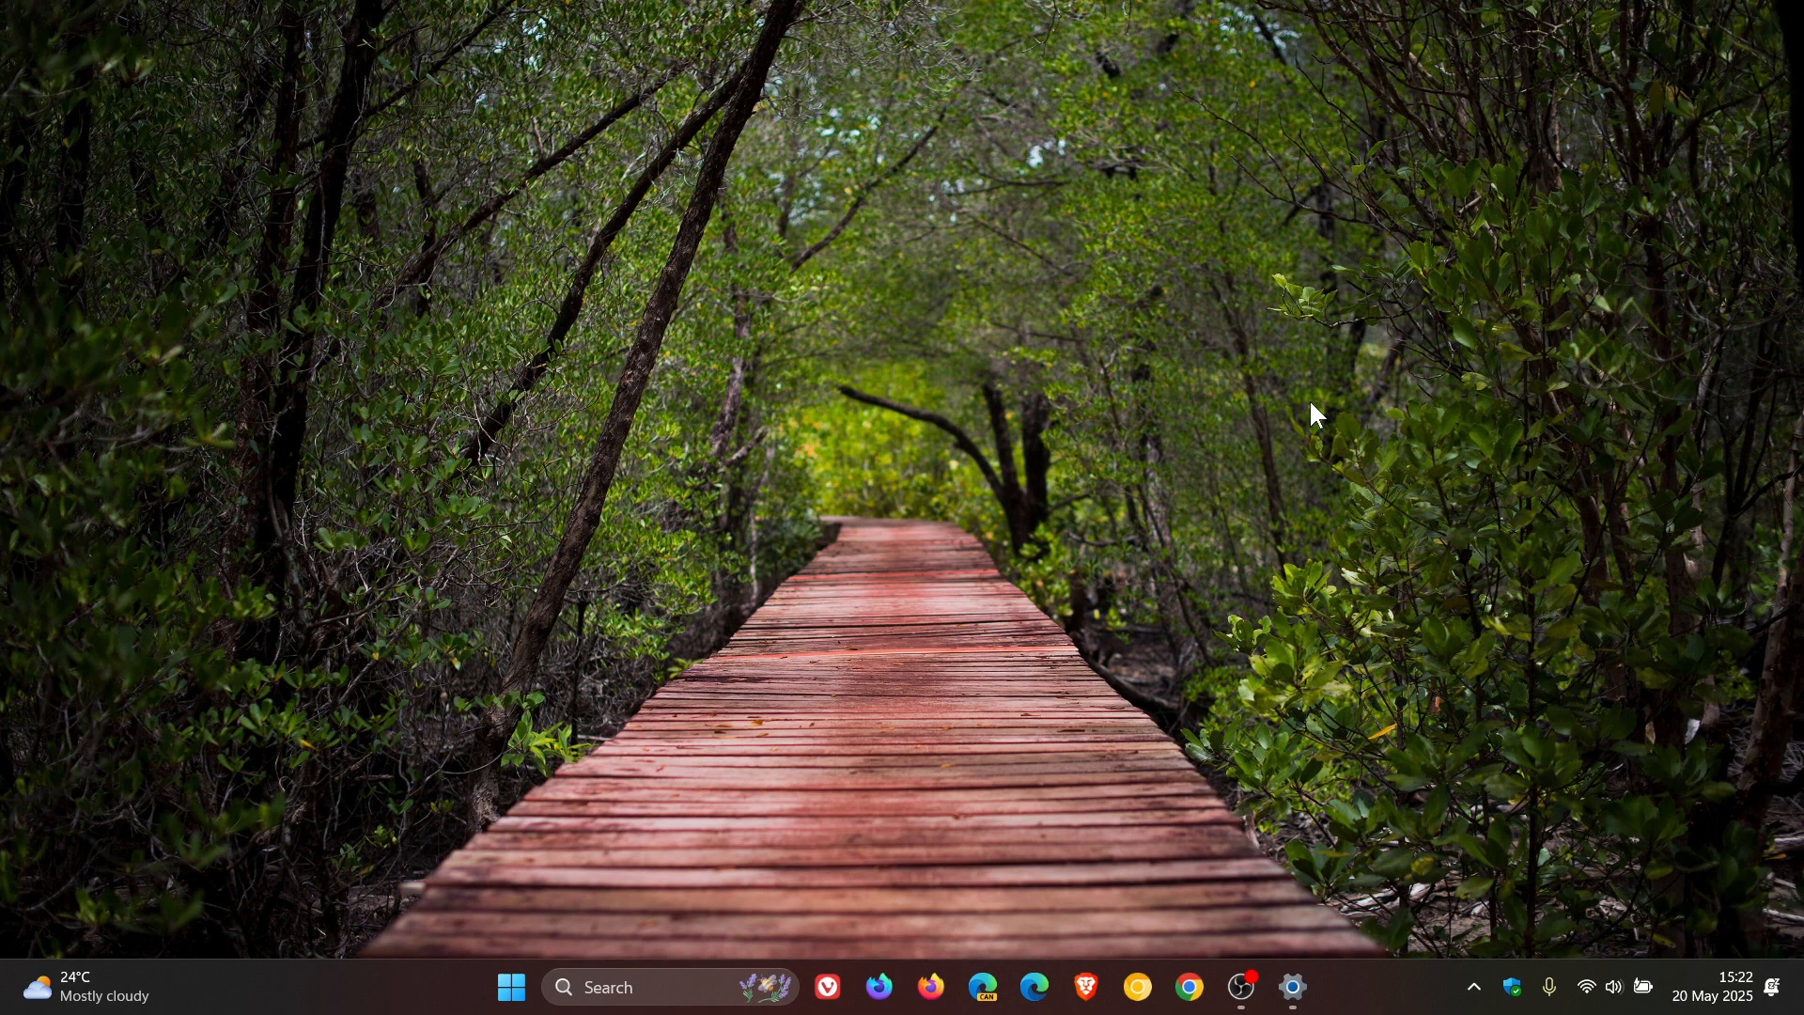
mouse_move(1197, 413)
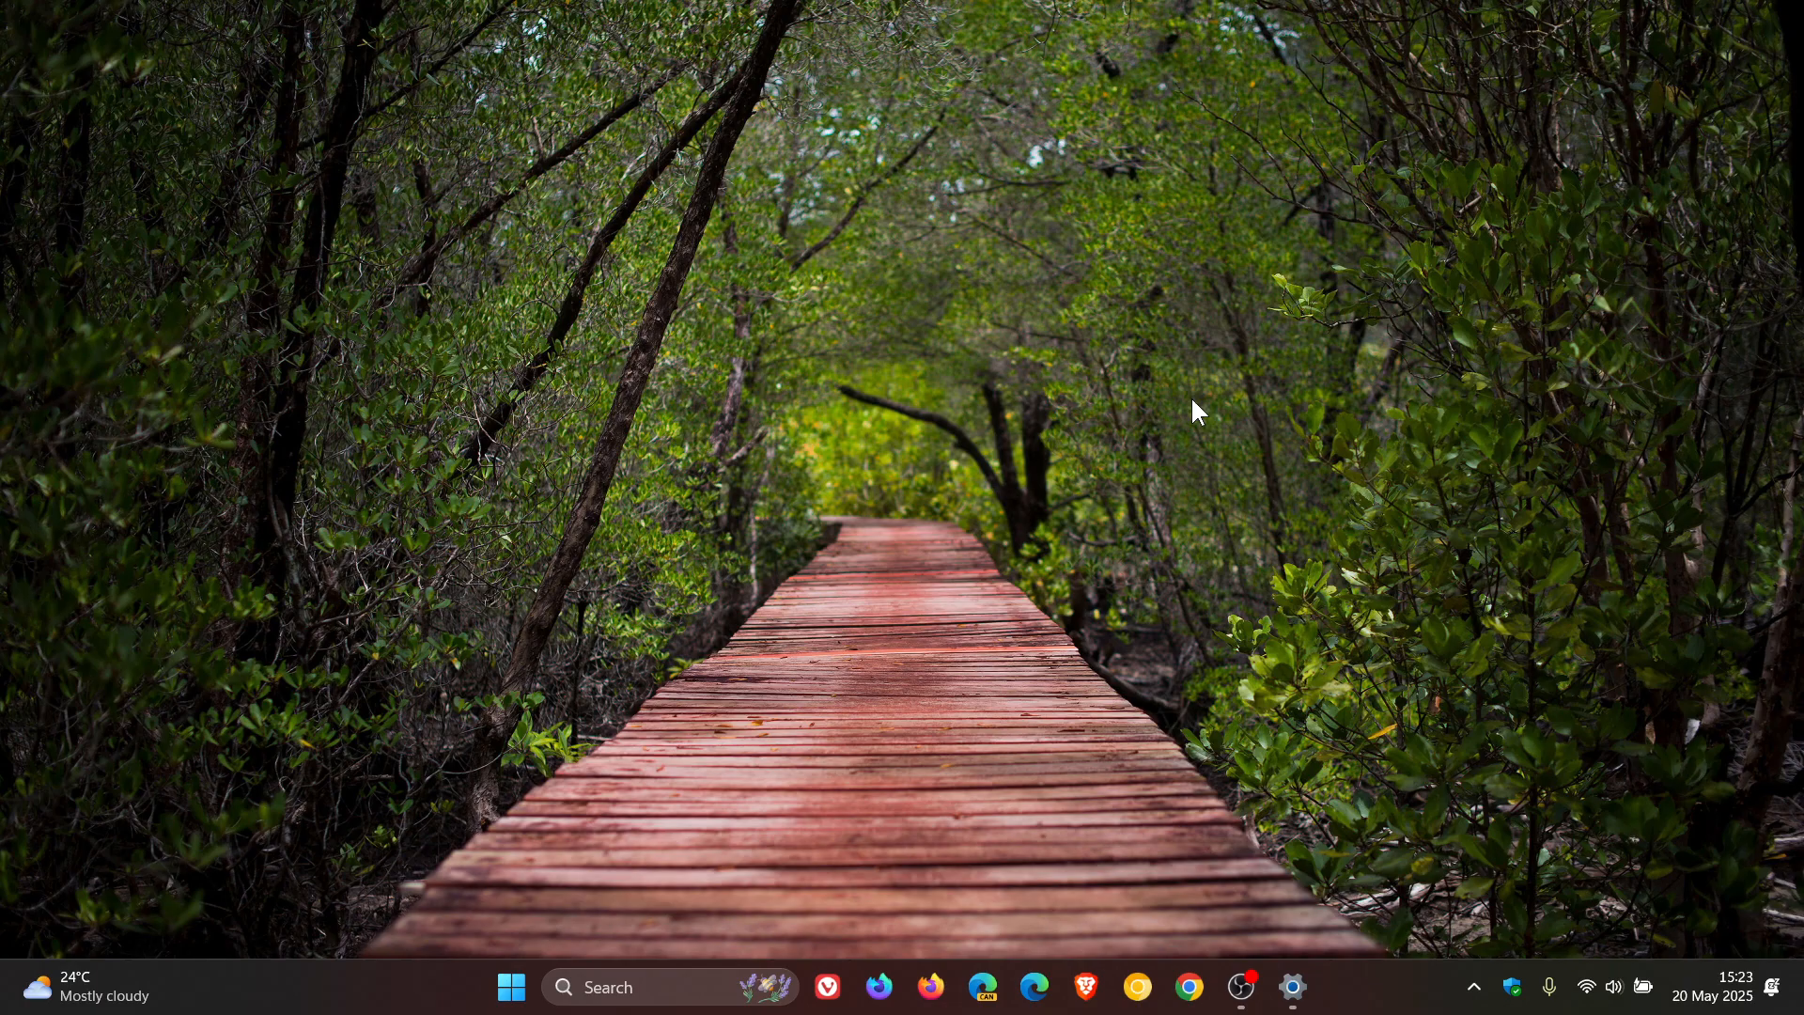
left_click(1473, 986)
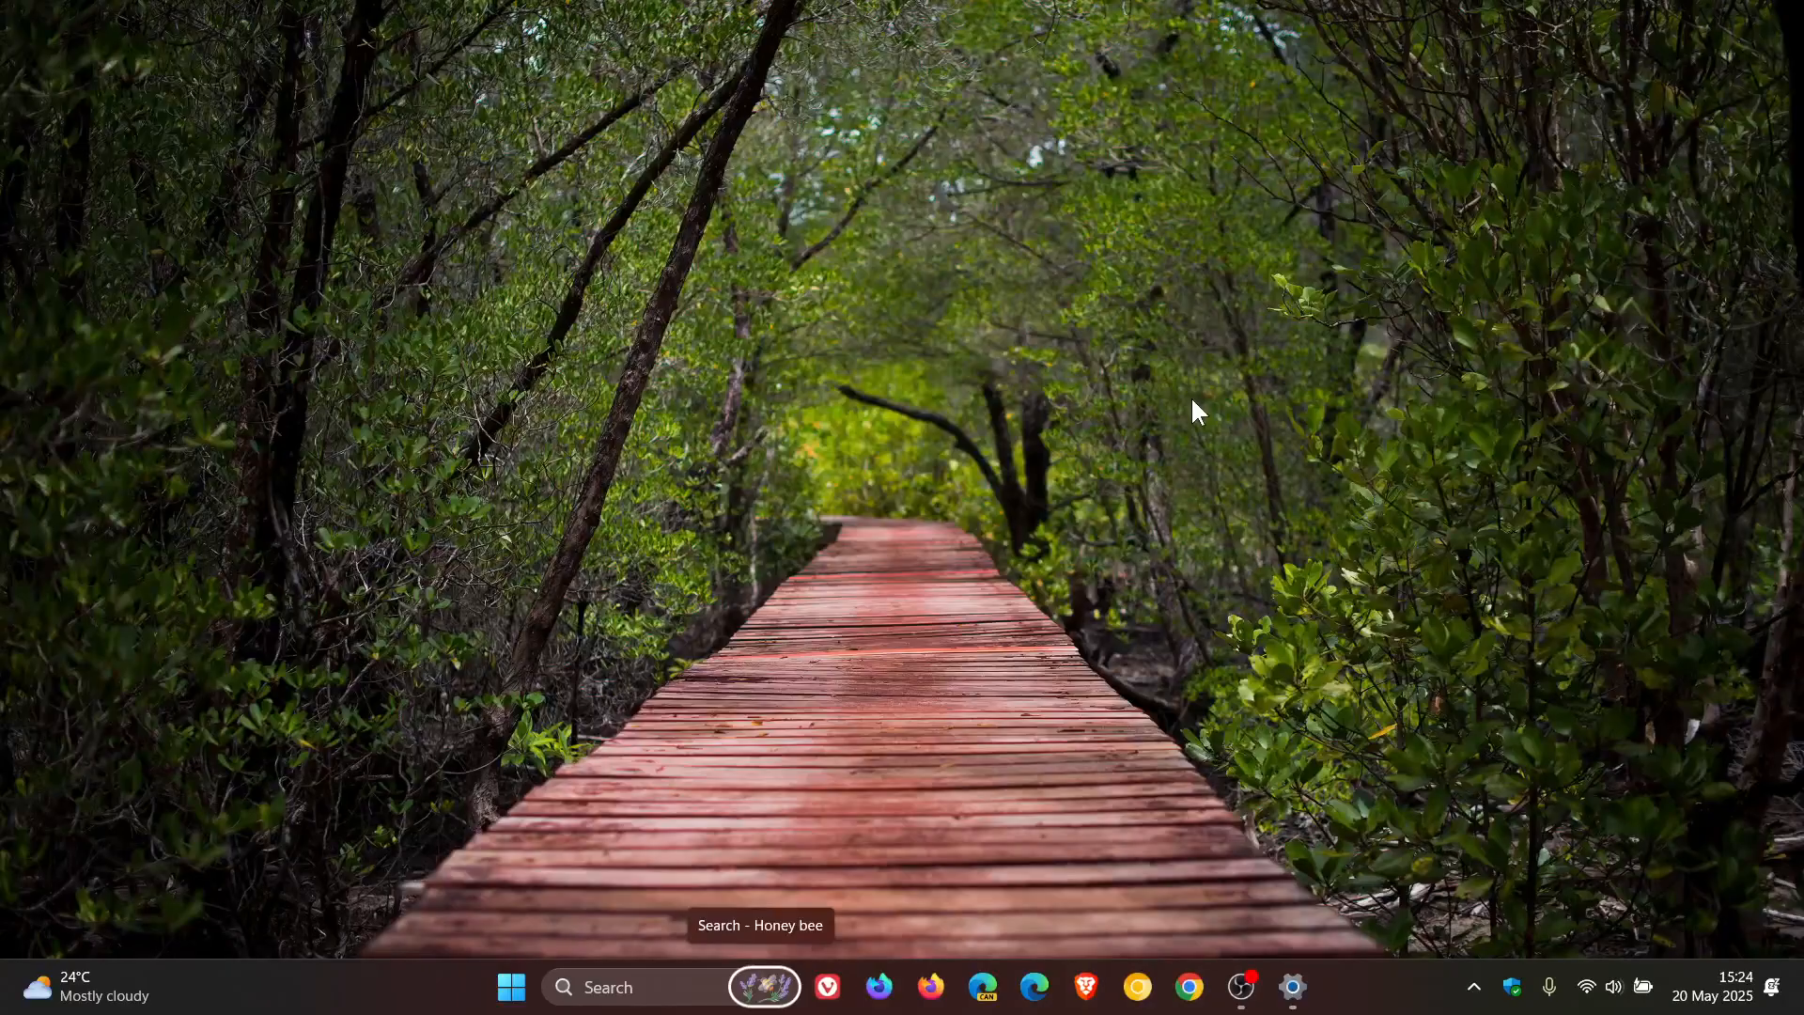
mouse_move(1191, 389)
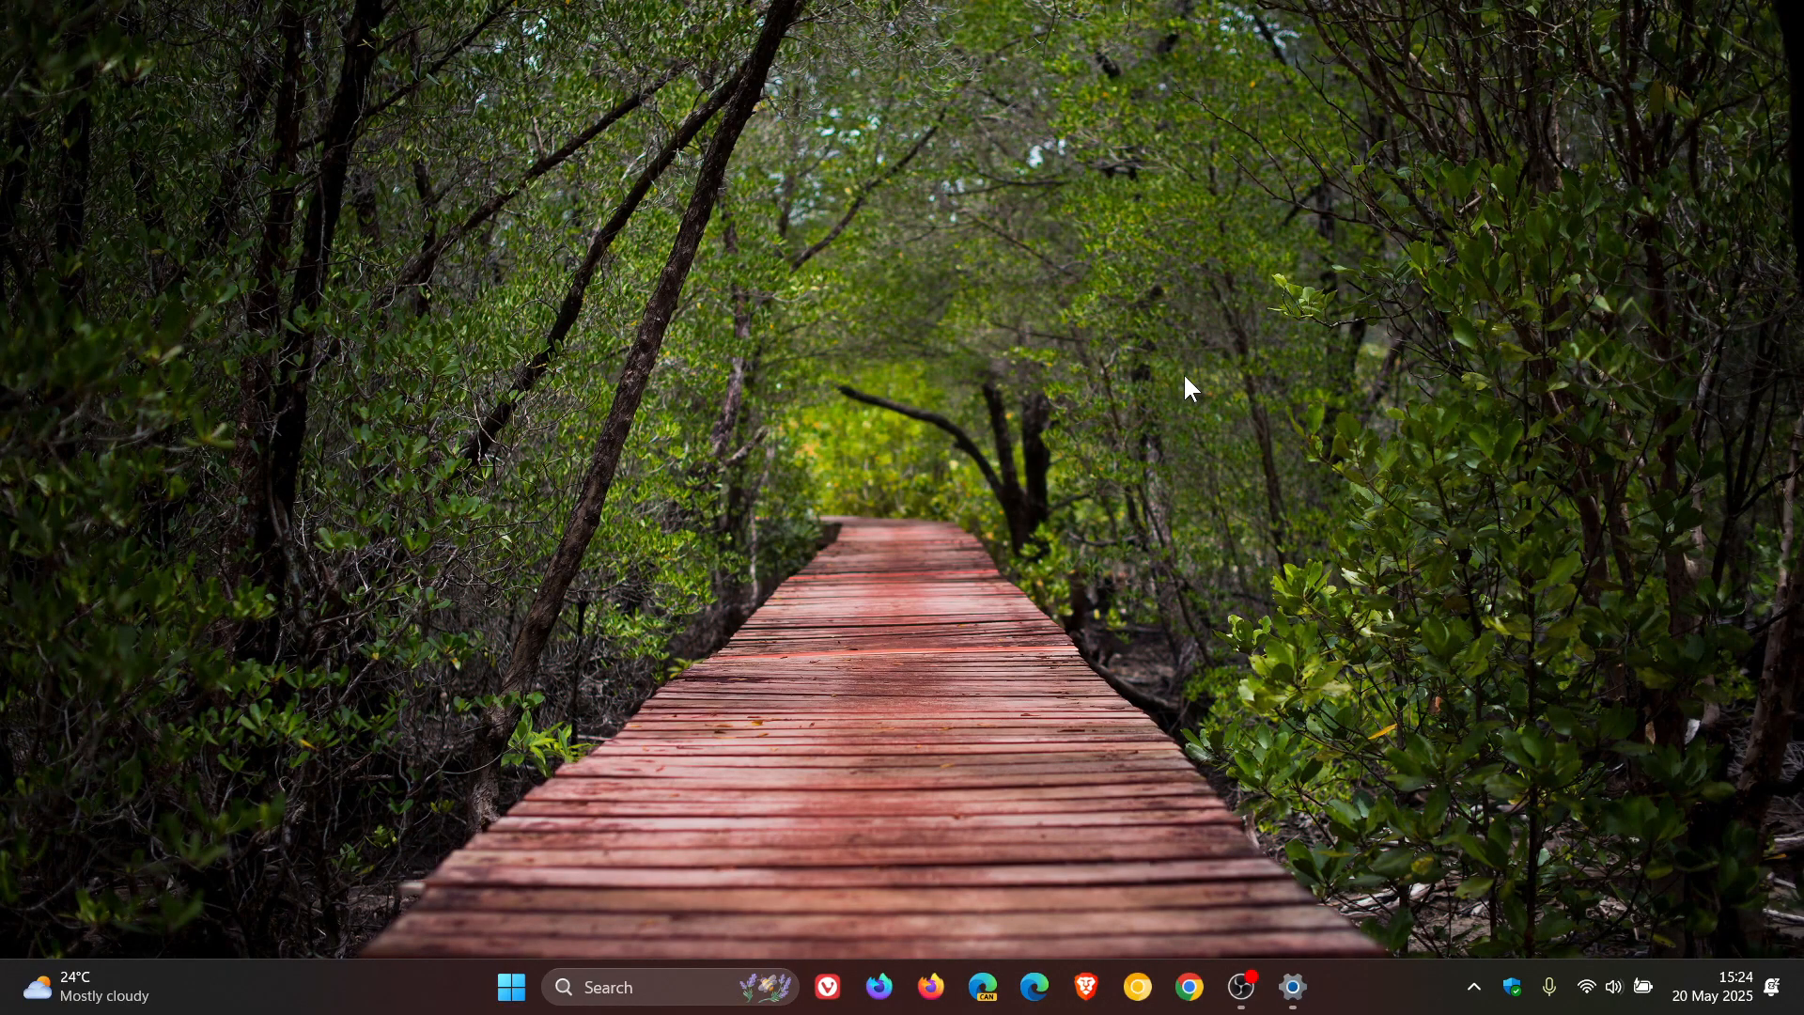
mouse_move(1177, 394)
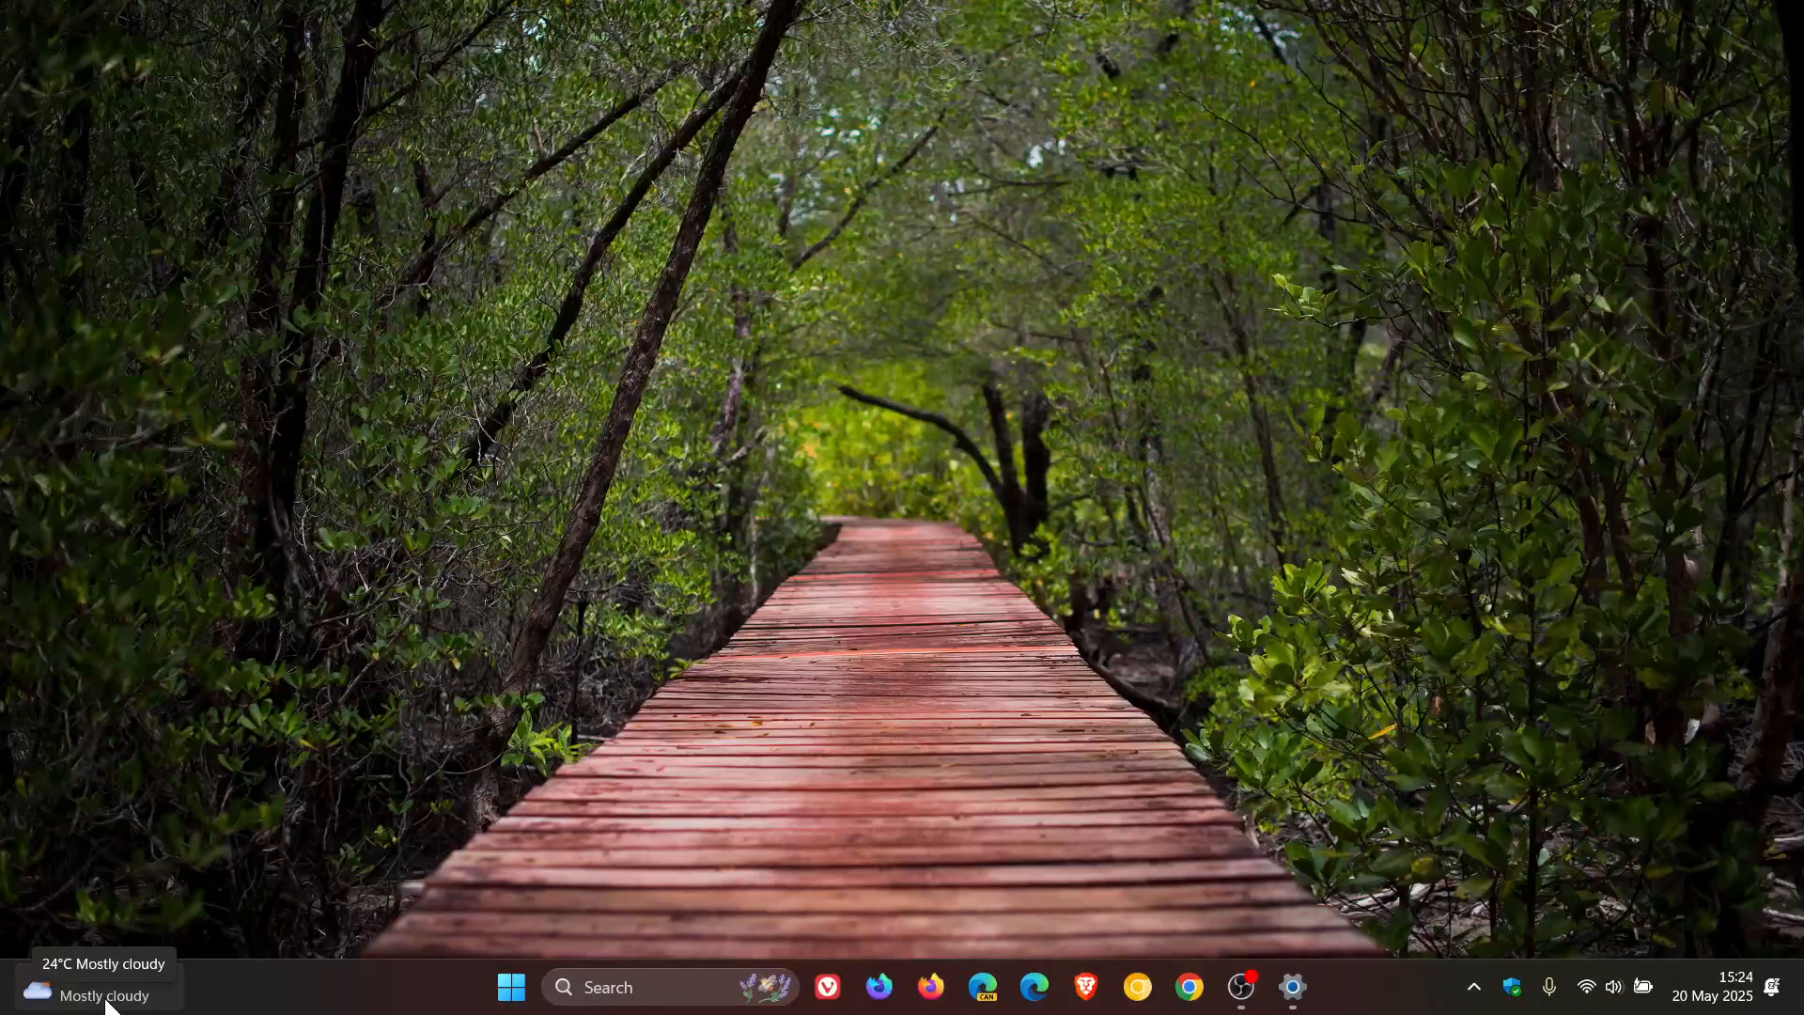
mouse_move(889, 381)
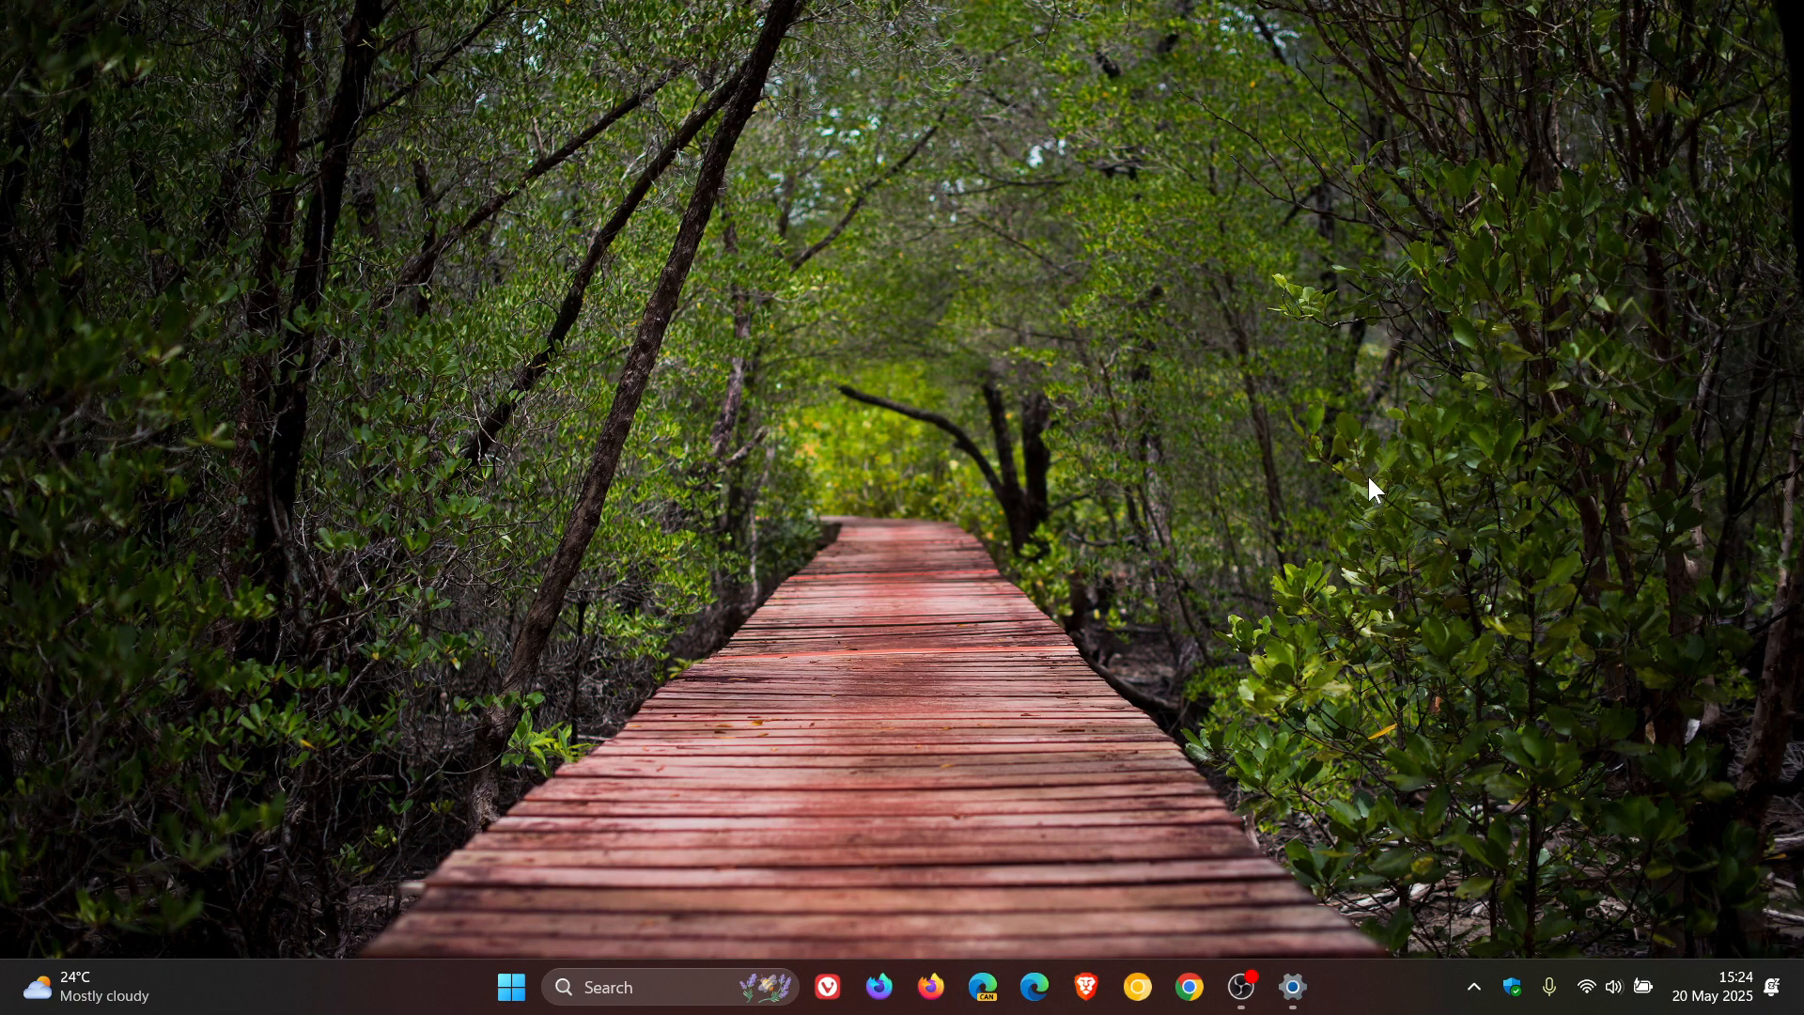
mouse_move(1111, 545)
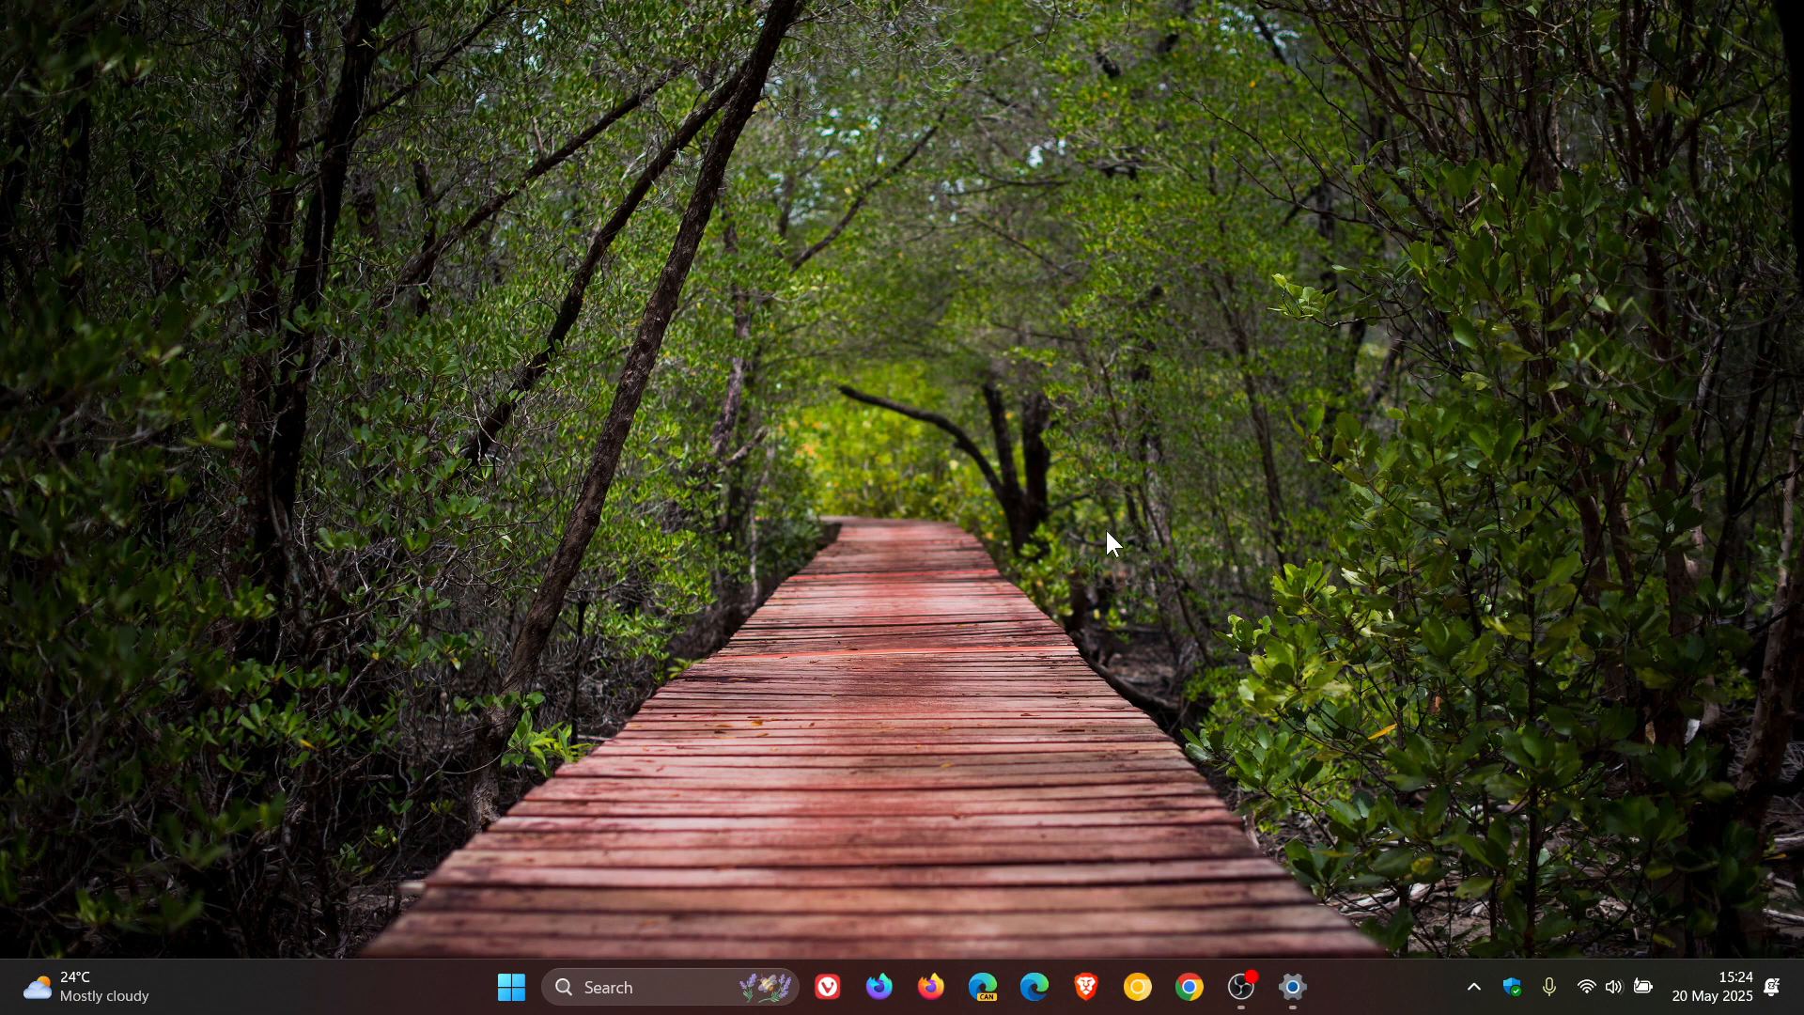
left_click(1291, 987)
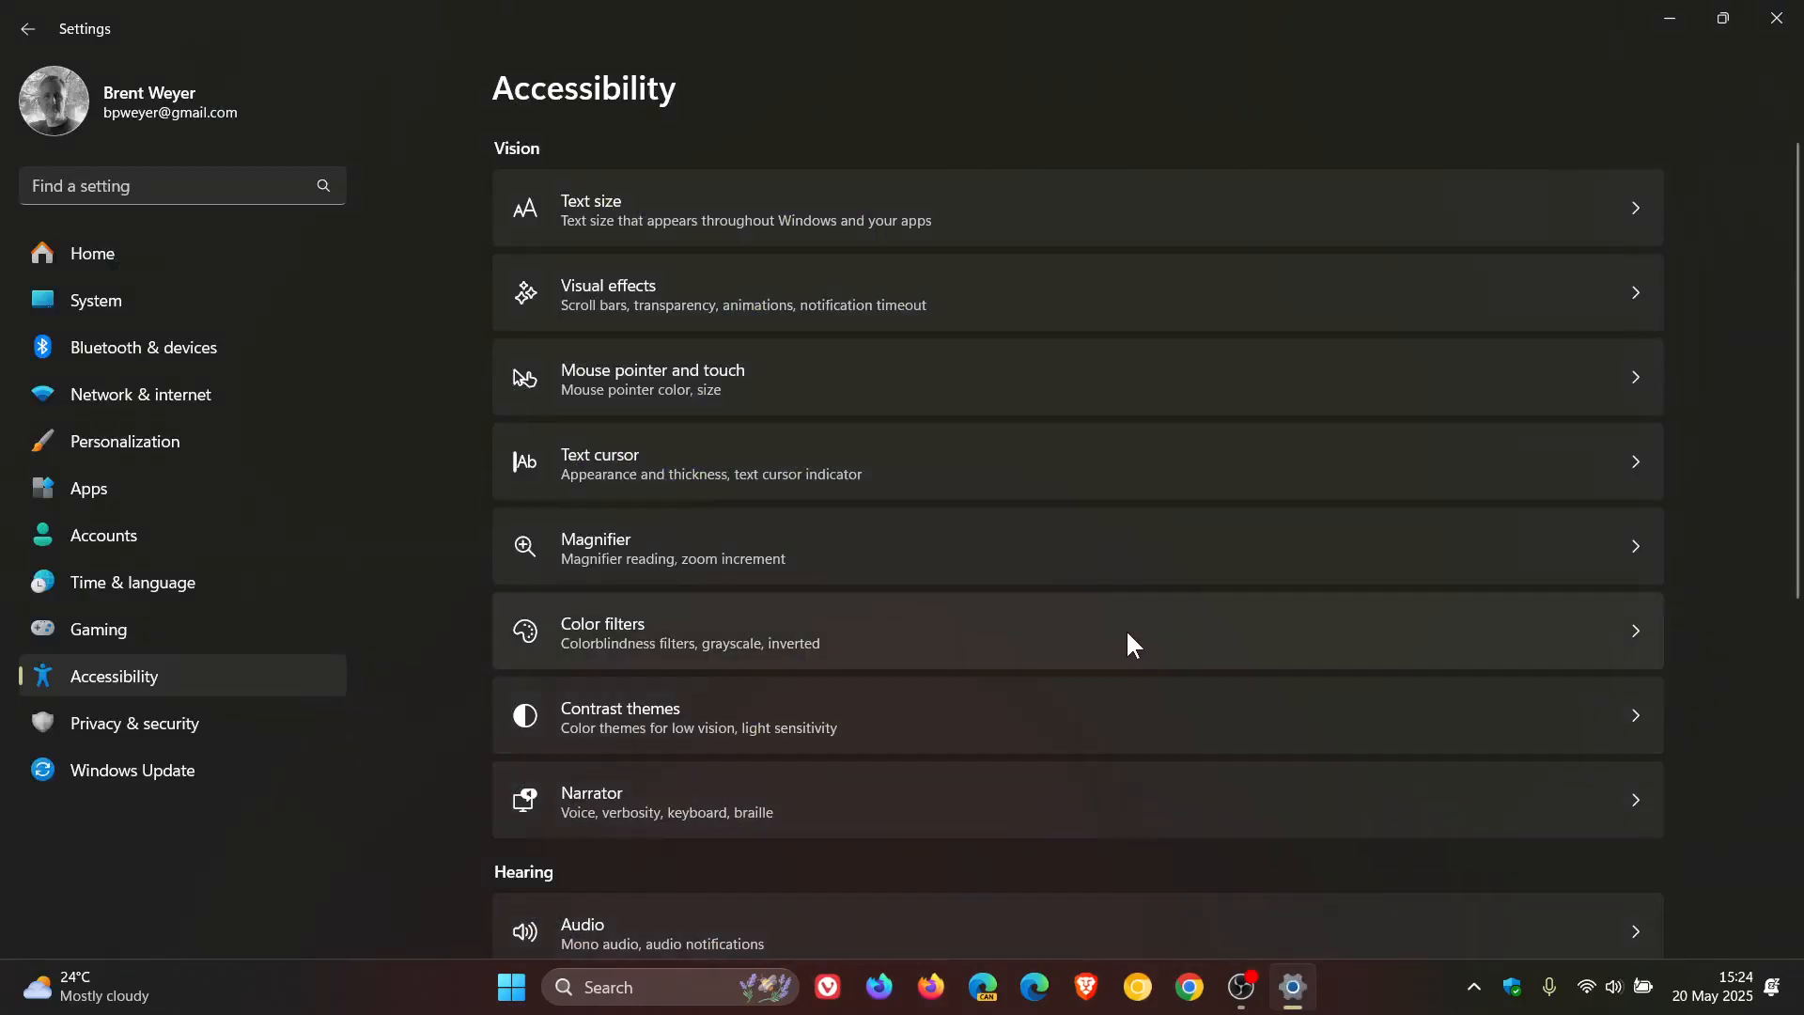
scroll("down", 3)
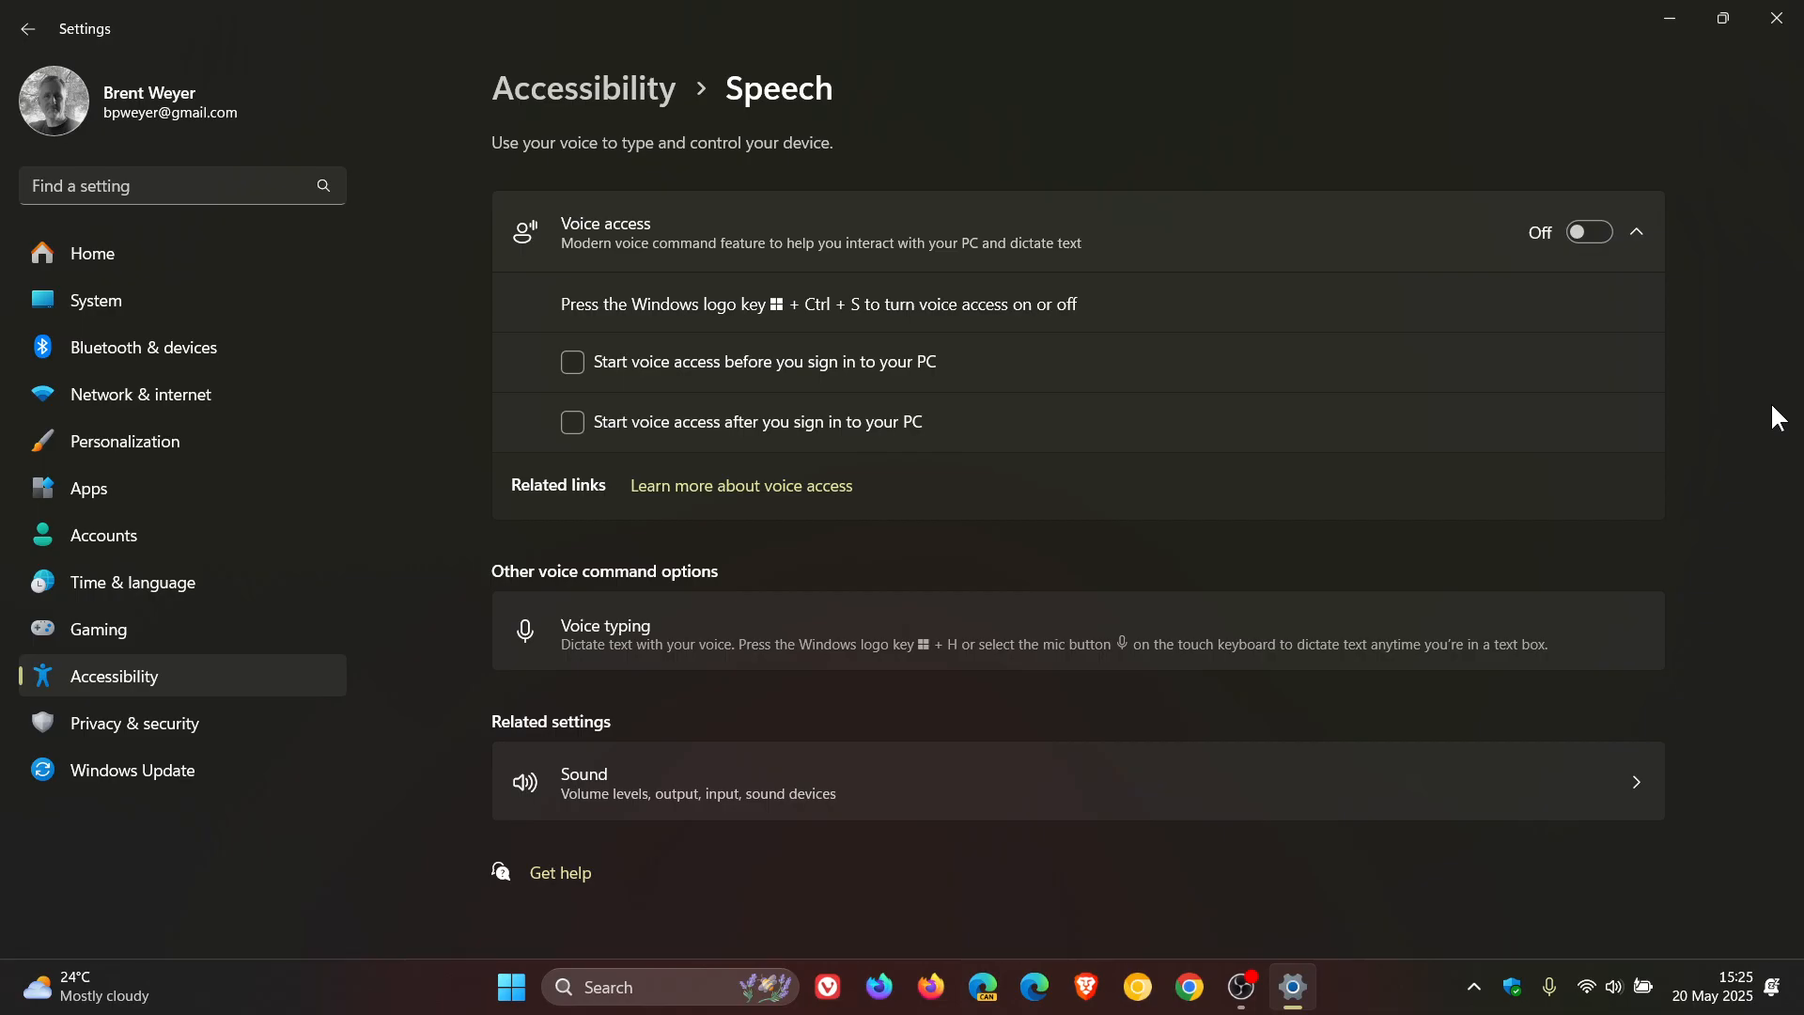
mouse_move(1716, 73)
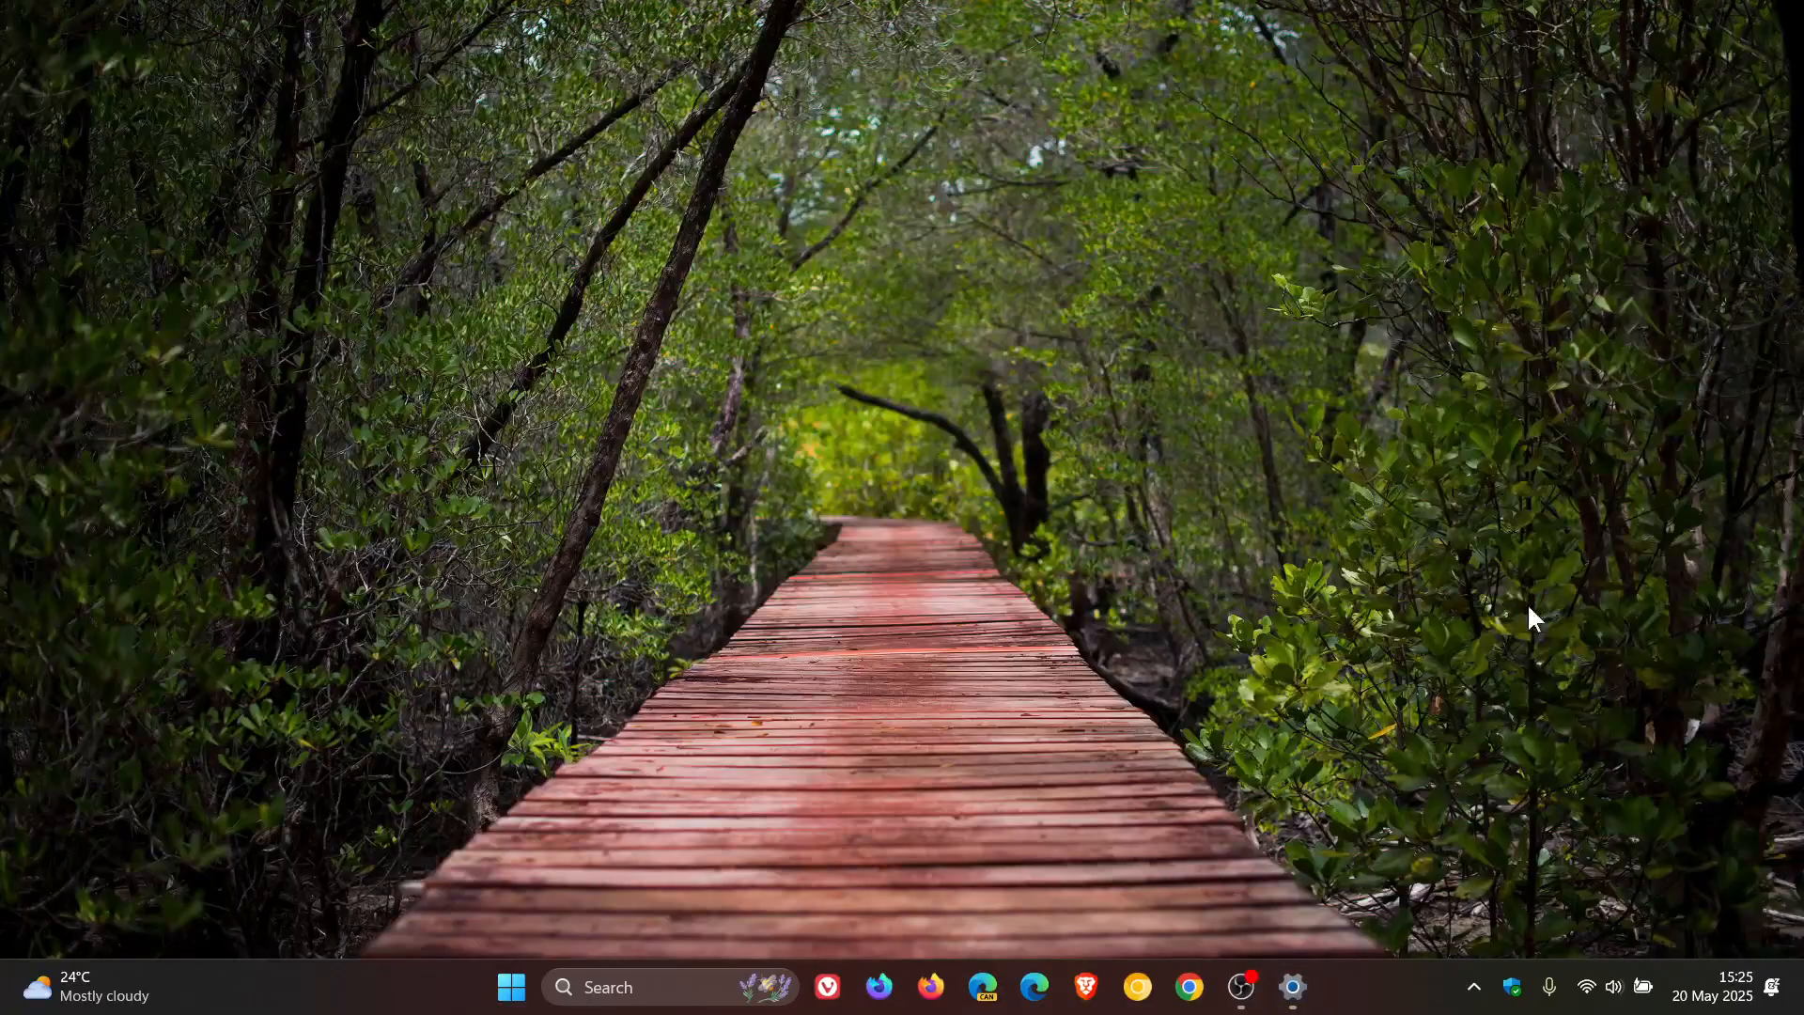
mouse_move(1642, 996)
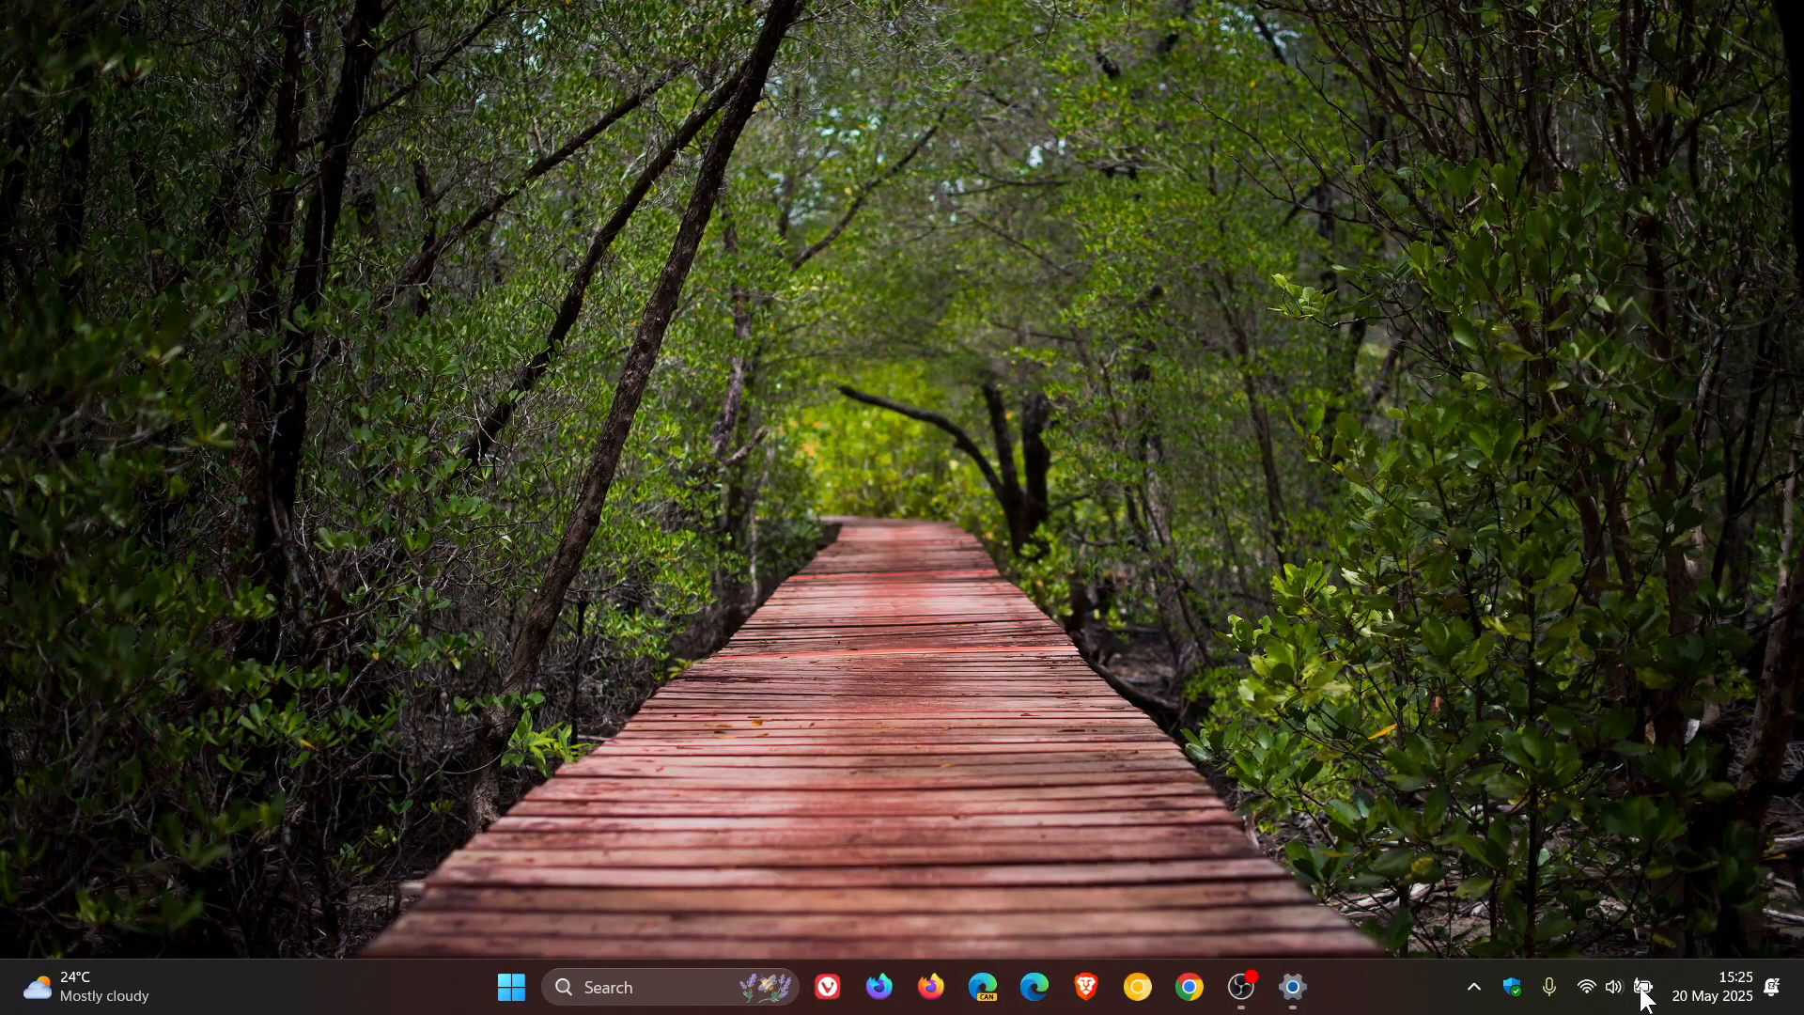
left_click(1642, 987)
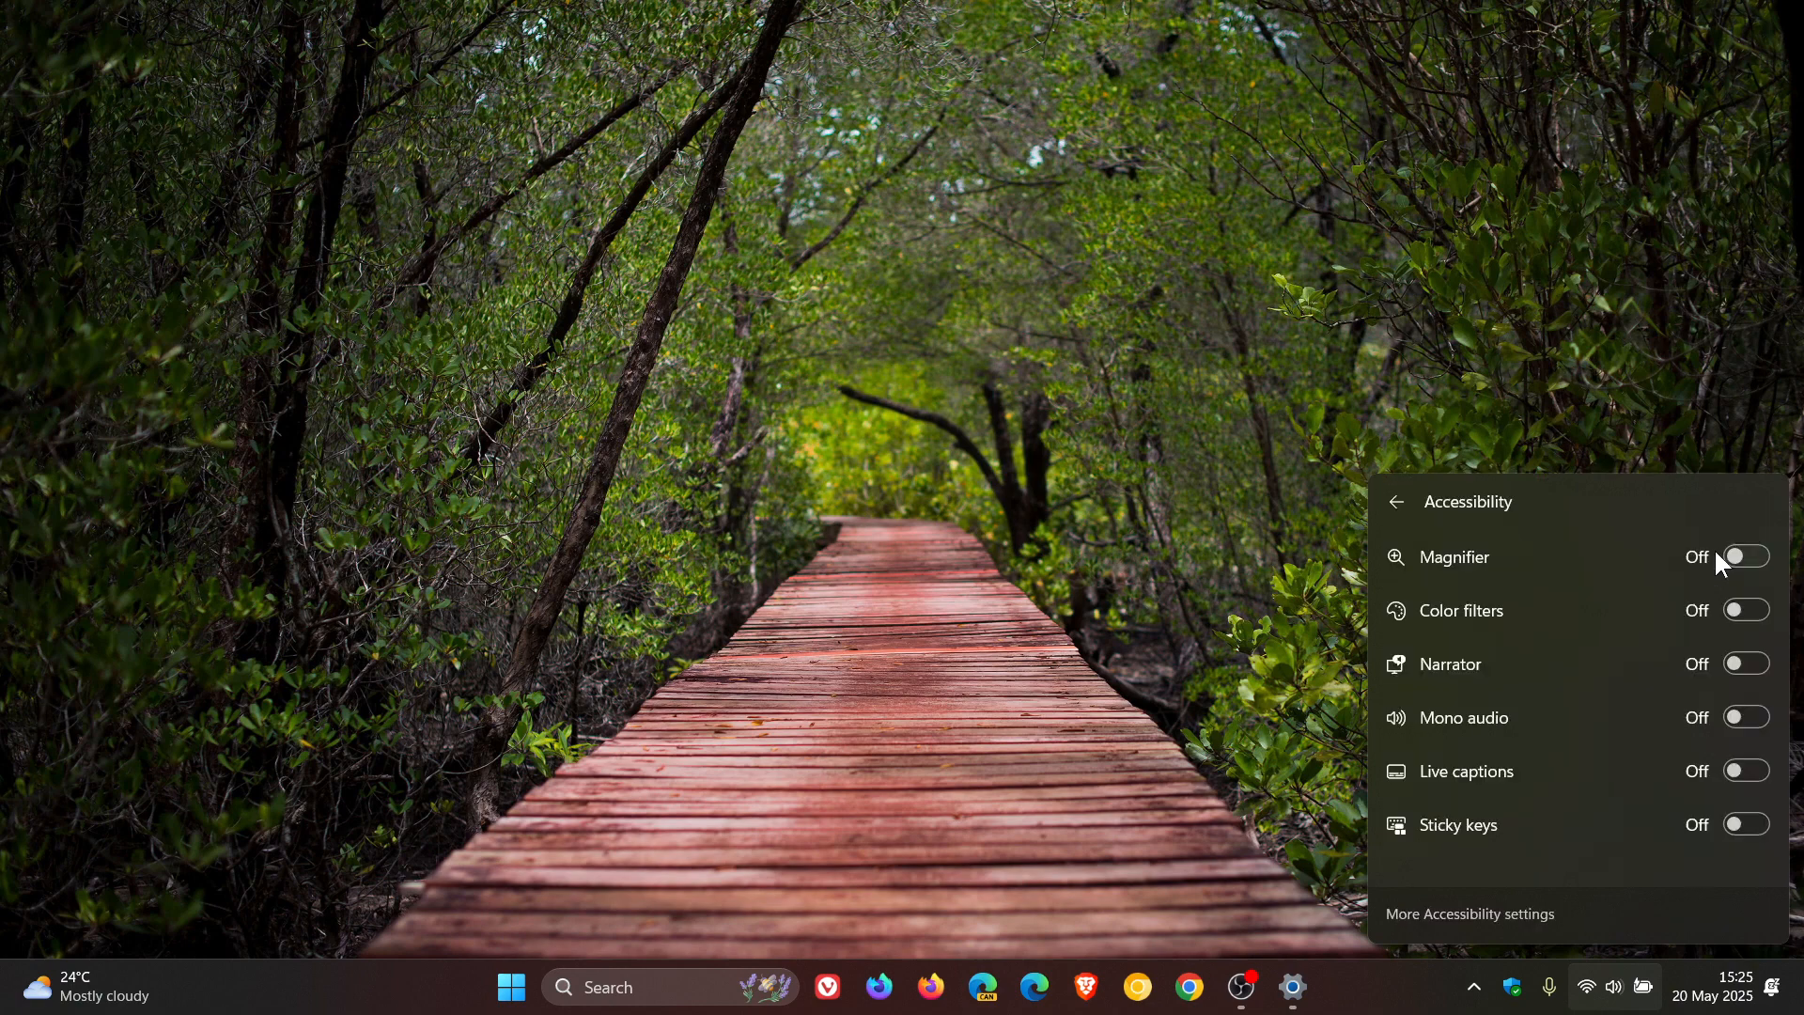
mouse_move(1701, 757)
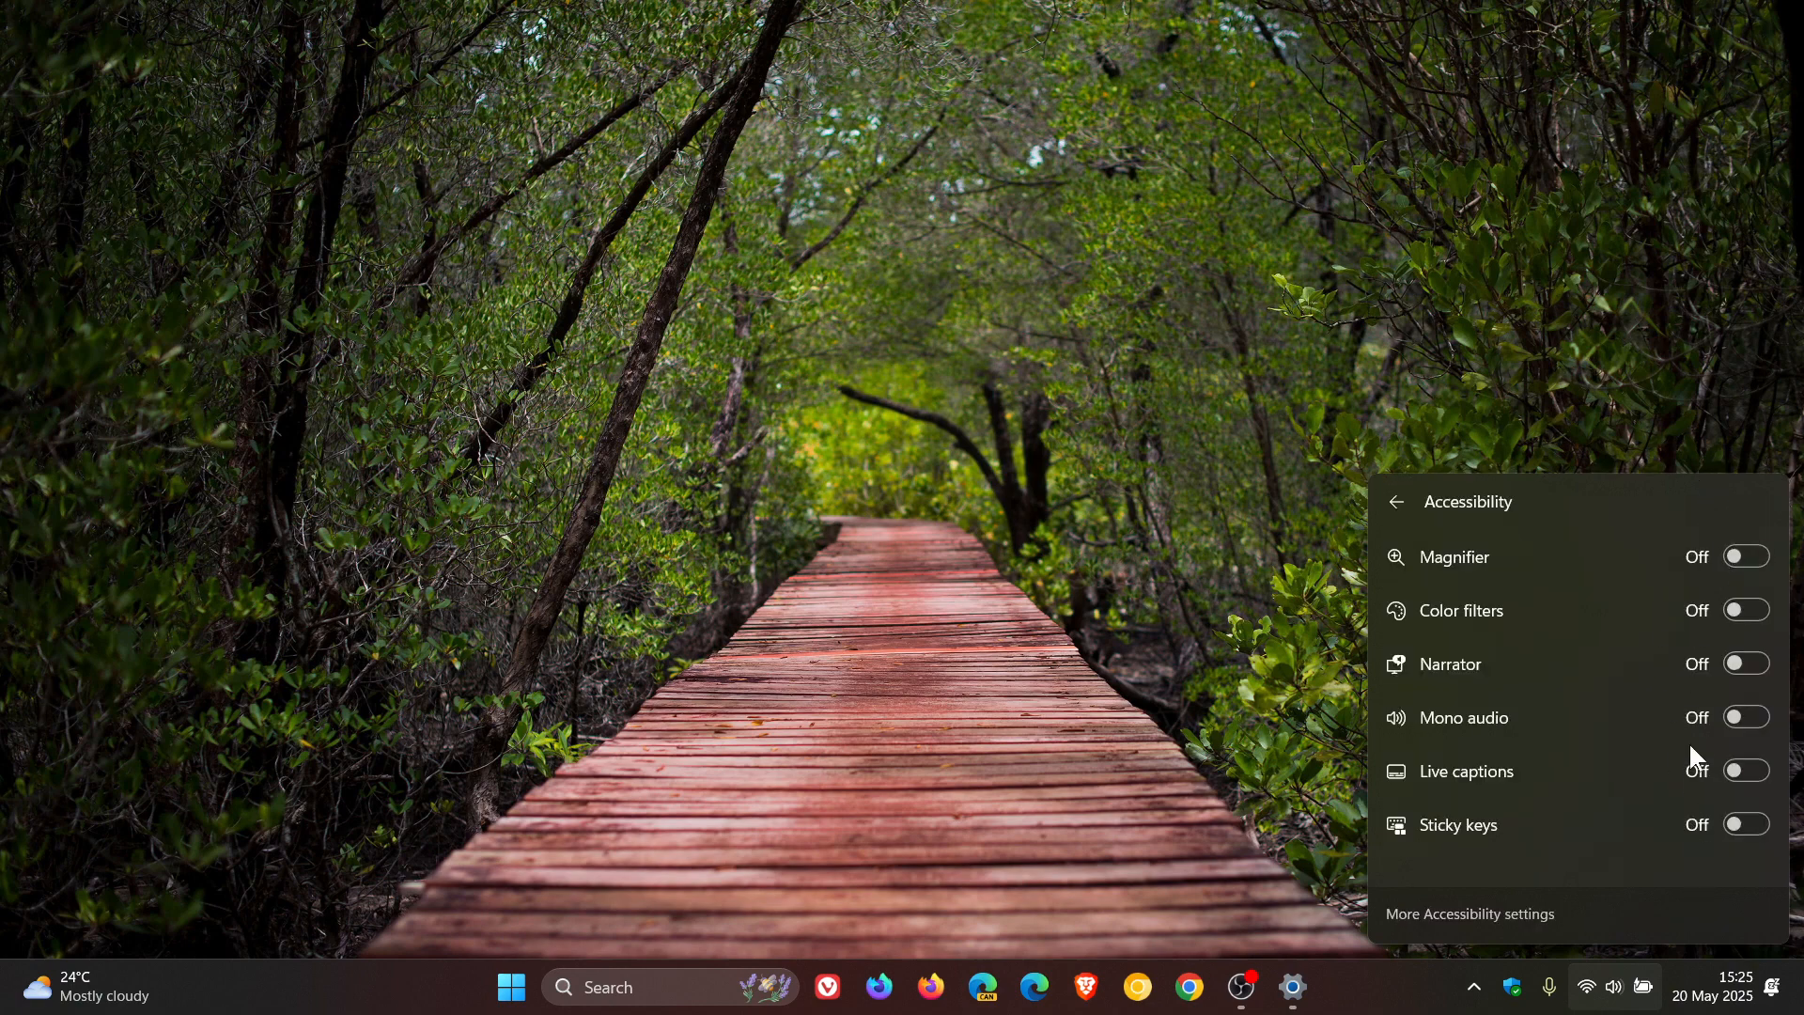
mouse_move(1671, 630)
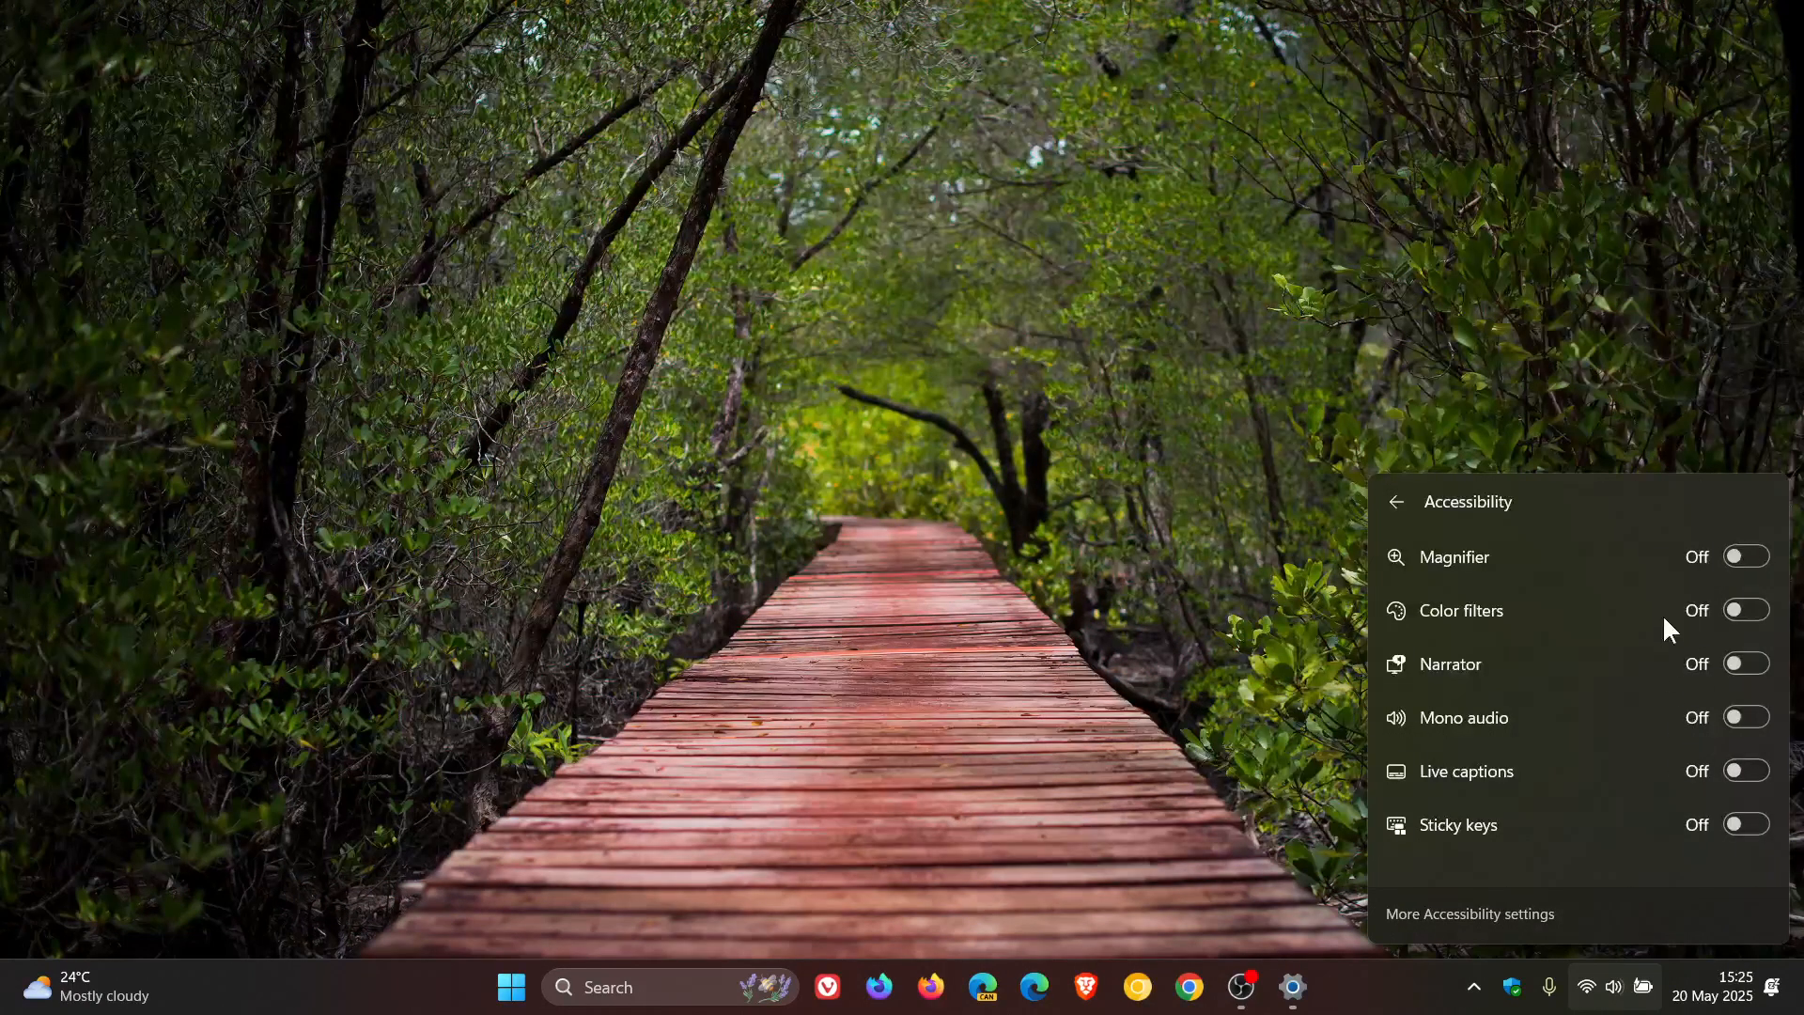
mouse_move(1685, 738)
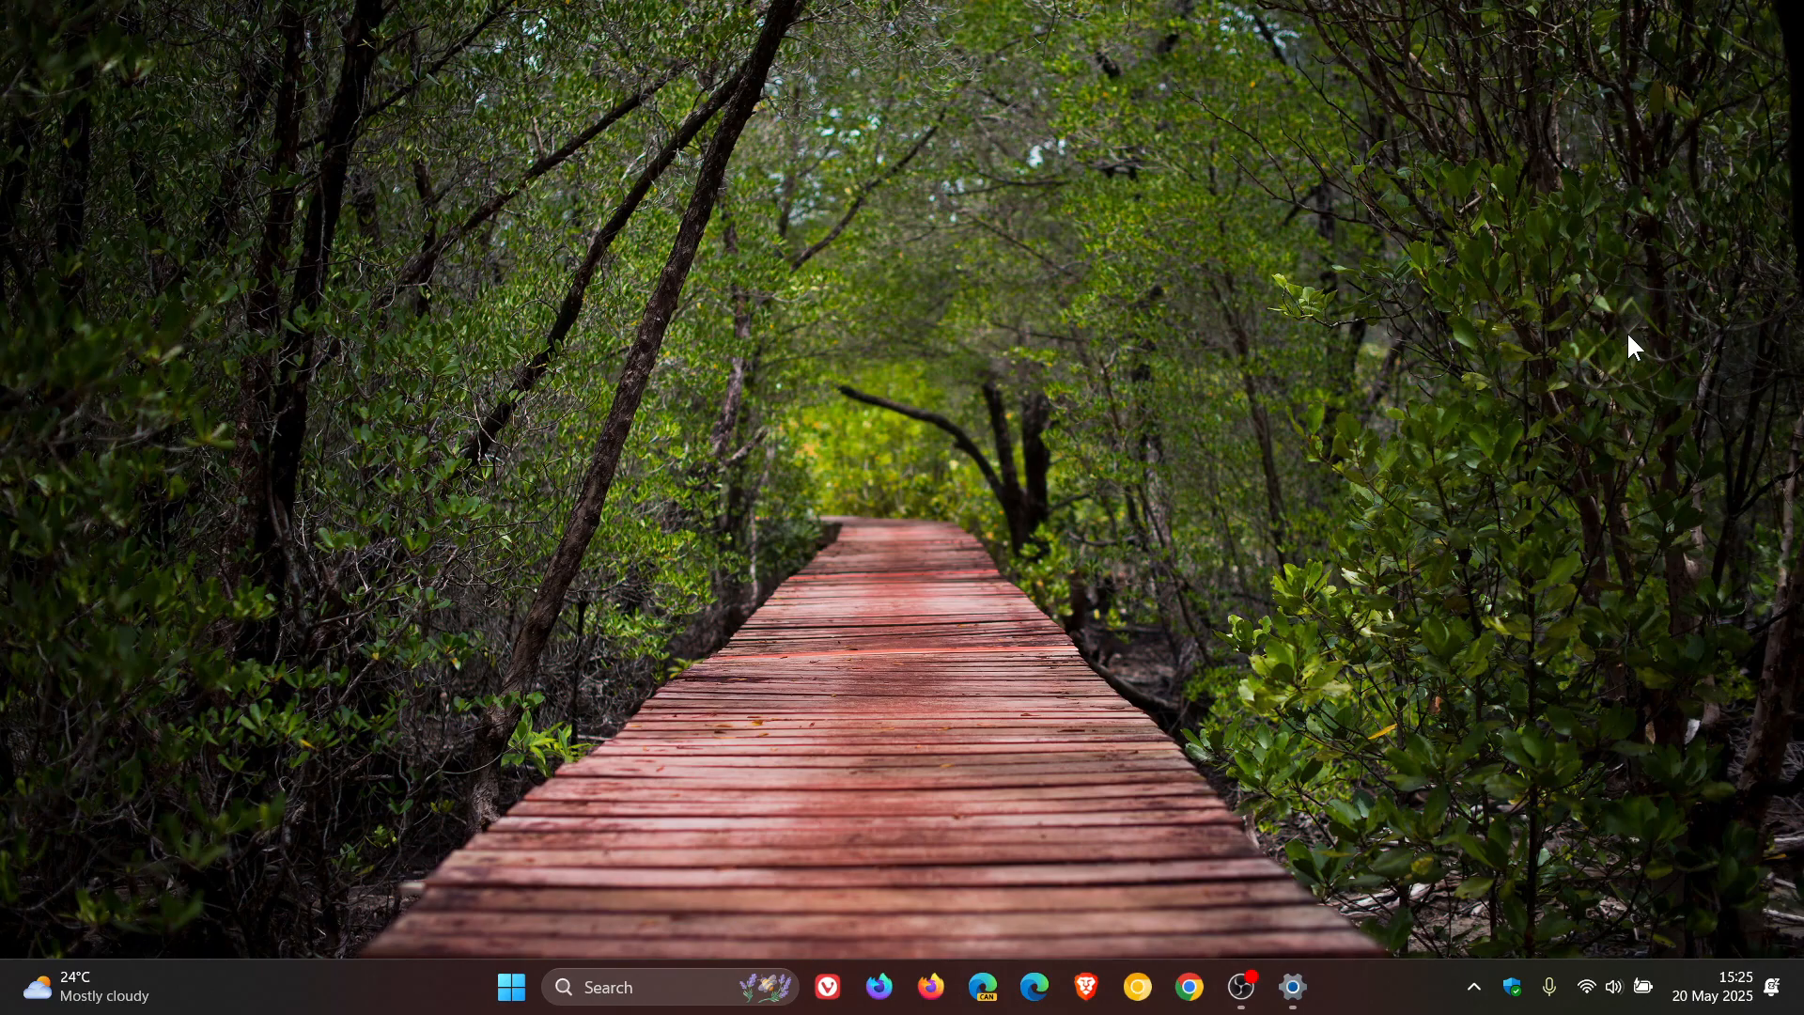
mouse_move(1110, 384)
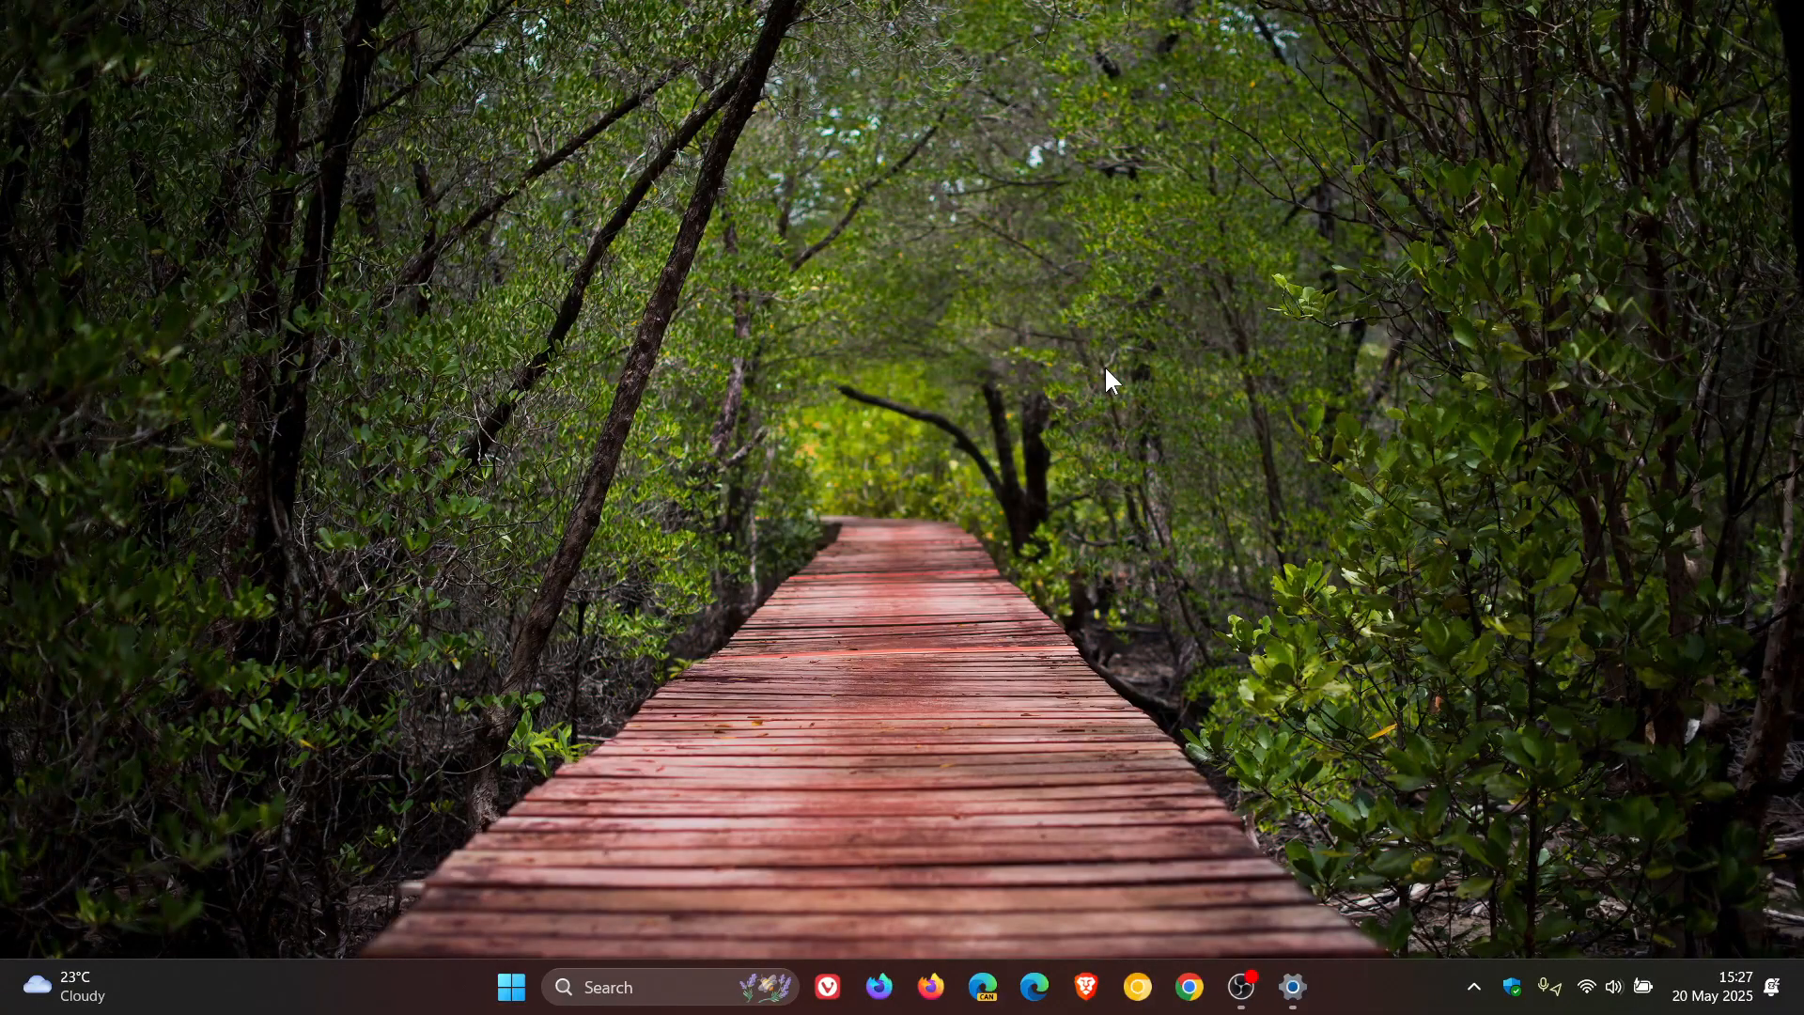
left_click(511, 986)
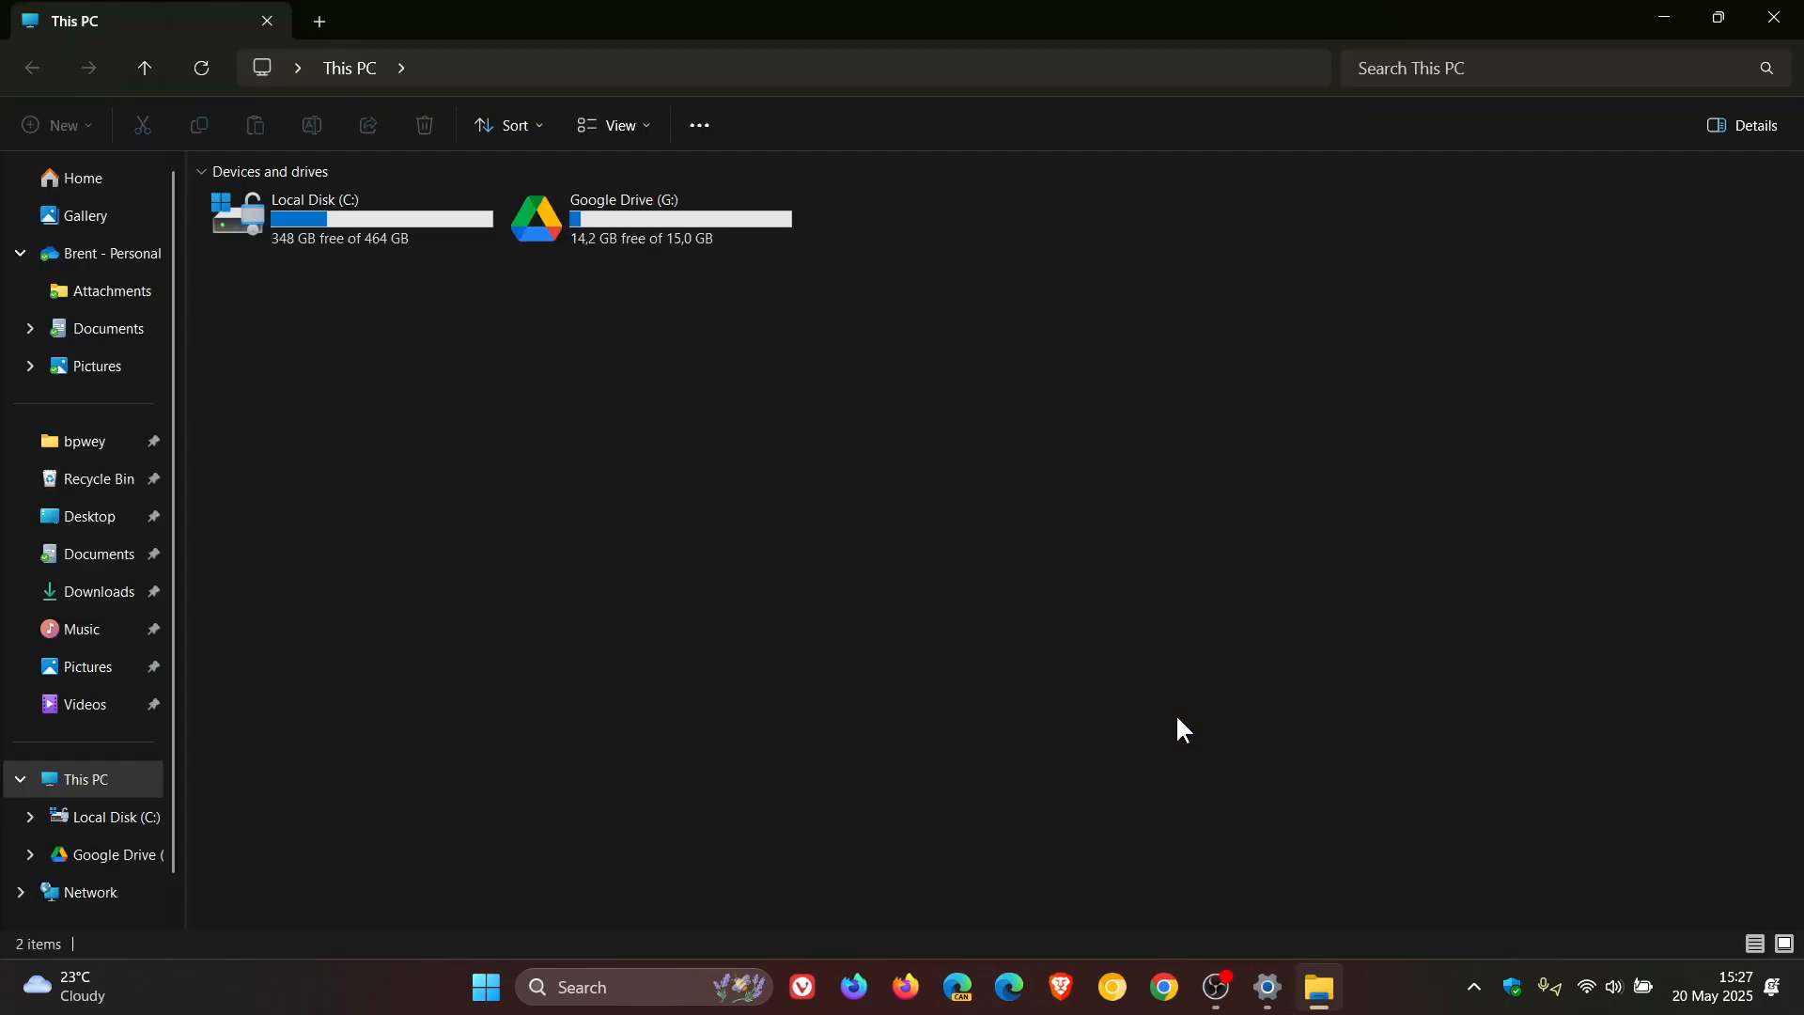
mouse_move(71, 158)
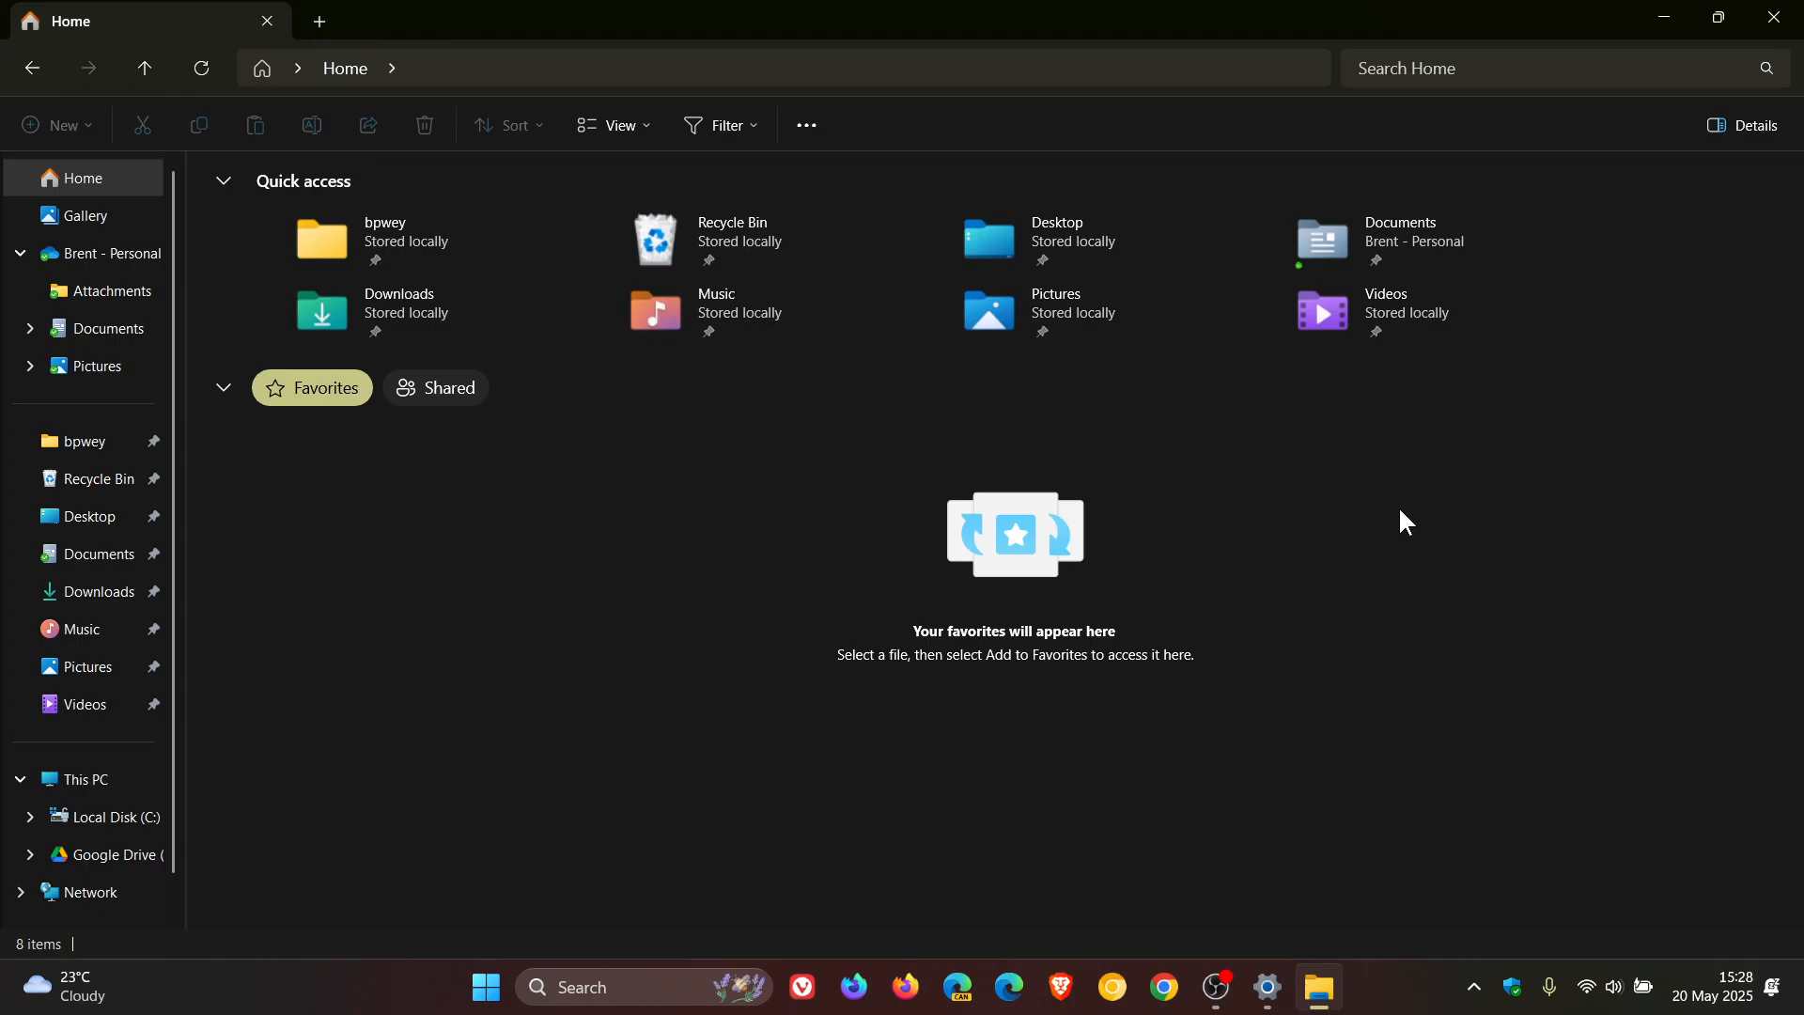
mouse_move(1413, 523)
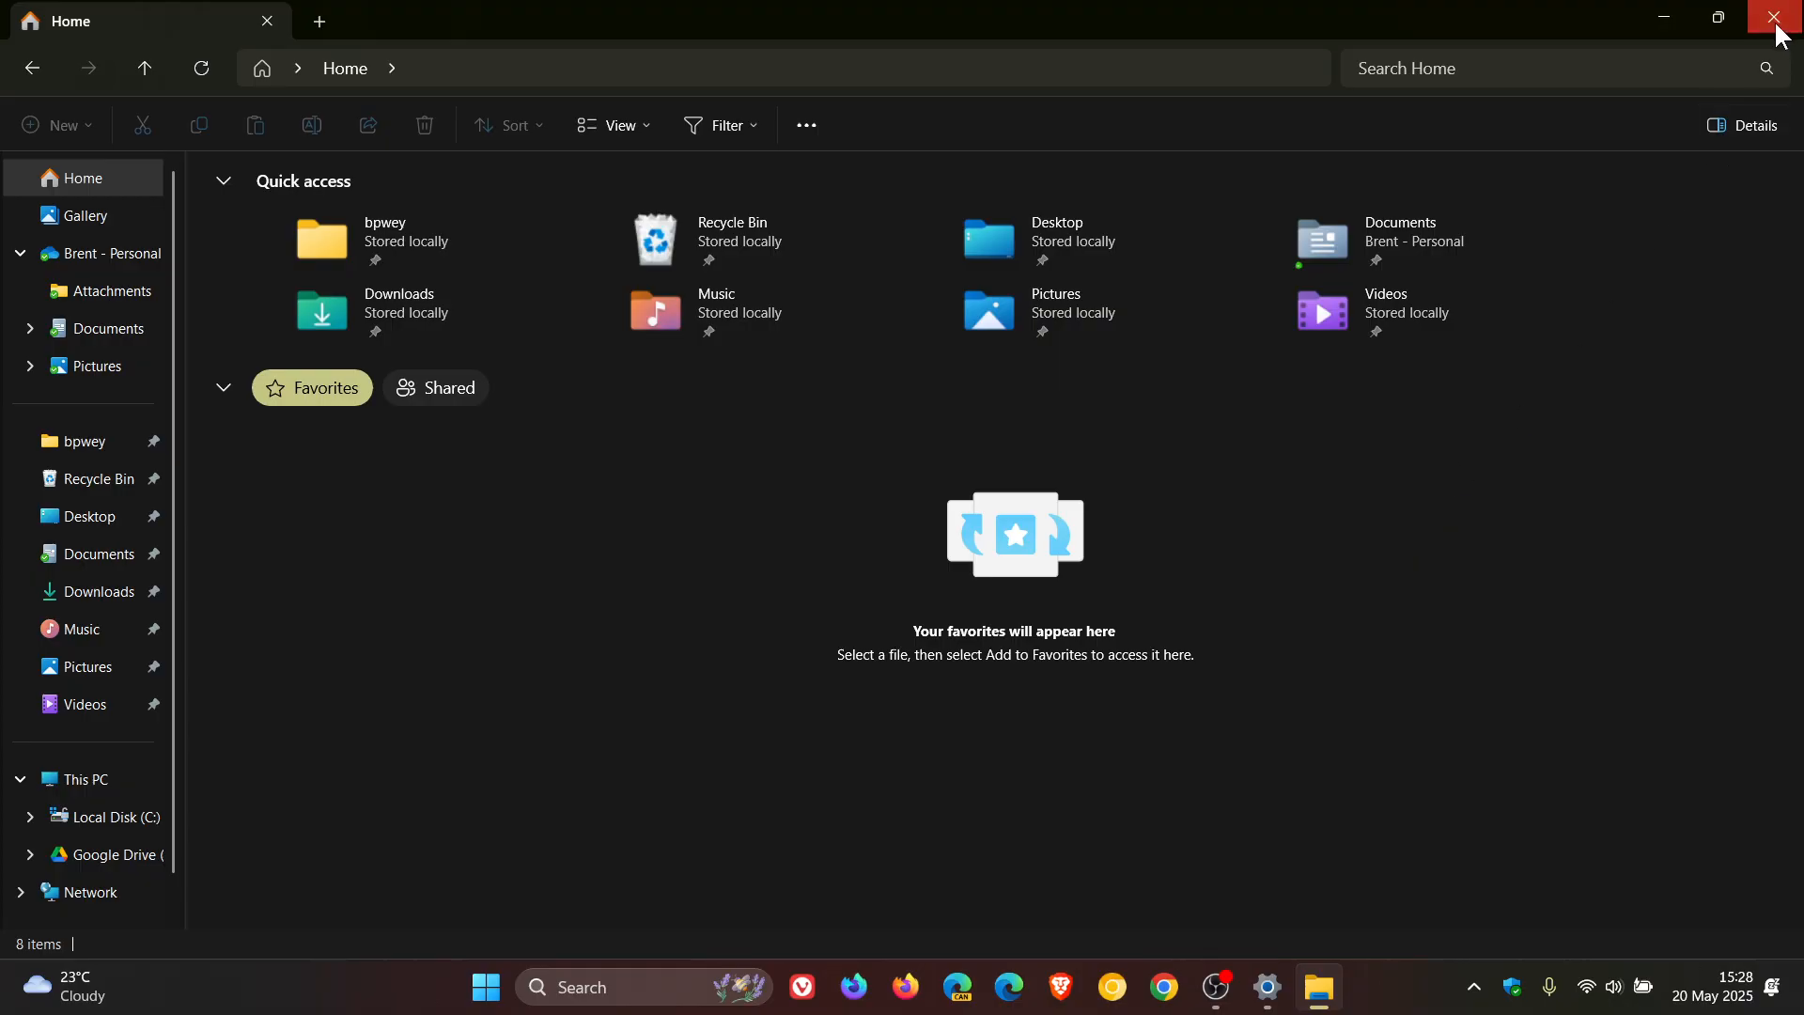
left_click(1775, 19)
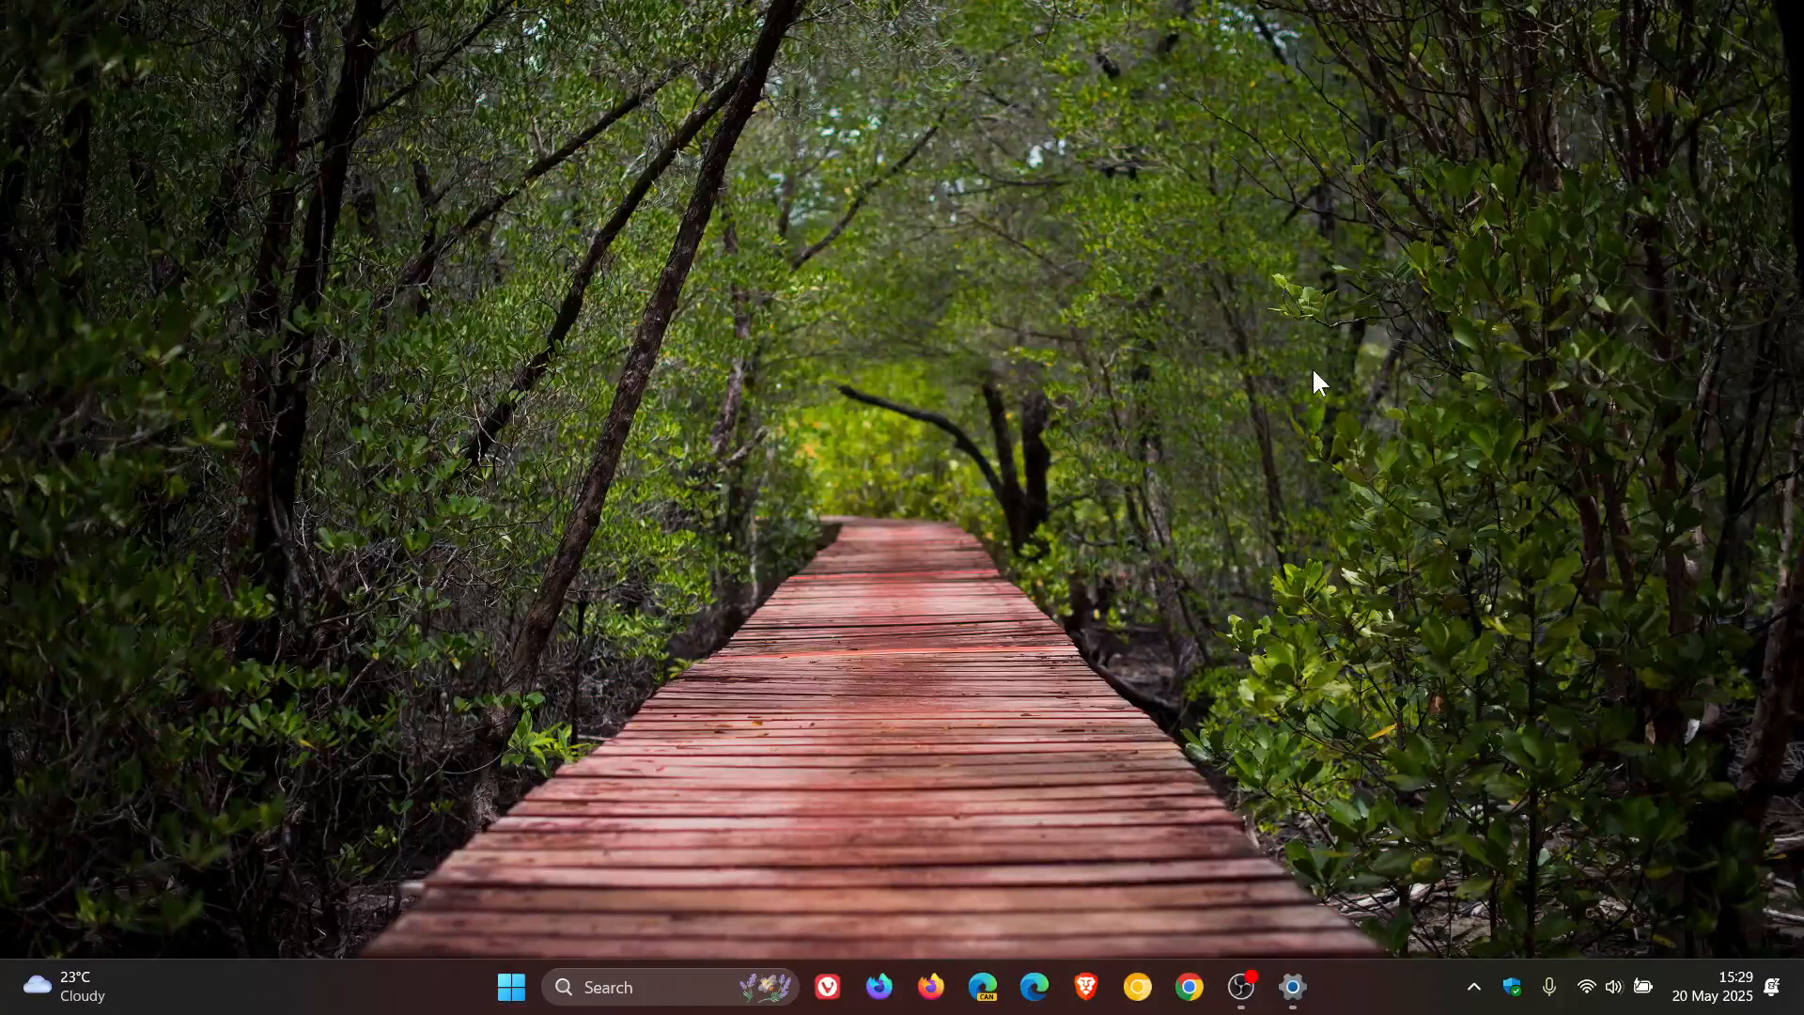
mouse_move(962, 665)
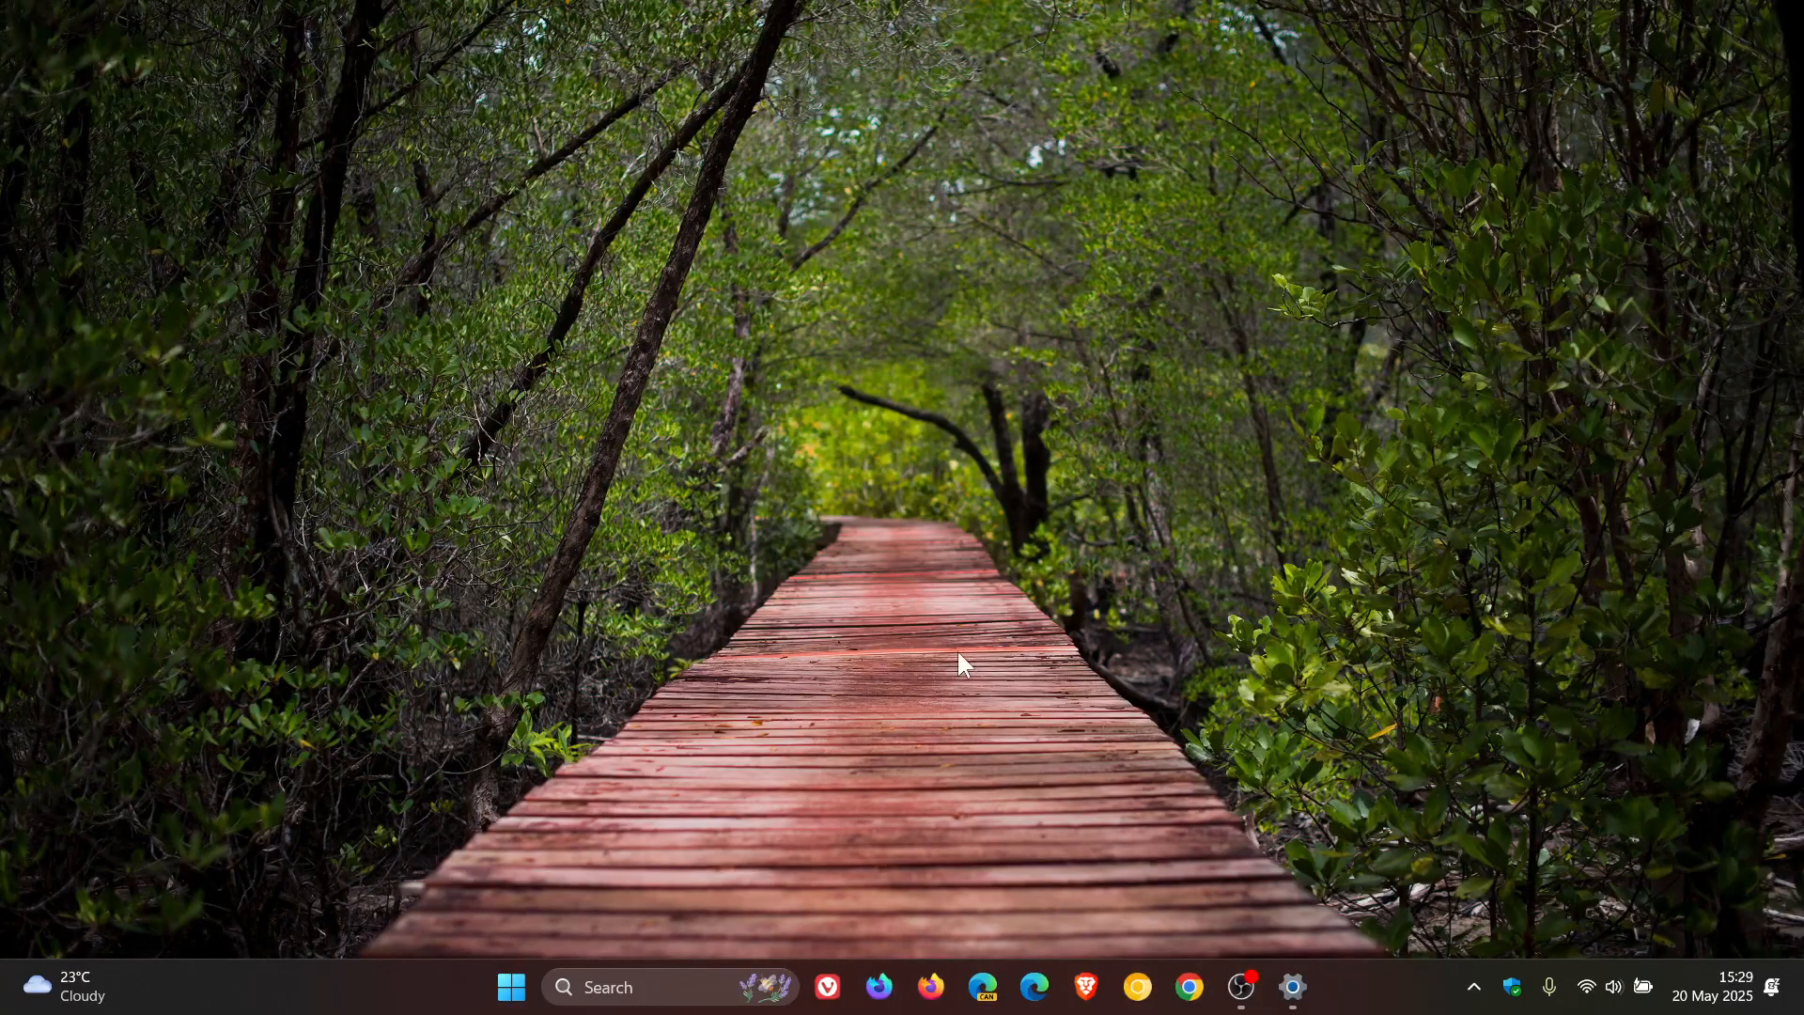
mouse_move(1277, 504)
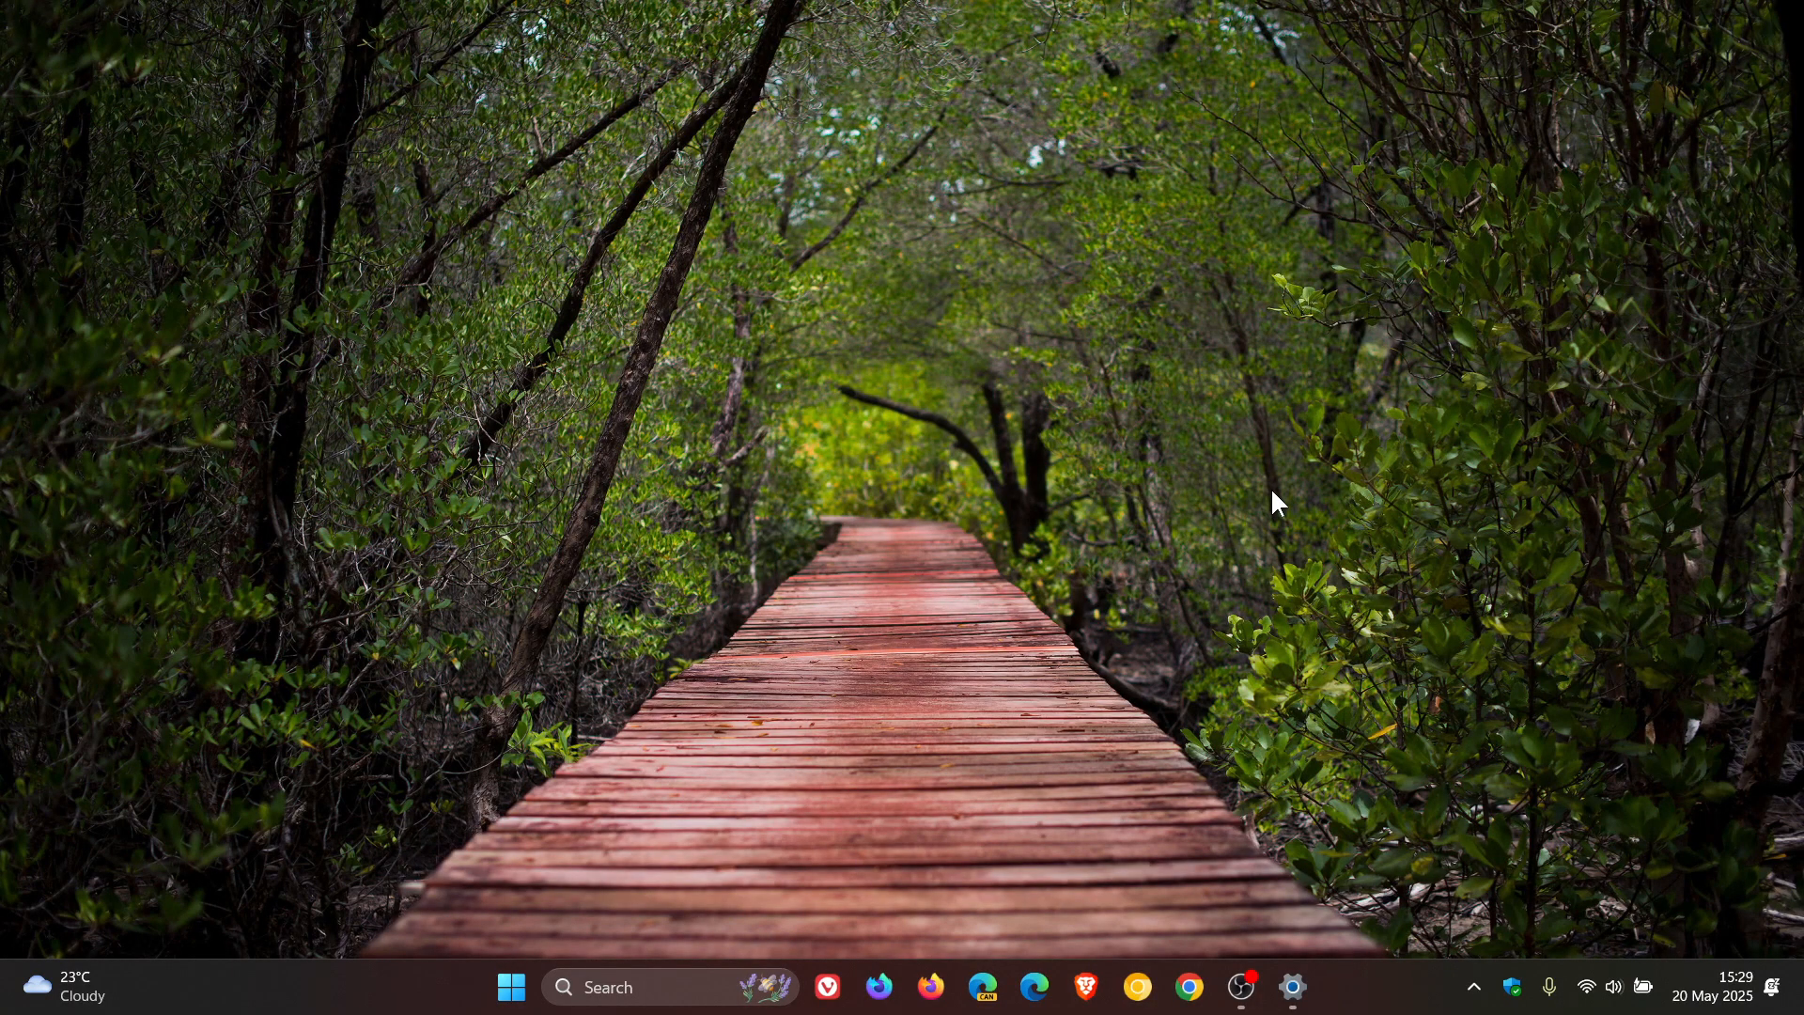